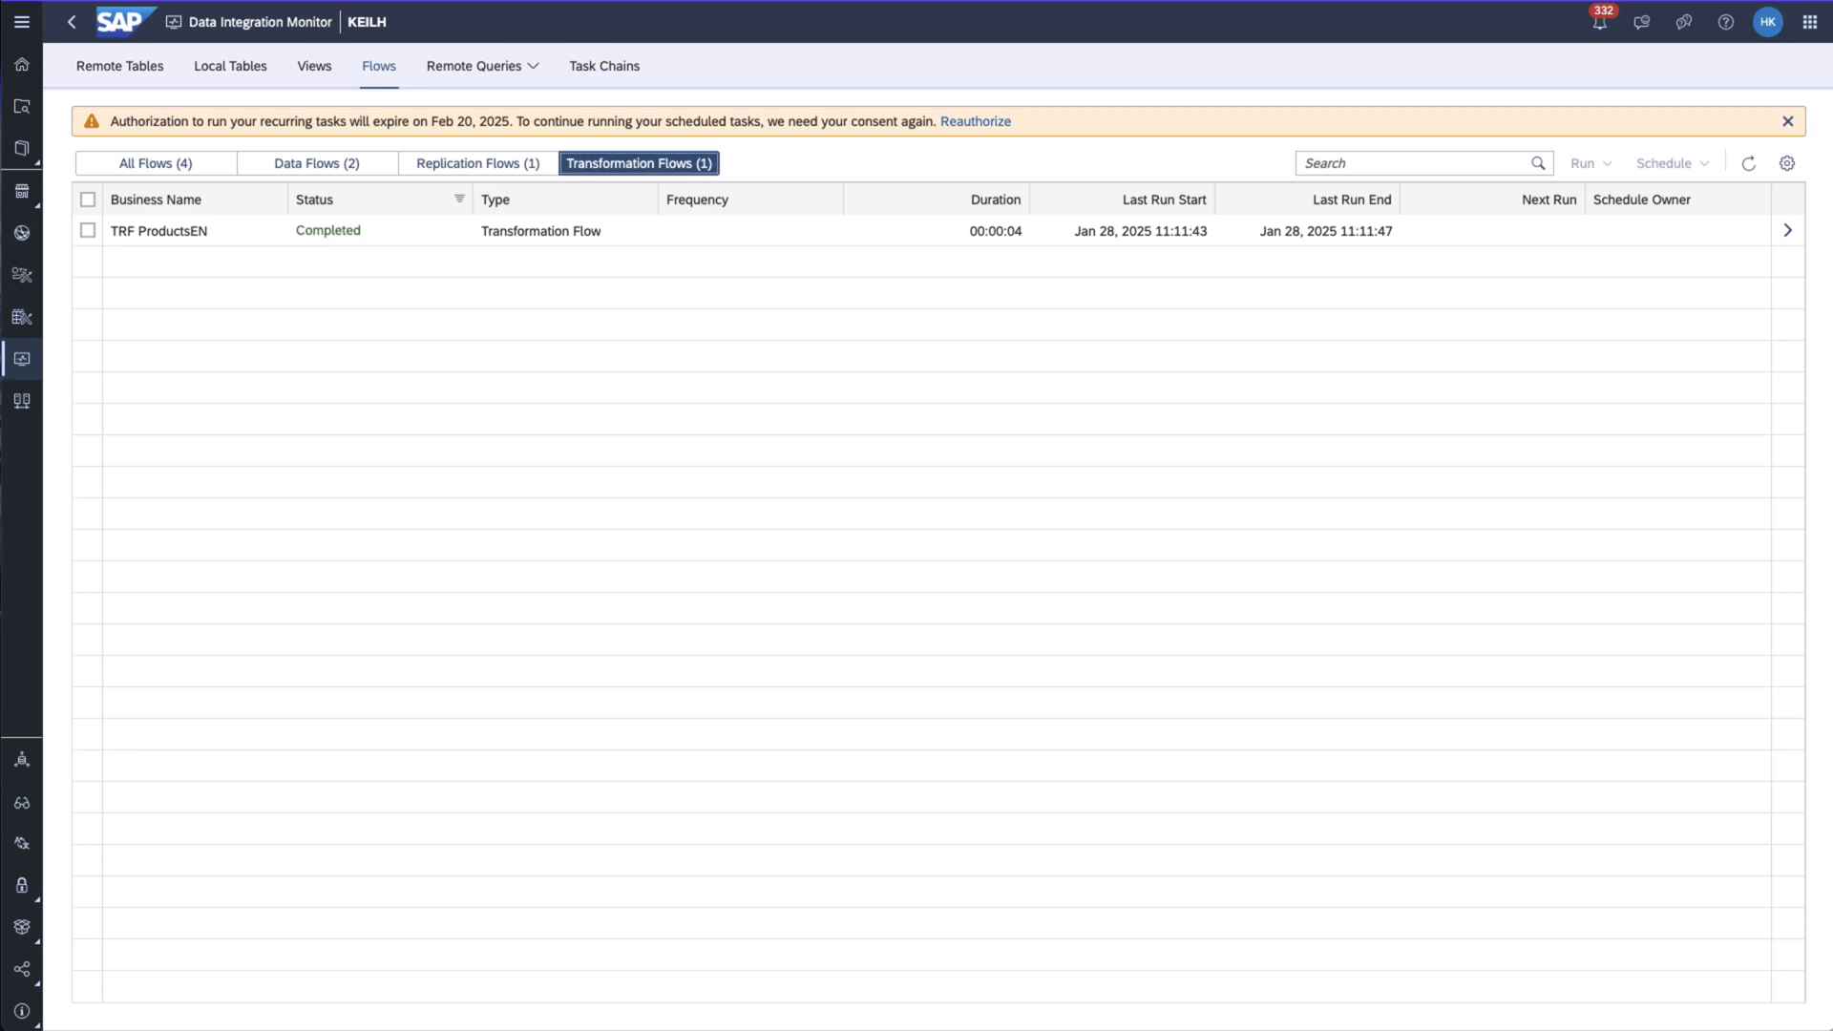
{"action": "mouse_move", "coordinate": [75, 462]}
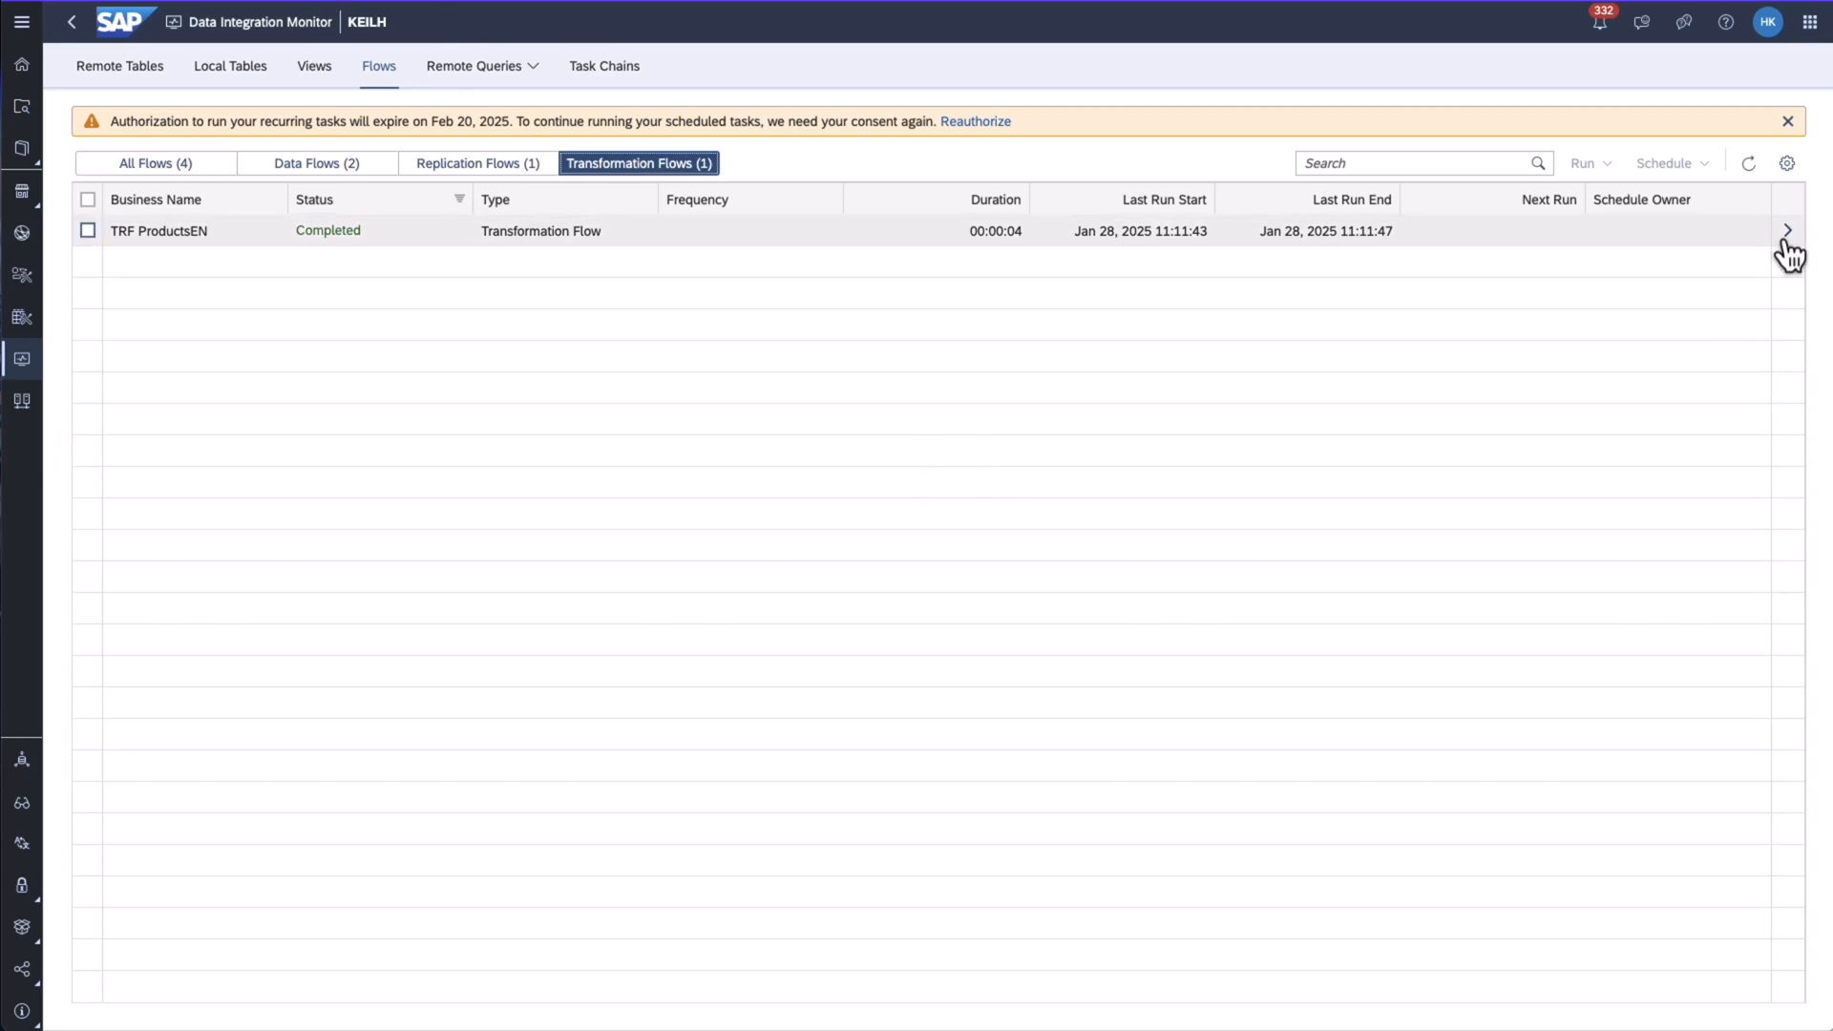
Open TRF ProductsEN's run details in the Flows monitor and show its Run options
{"action": "left_click", "coordinate": [1792, 228]}
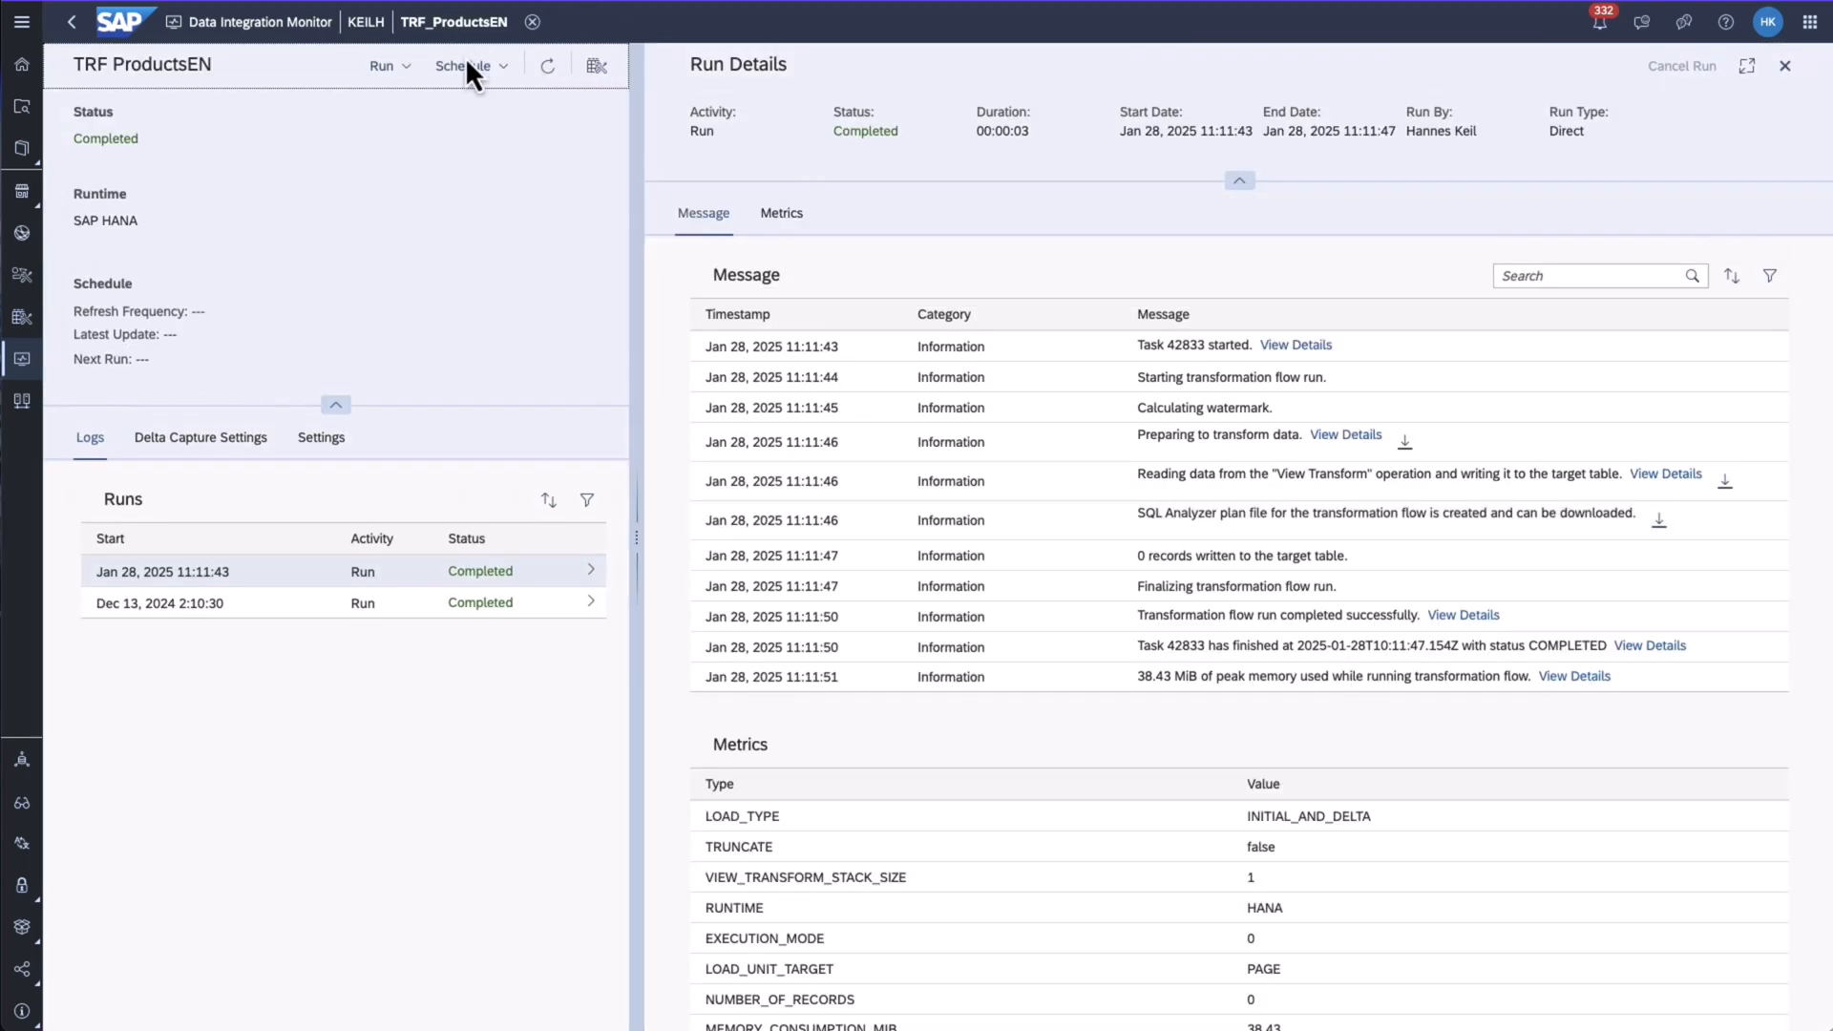
{"action": "left_click", "coordinate": [381, 65]}
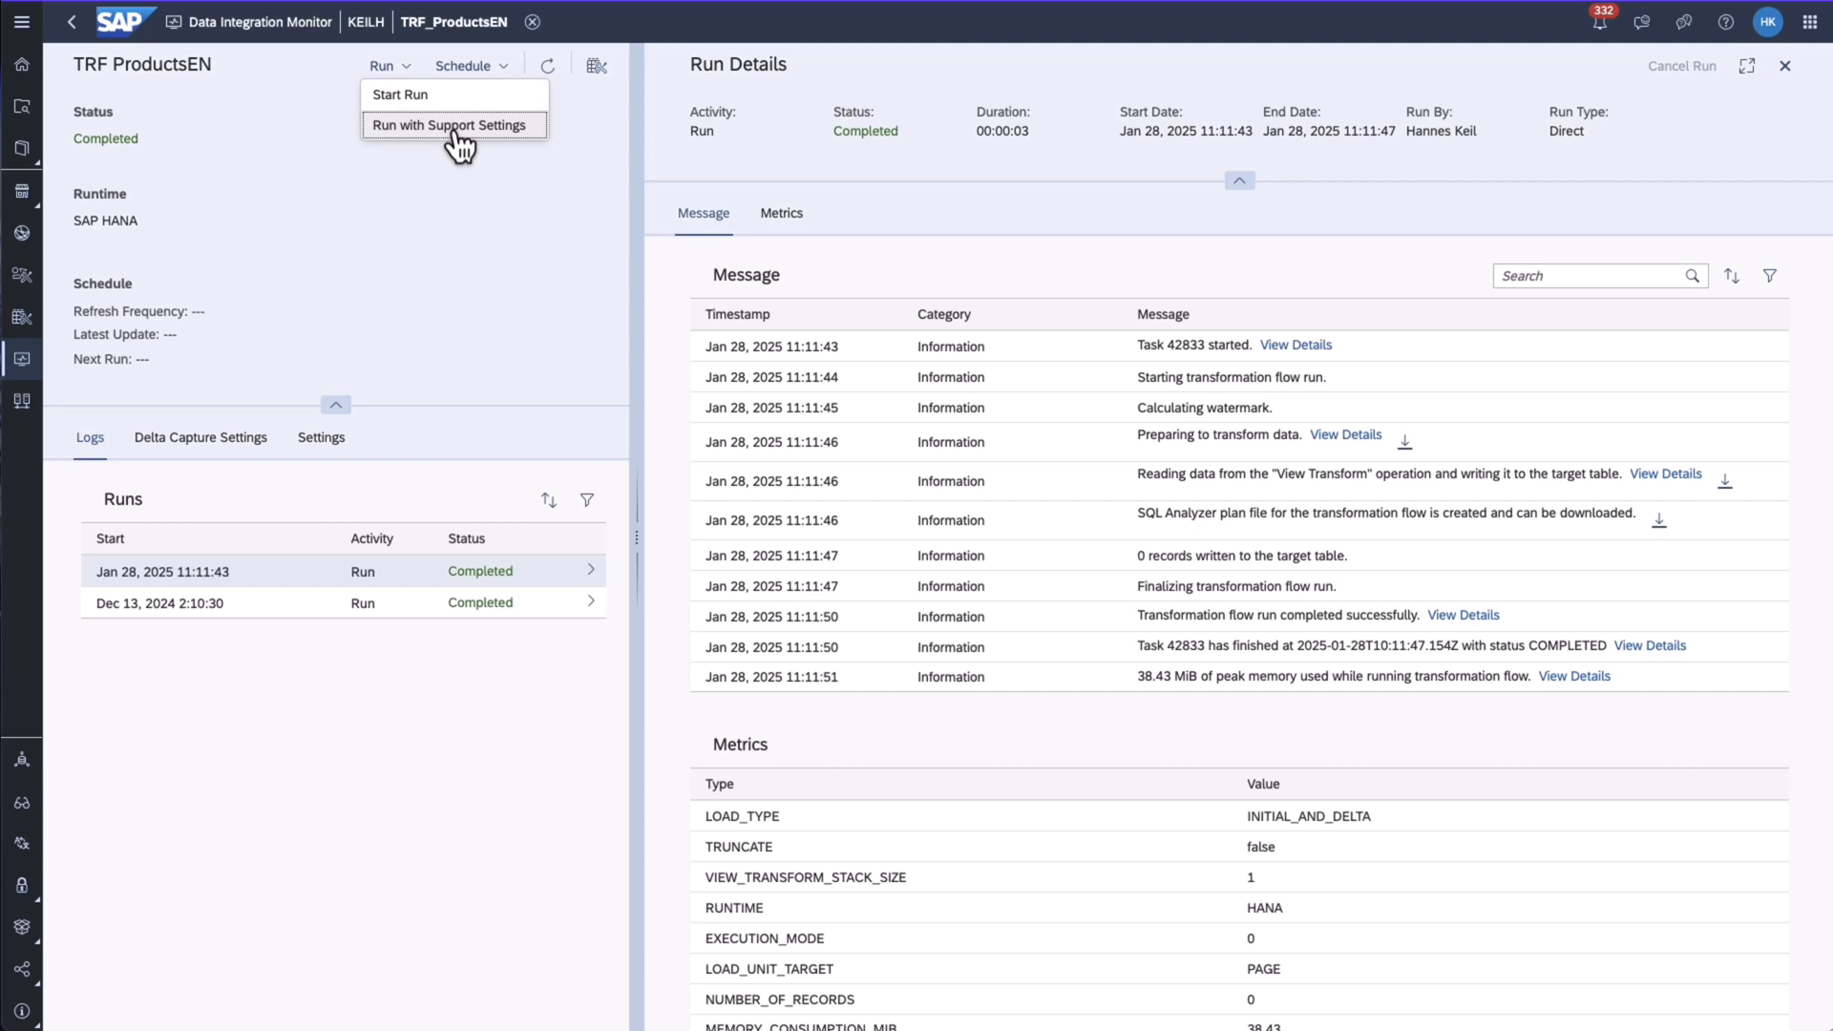
Run TRF ProductsEN with support settings, enabling Generate SQL Analyzer Plan File
{"action": "left_click", "coordinate": [451, 125]}
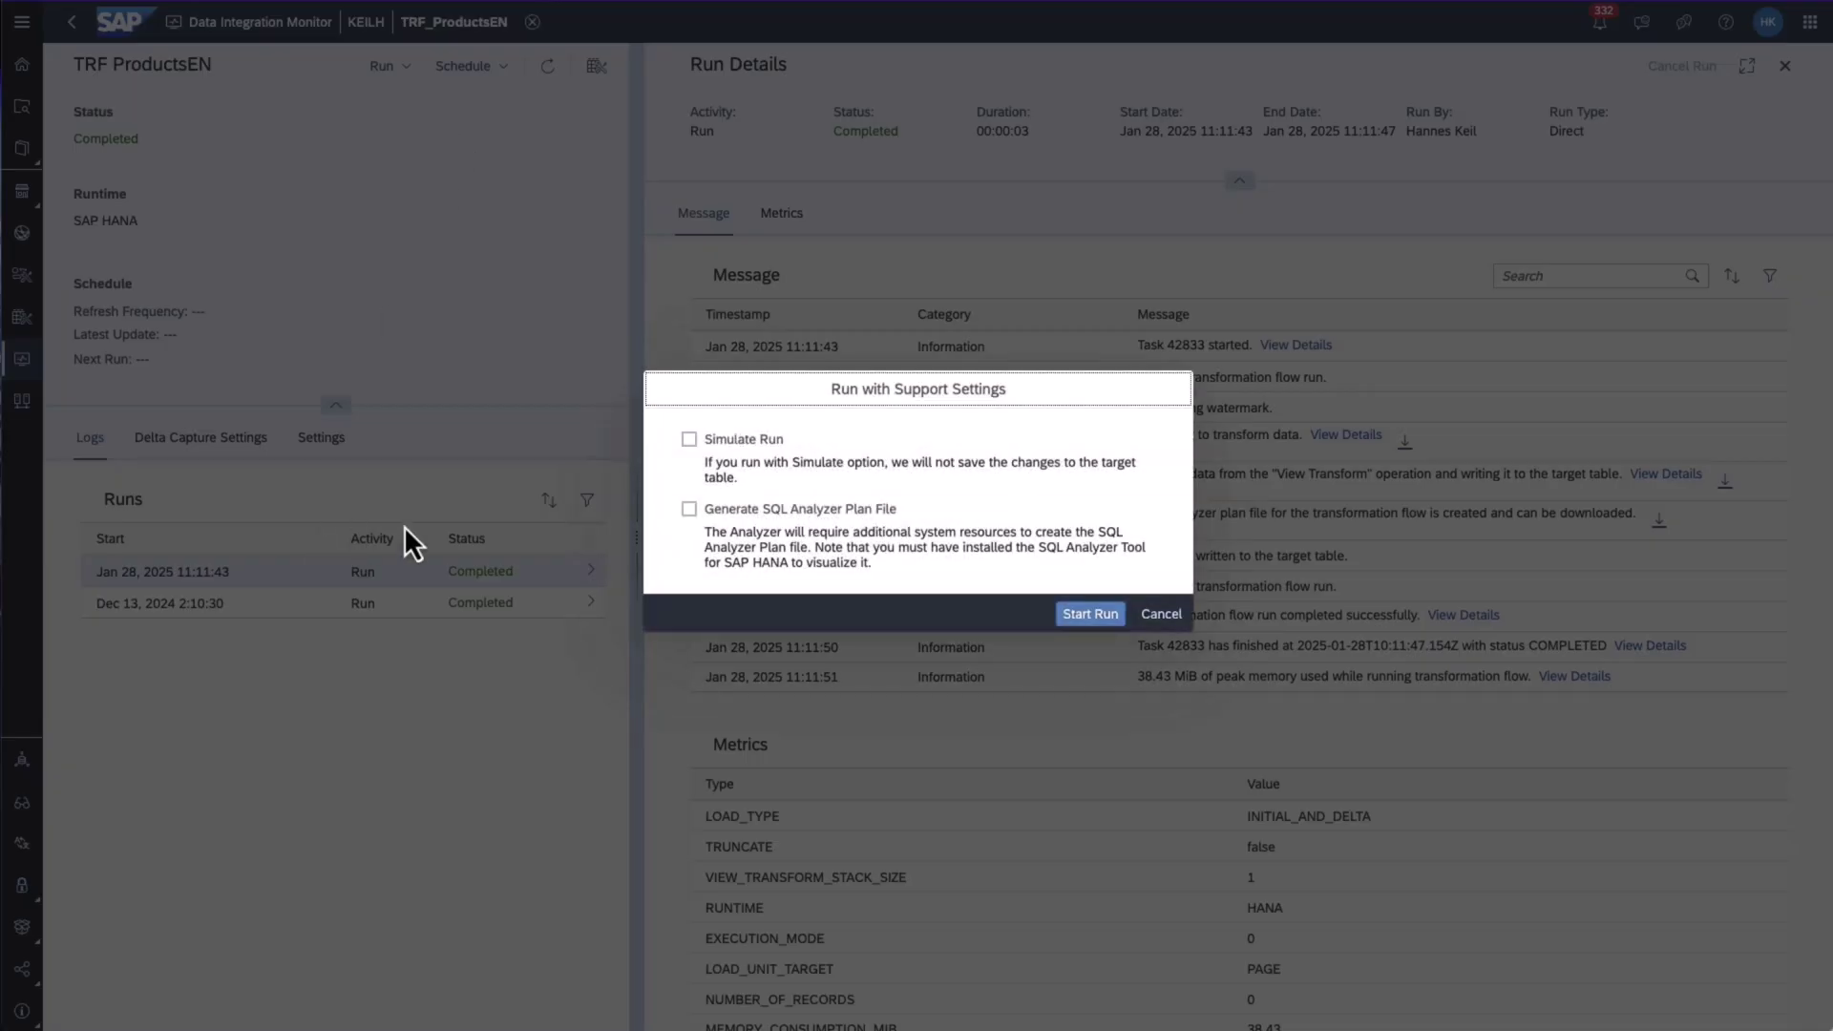
{"action": "left_click", "coordinate": [690, 509]}
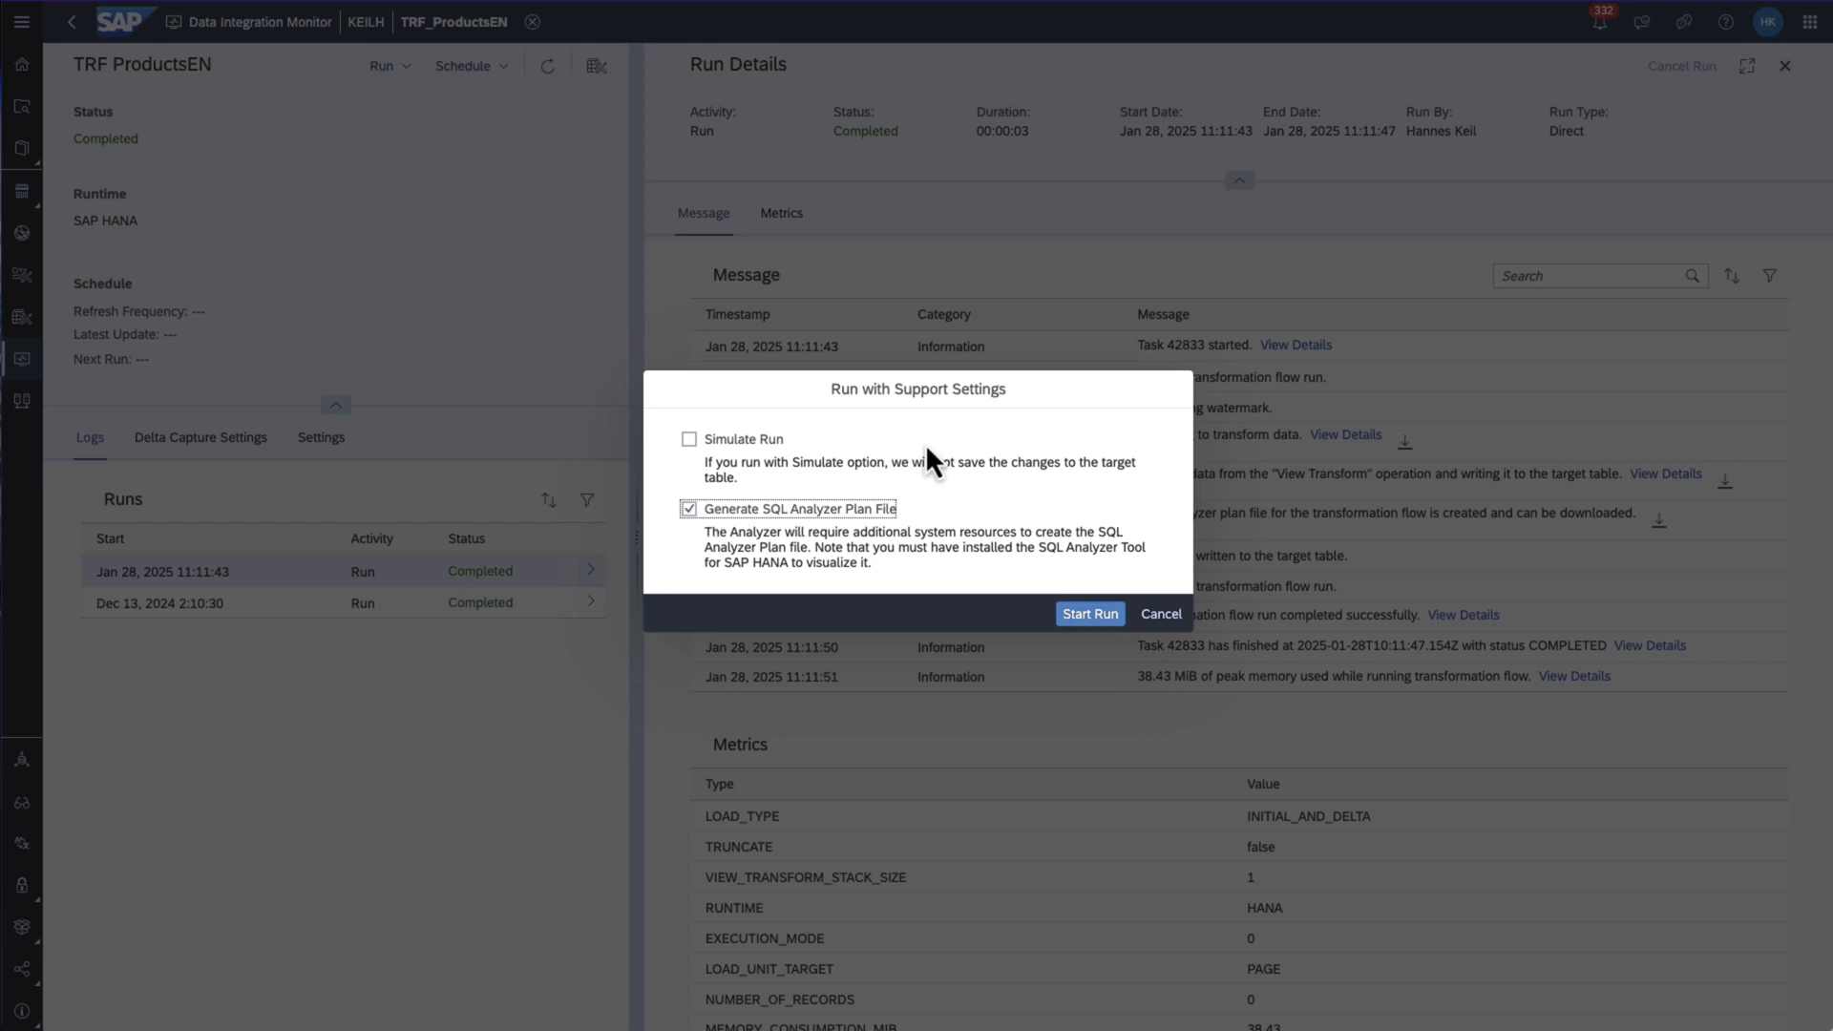
{"action": "mouse_move", "coordinate": [1114, 655]}
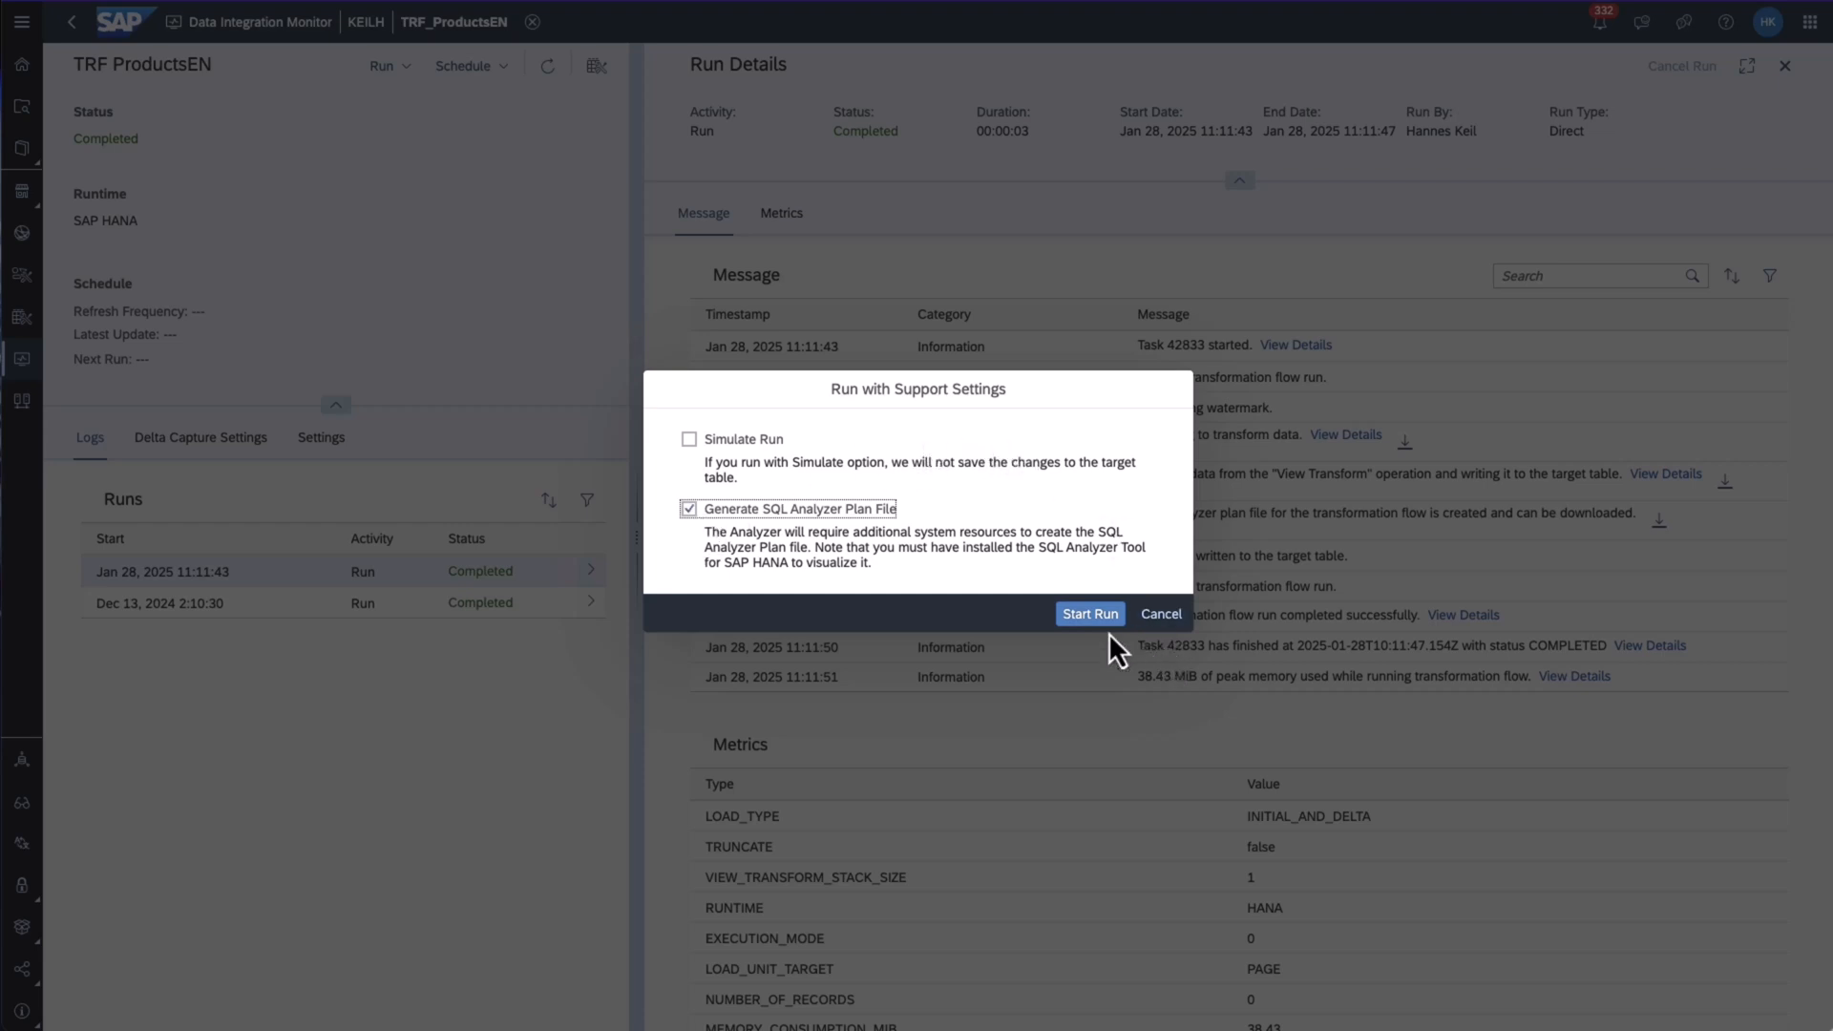
{"action": "left_click", "coordinate": [1089, 614]}
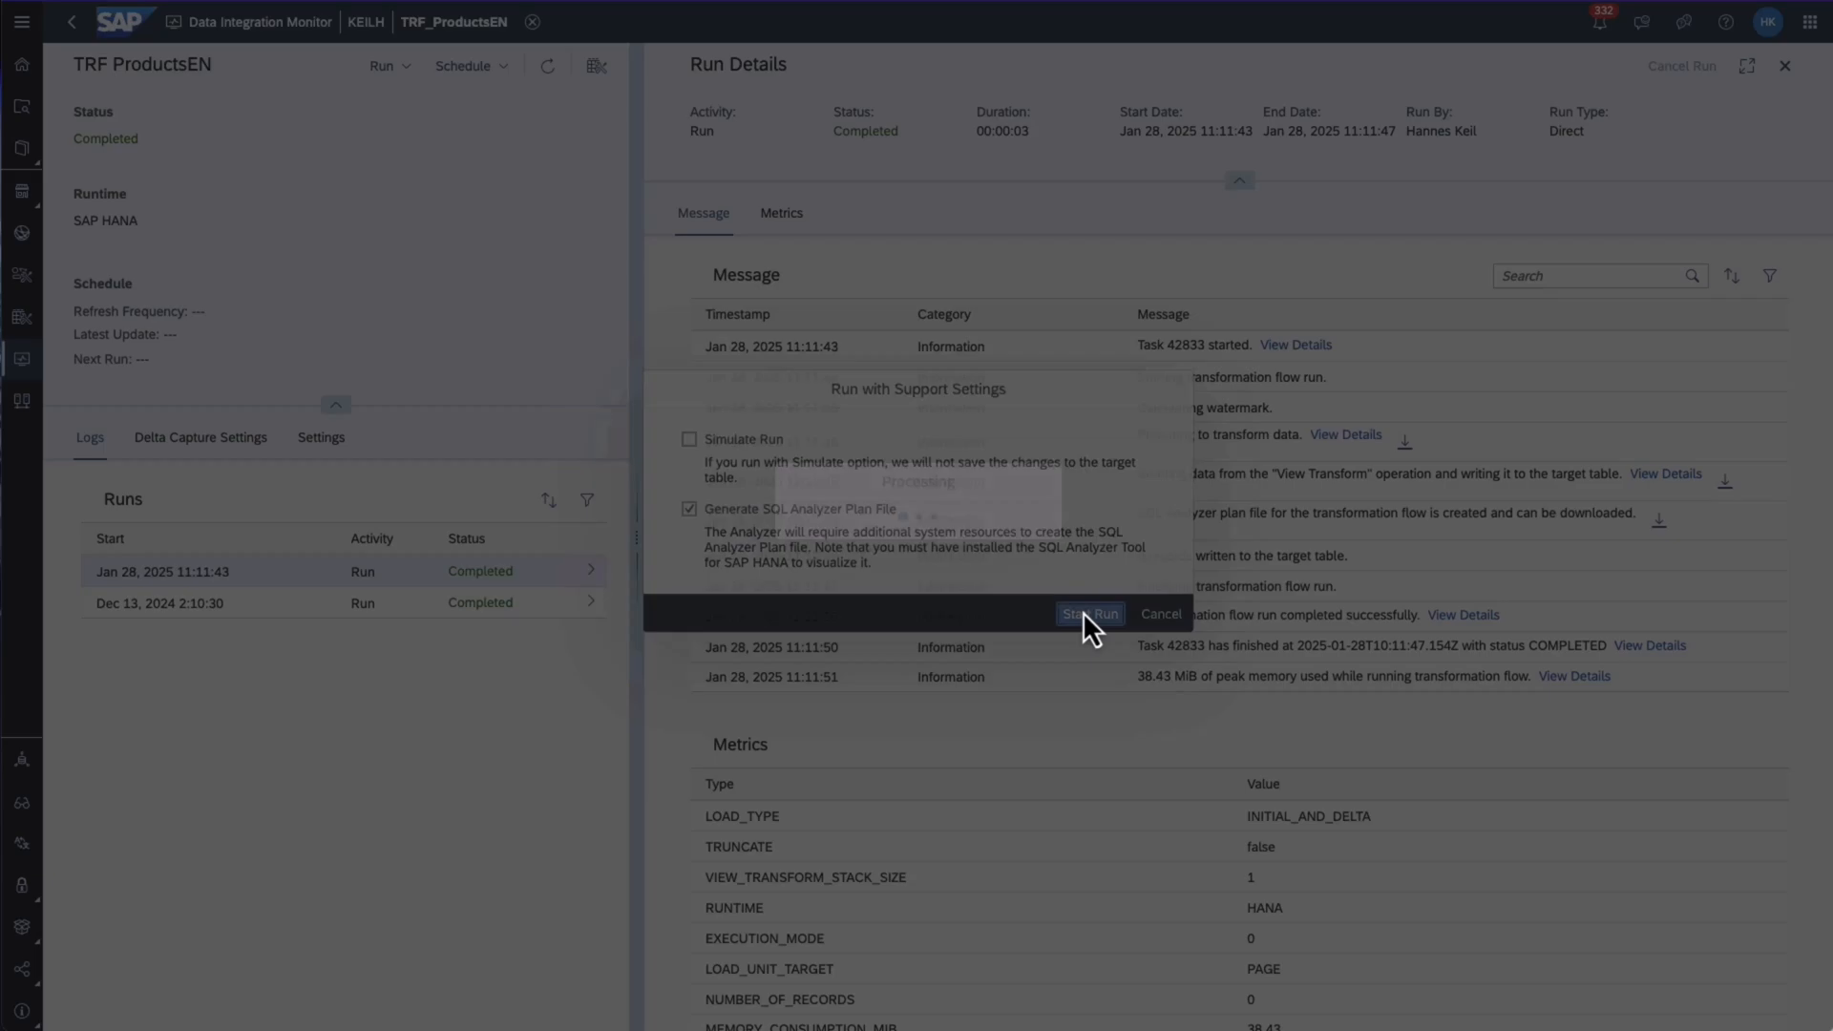
{"action": "left_click", "coordinate": [1090, 614]}
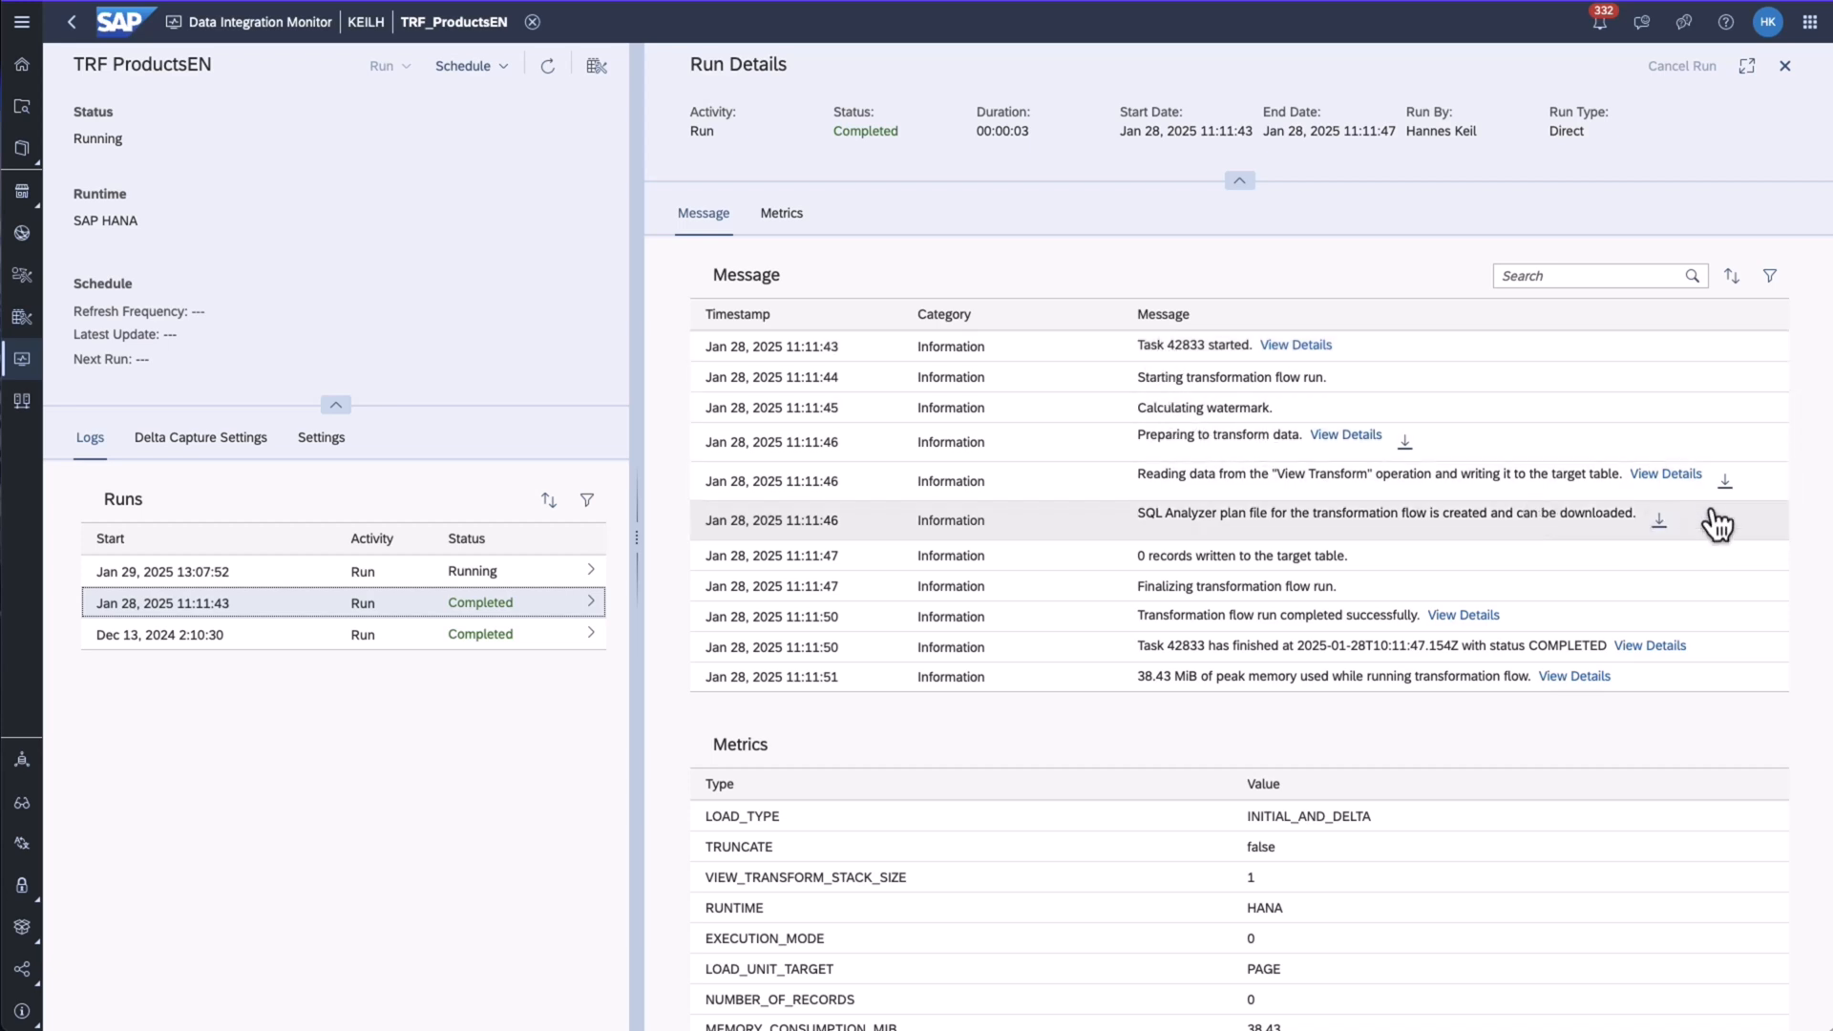
{"action": "mouse_move", "coordinate": [1233, 507]}
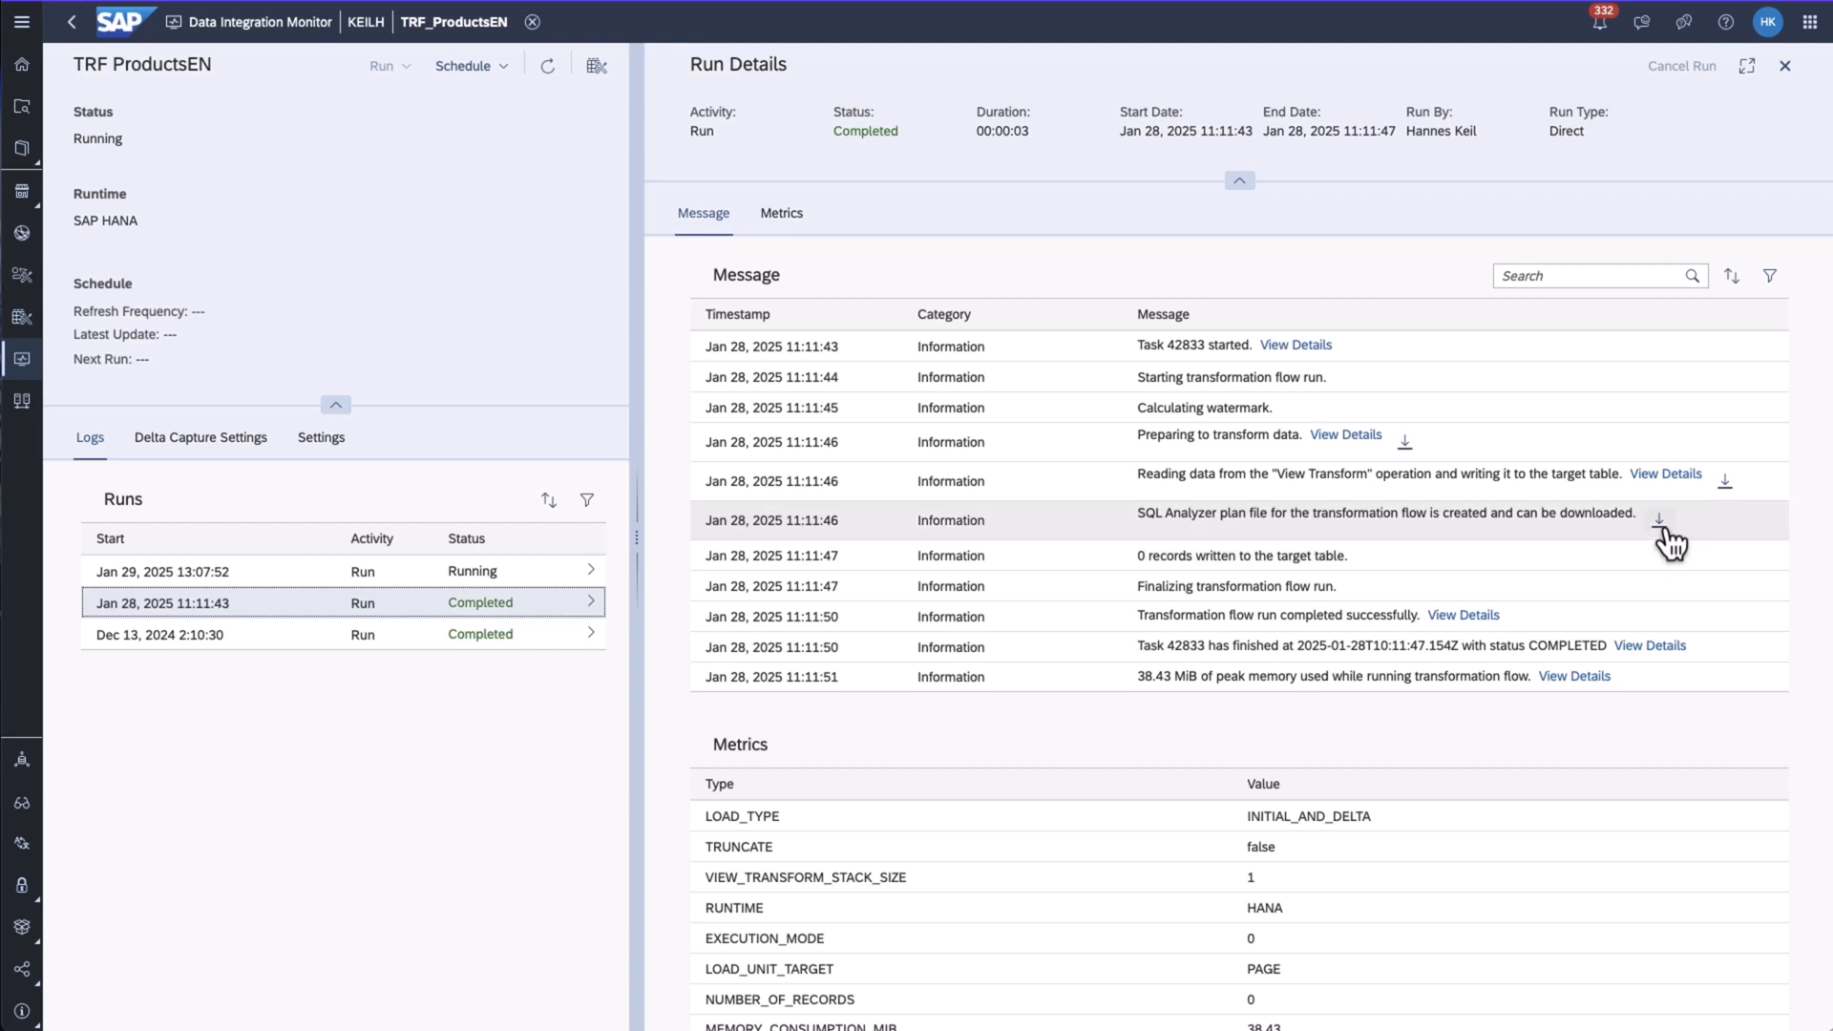
Download the SQL Analyzer plan file from the completed run's messages
{"action": "left_click", "coordinate": [1663, 520]}
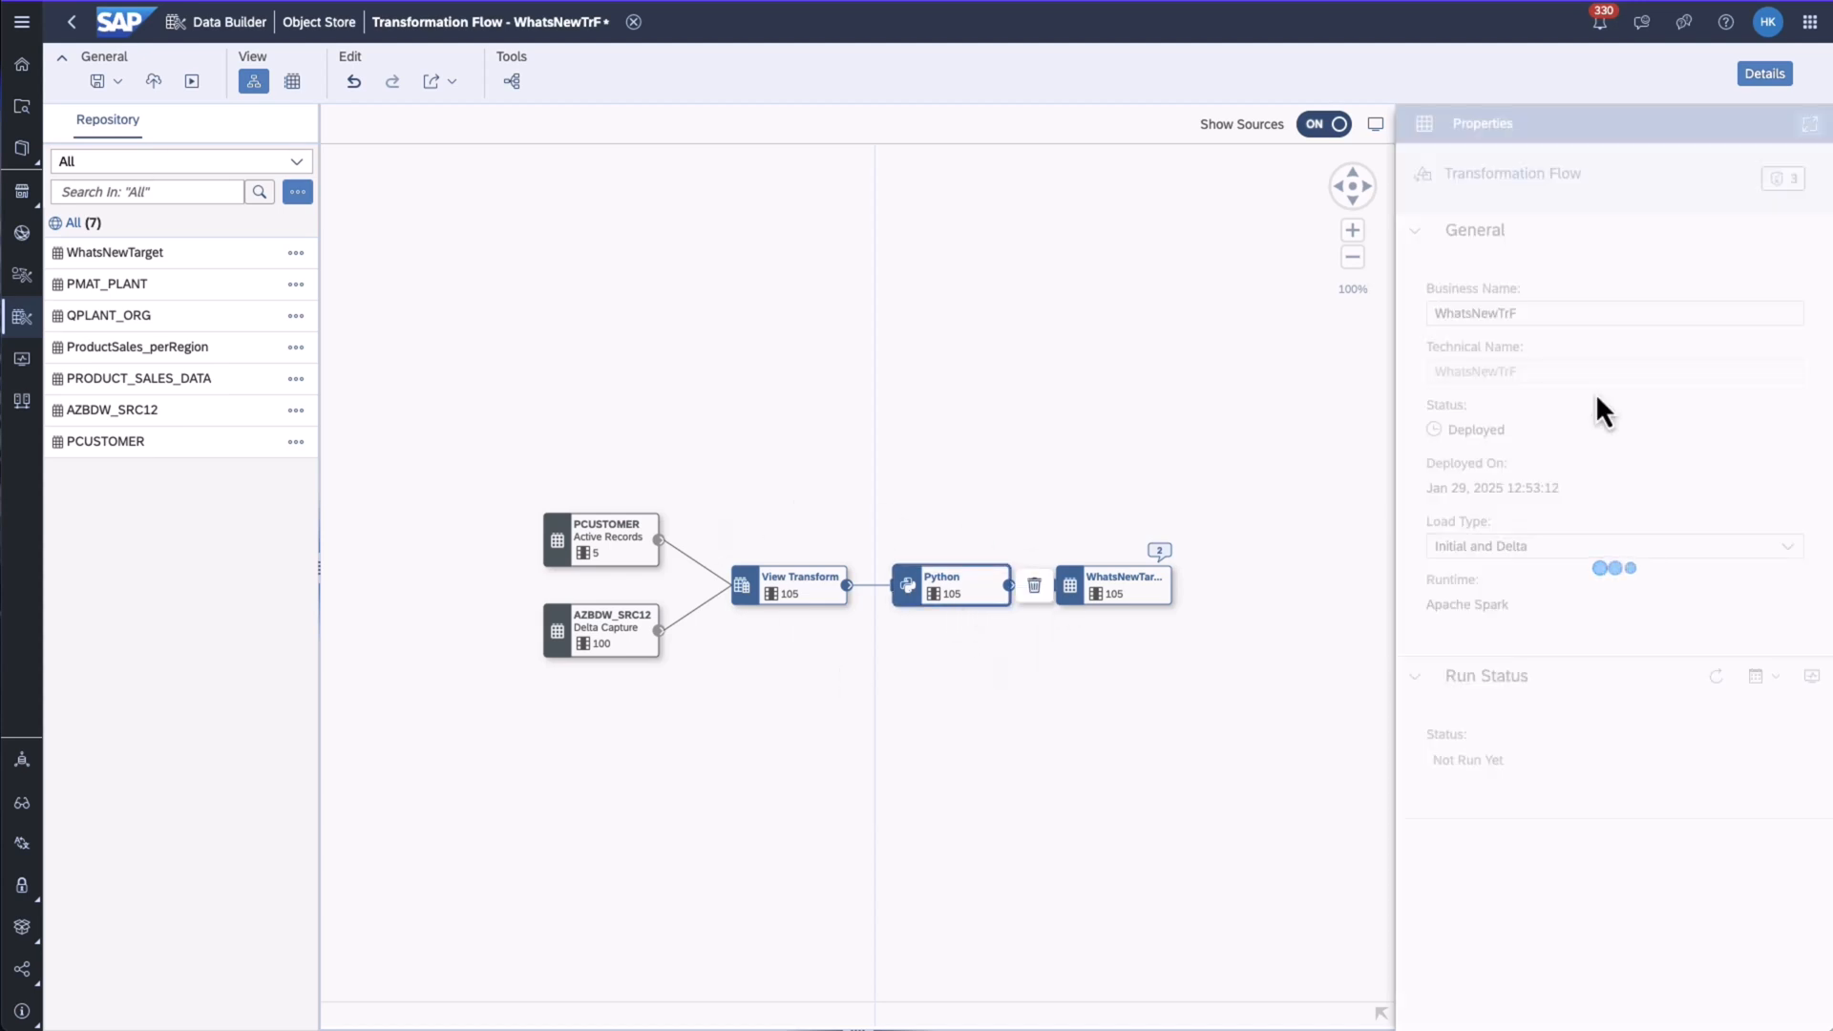
Review and save the WhatsNewTrF Python operator script, then deploy the flow
{"action": "left_click", "coordinate": [949, 583]}
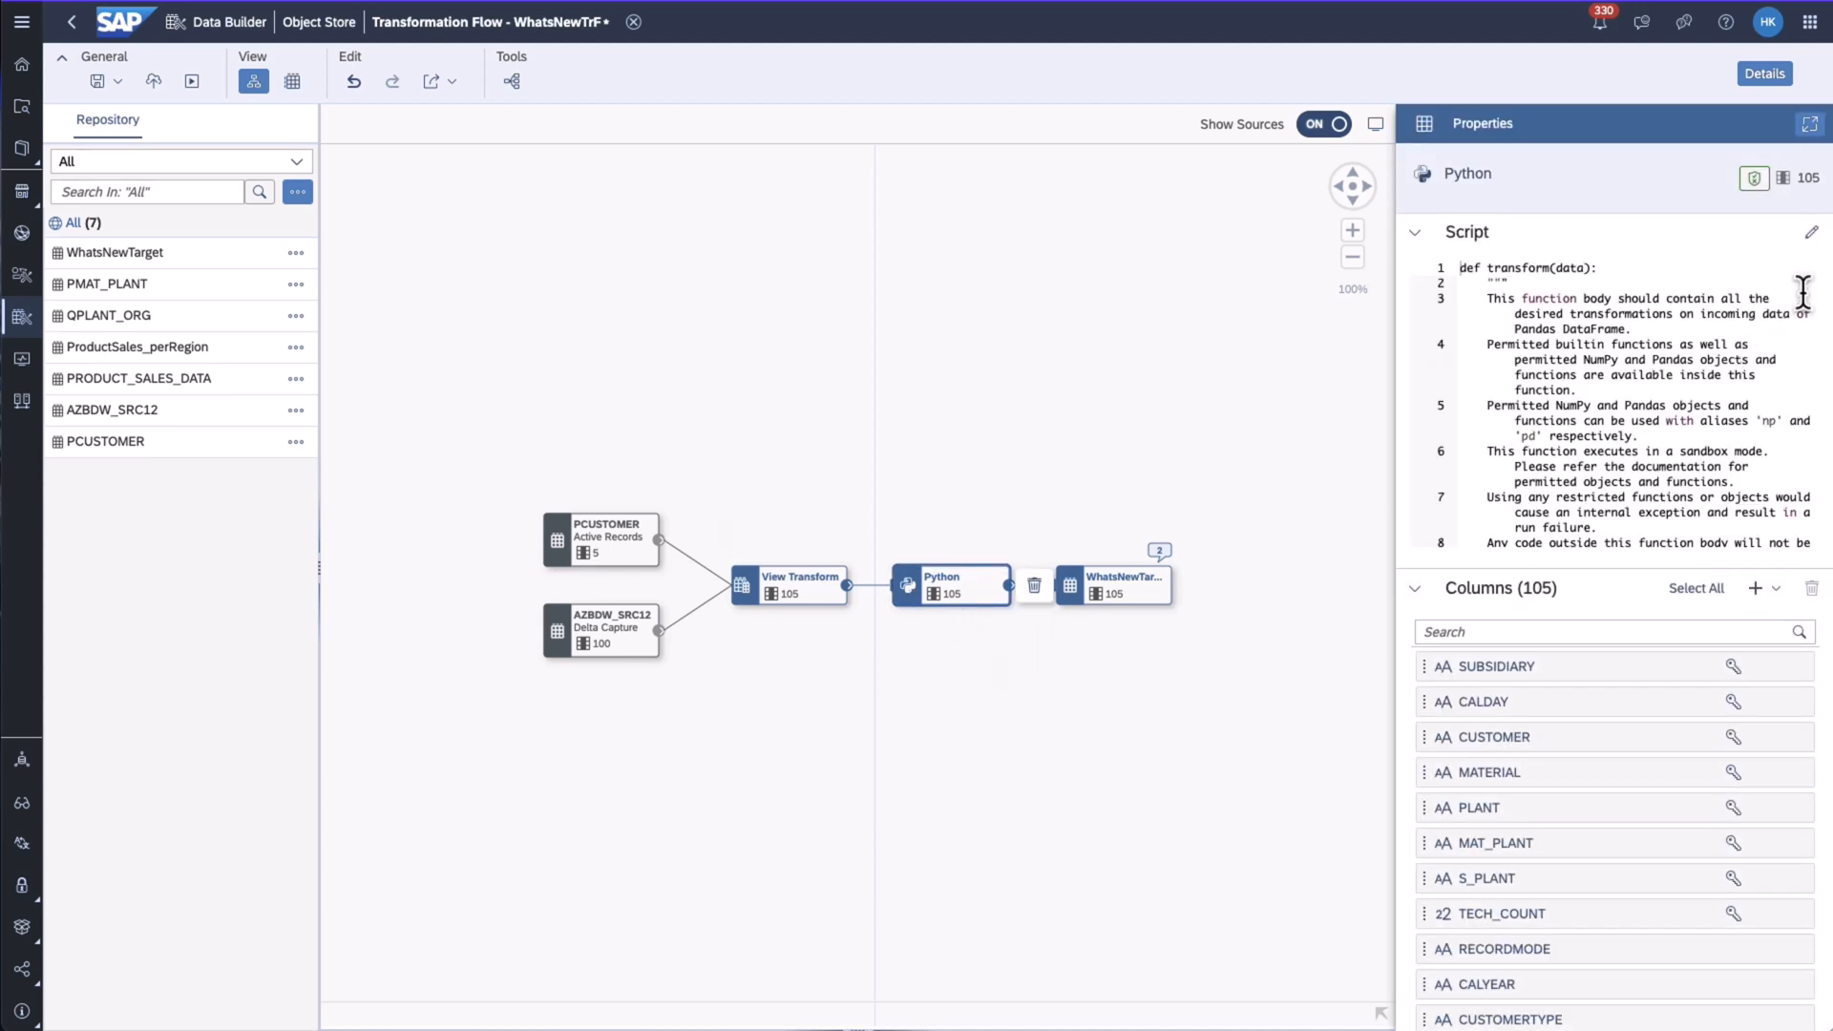
{"action": "left_click", "coordinate": [1812, 232]}
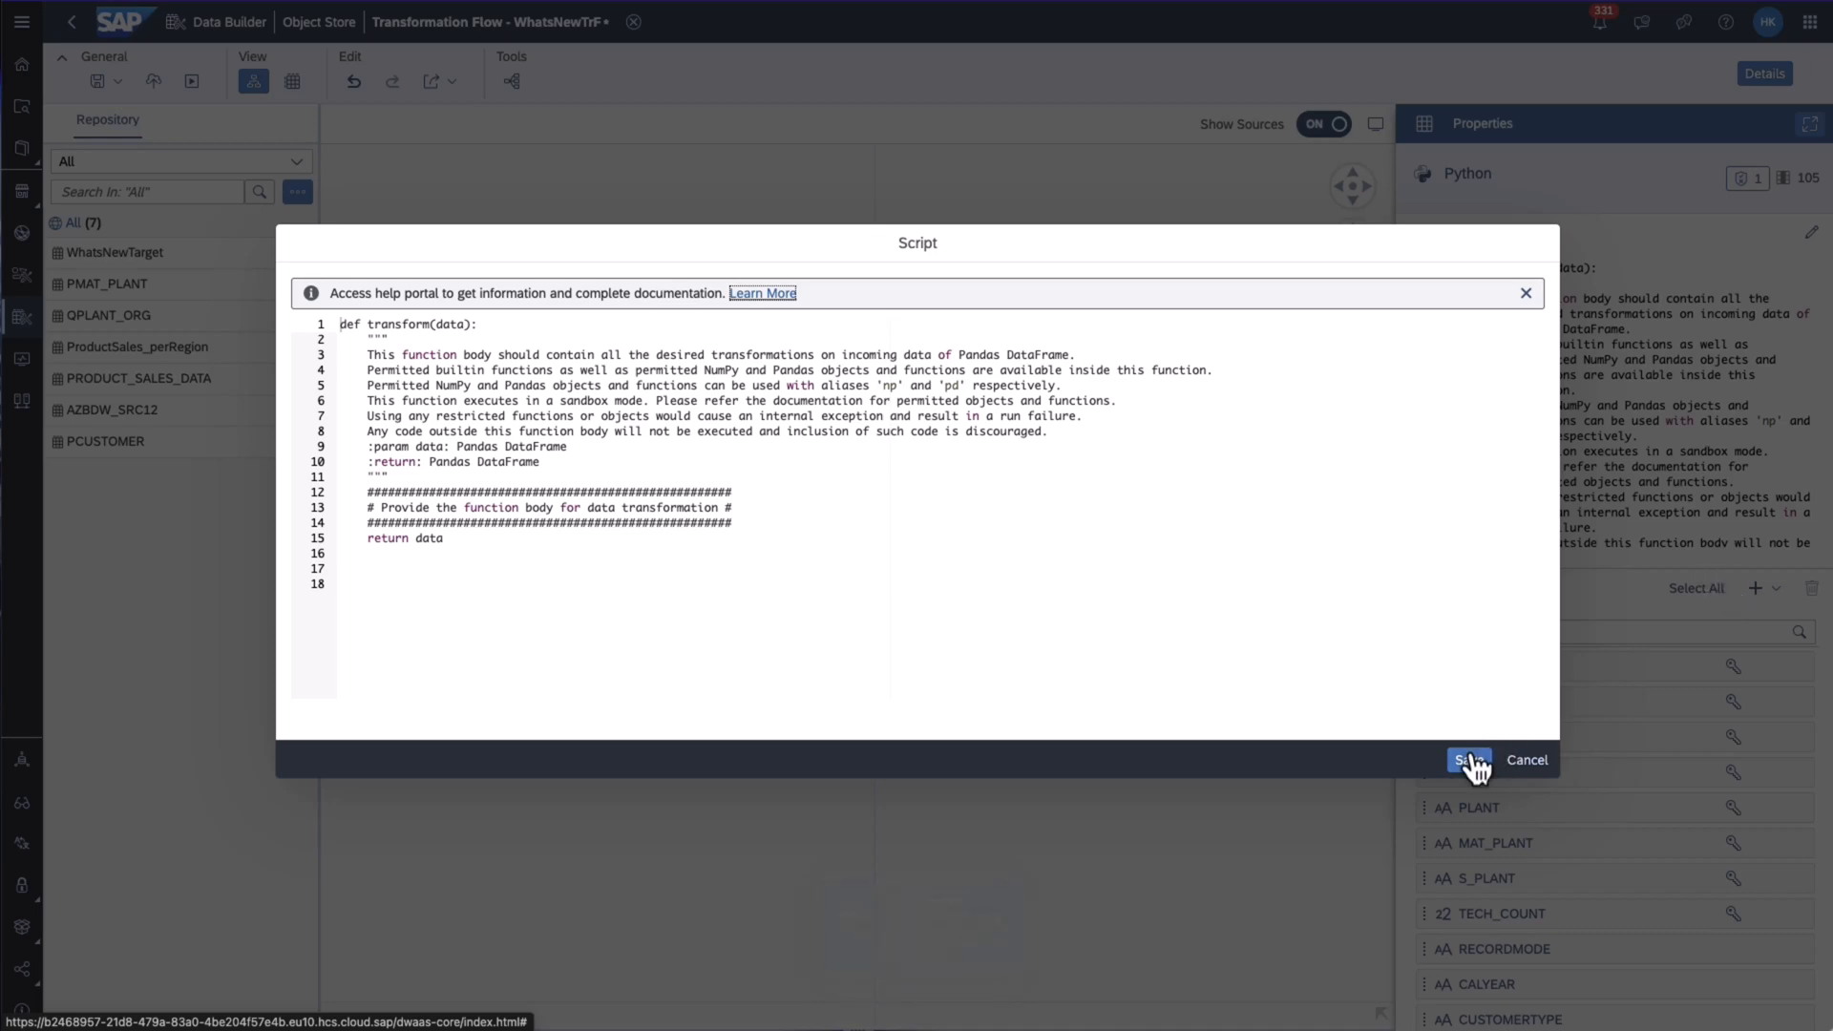
{"action": "left_click", "coordinate": [1468, 760]}
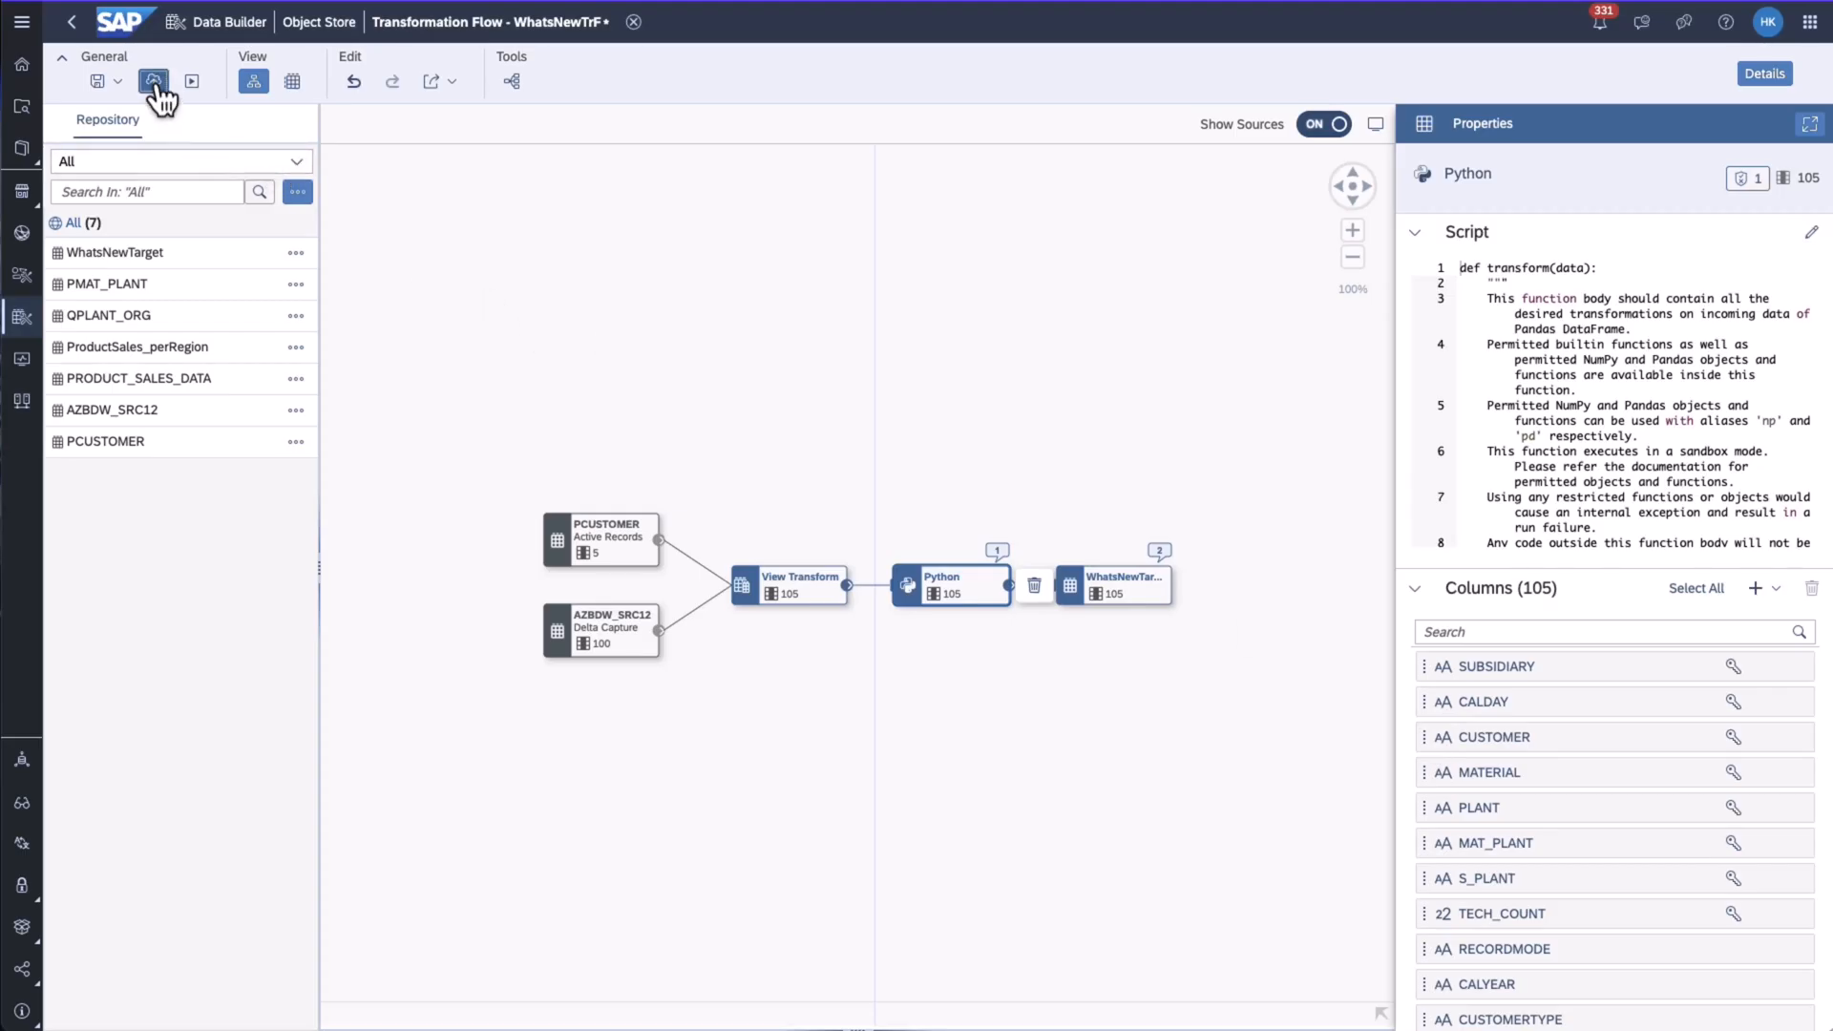
{"action": "left_click", "coordinate": [156, 80]}
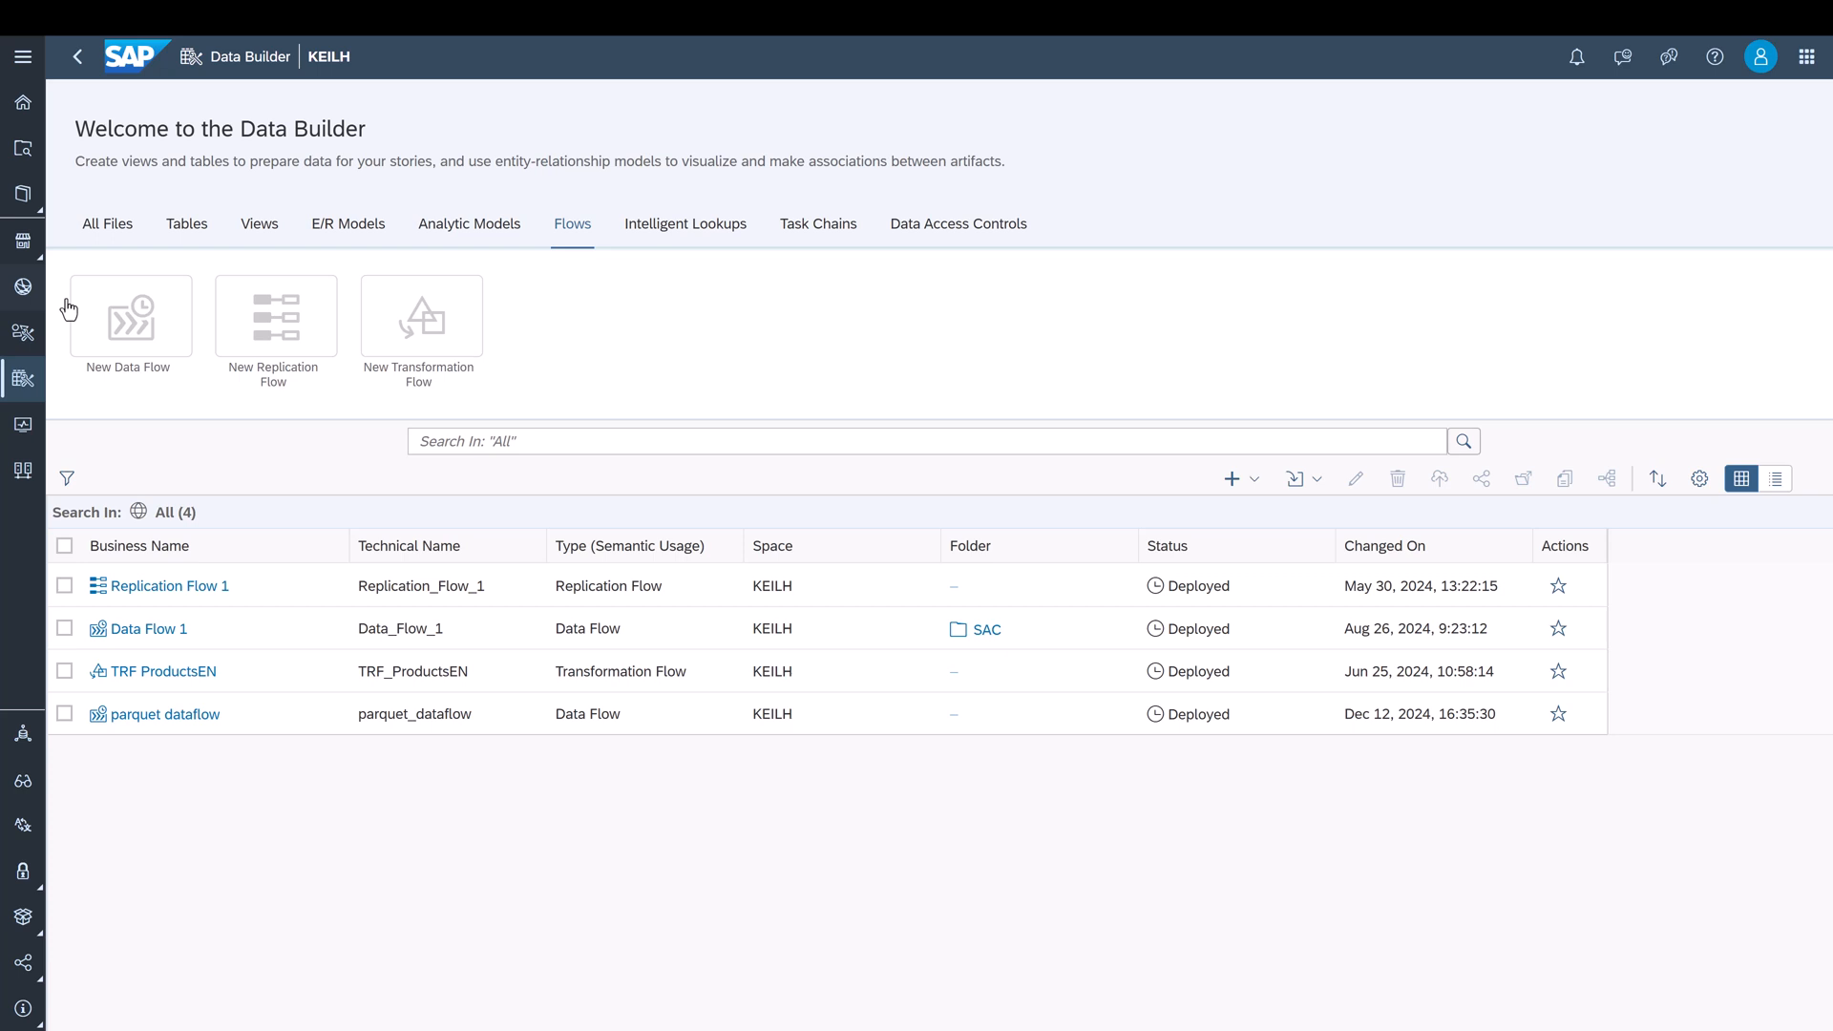
Open Replication Flow 1's properties, toggle Skip Unmapped Columns, and close its help popover
{"action": "left_click", "coordinate": [170, 586]}
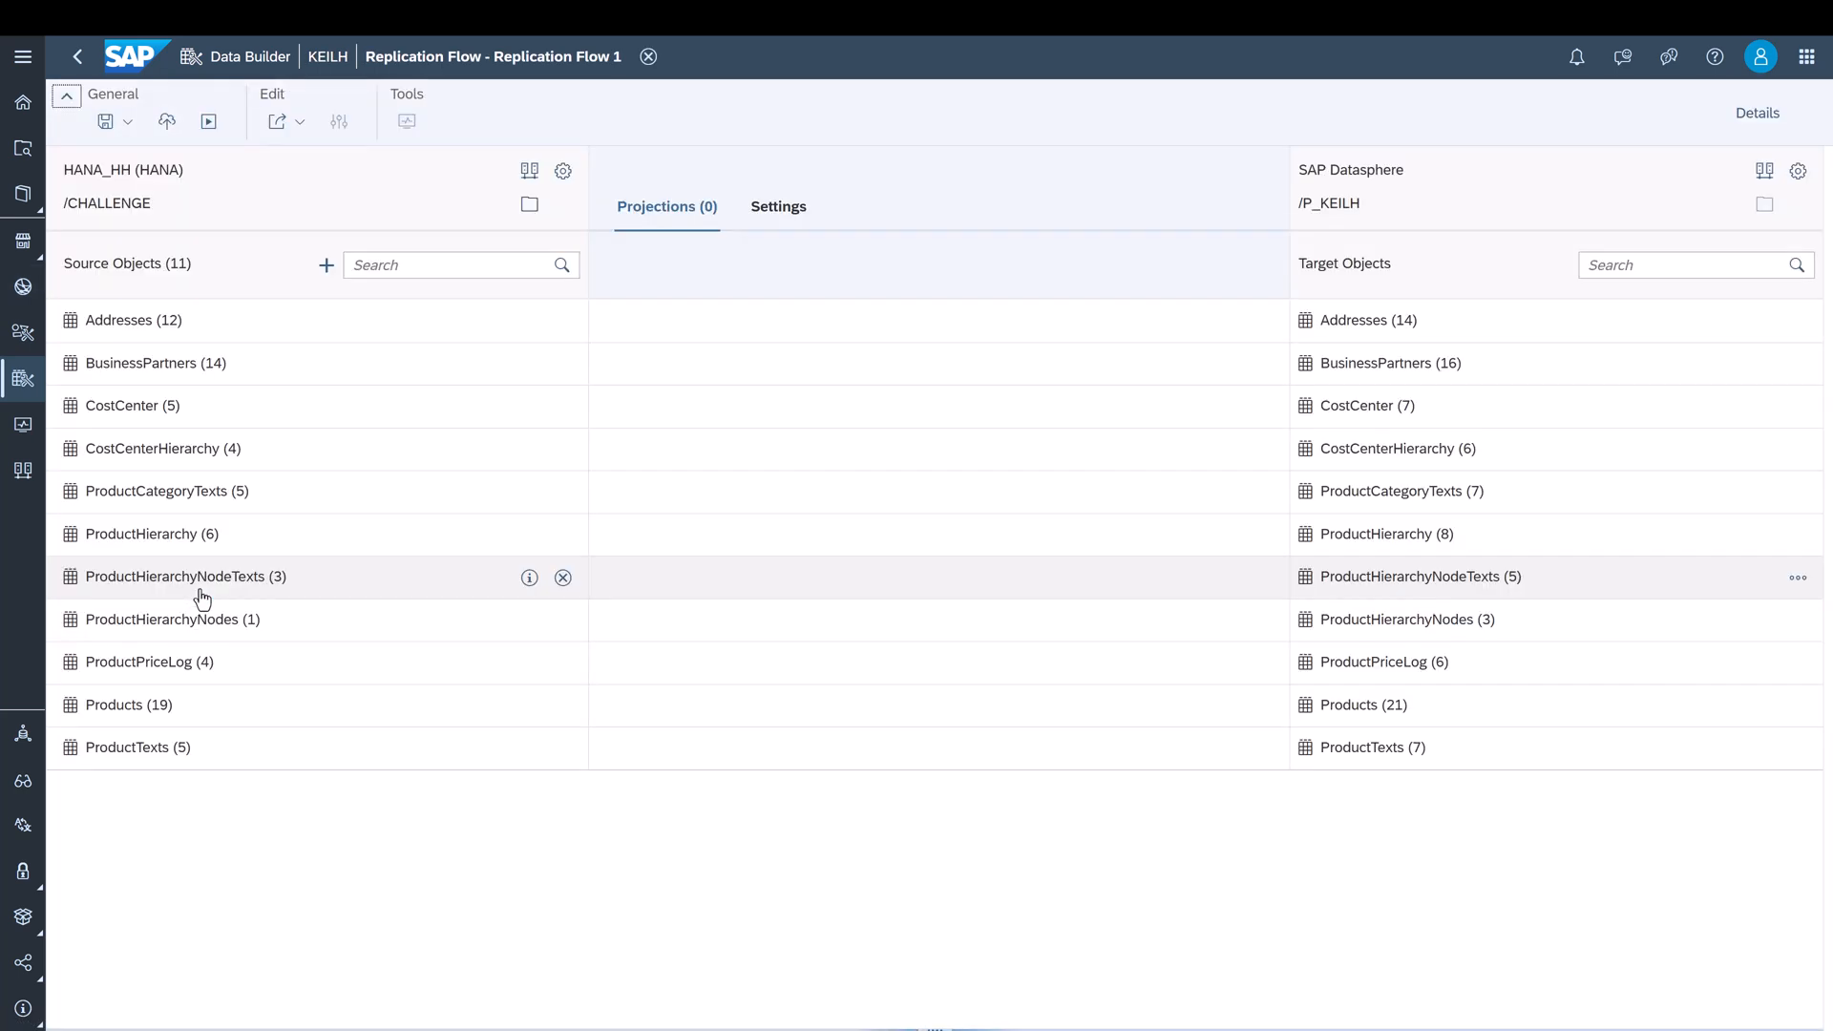
{"action": "left_click", "coordinate": [1757, 112]}
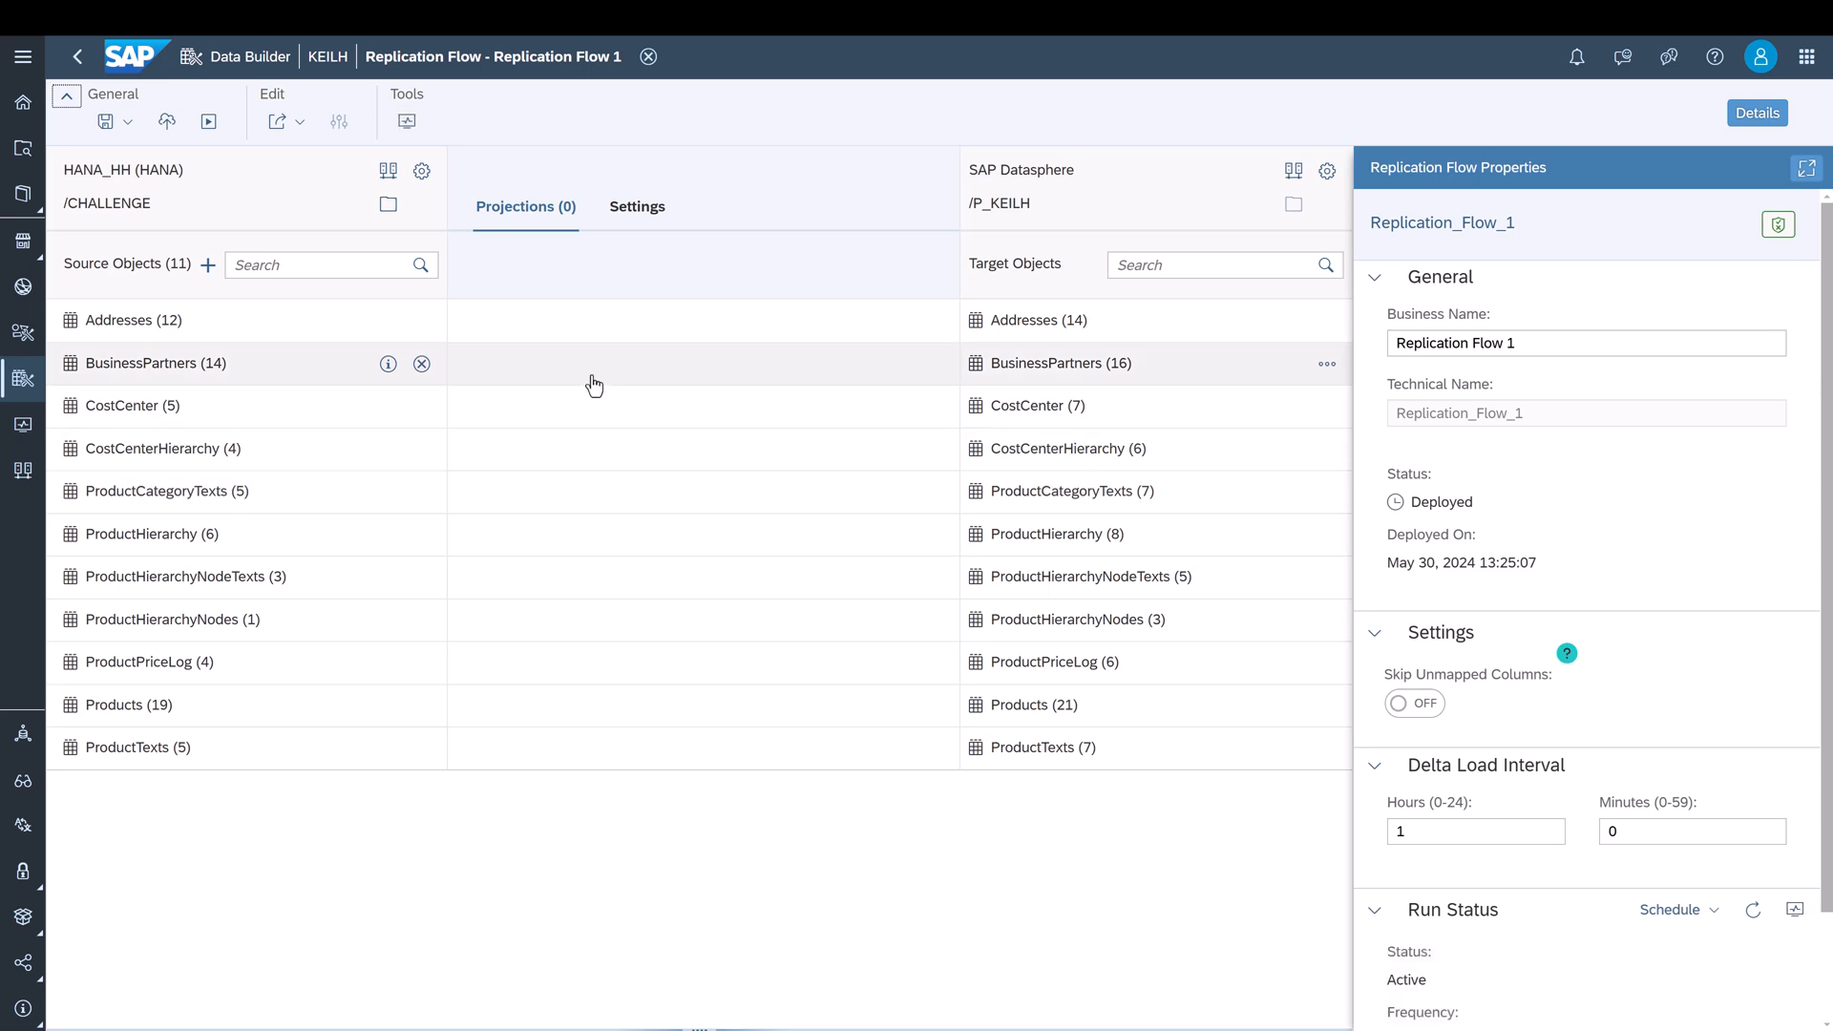
{"action": "left_click", "coordinate": [154, 363]}
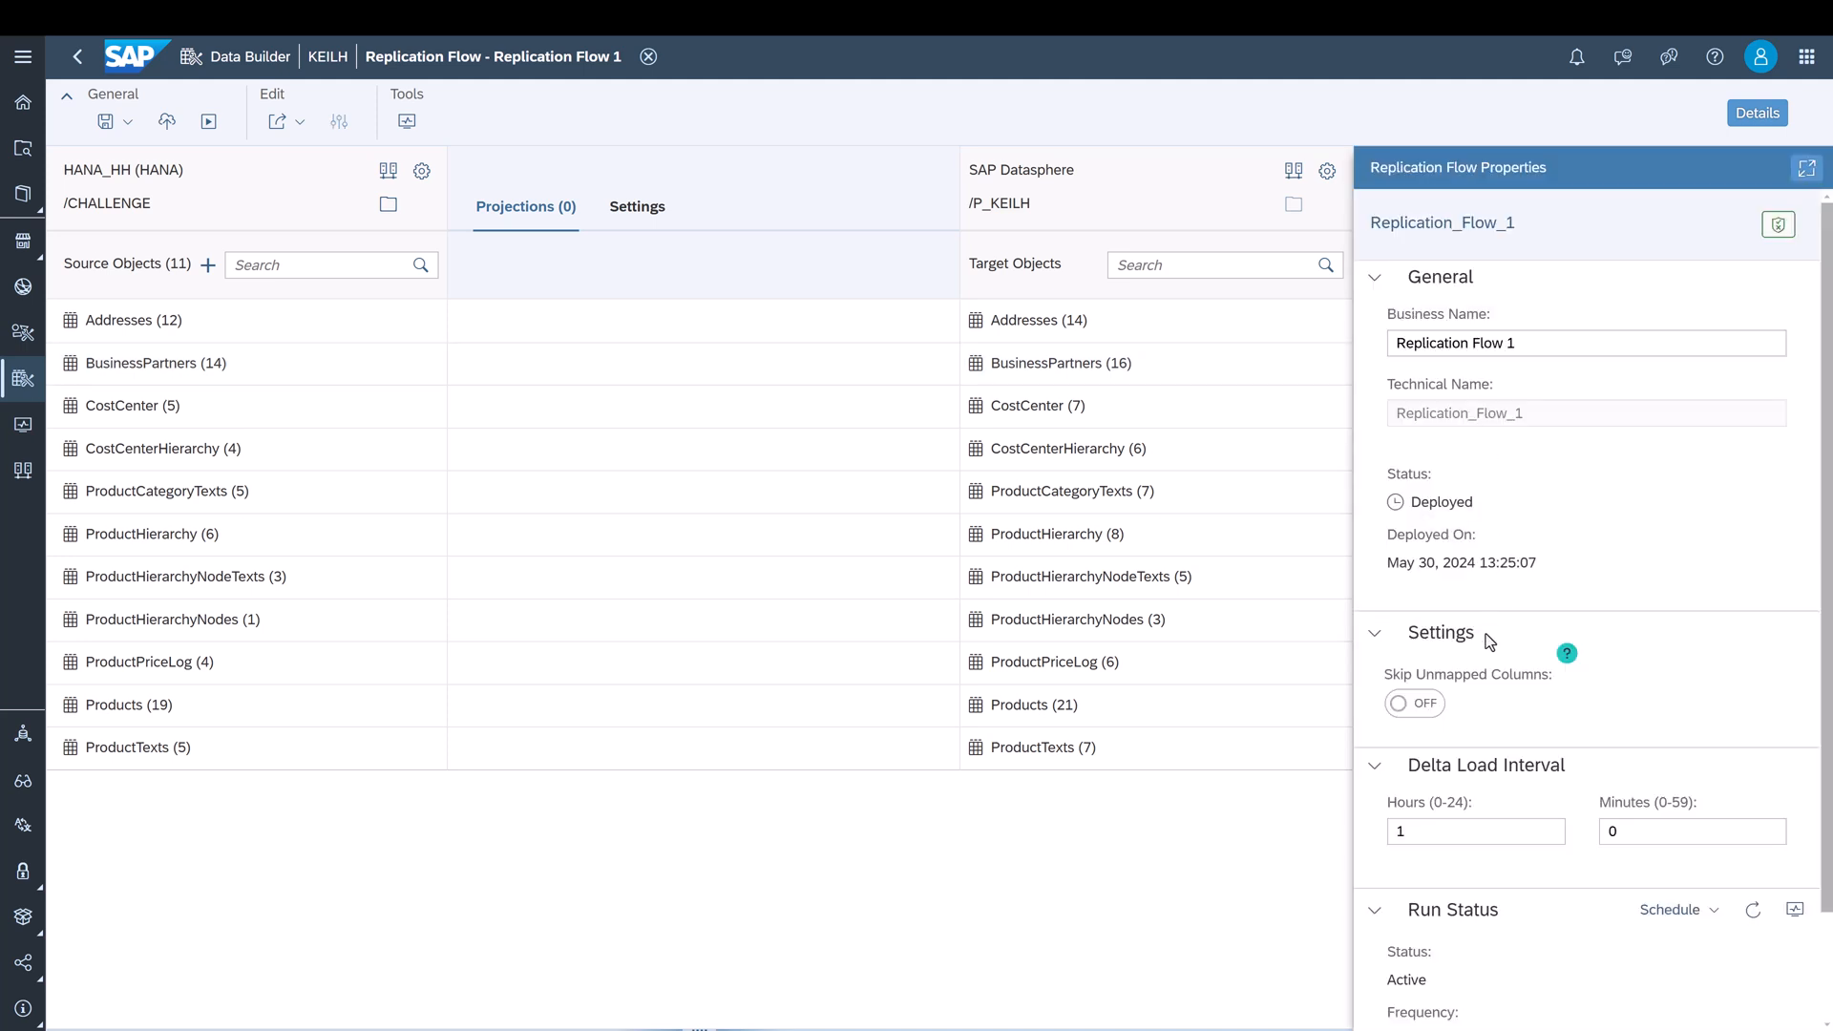
{"action": "left_click", "coordinate": [1414, 704]}
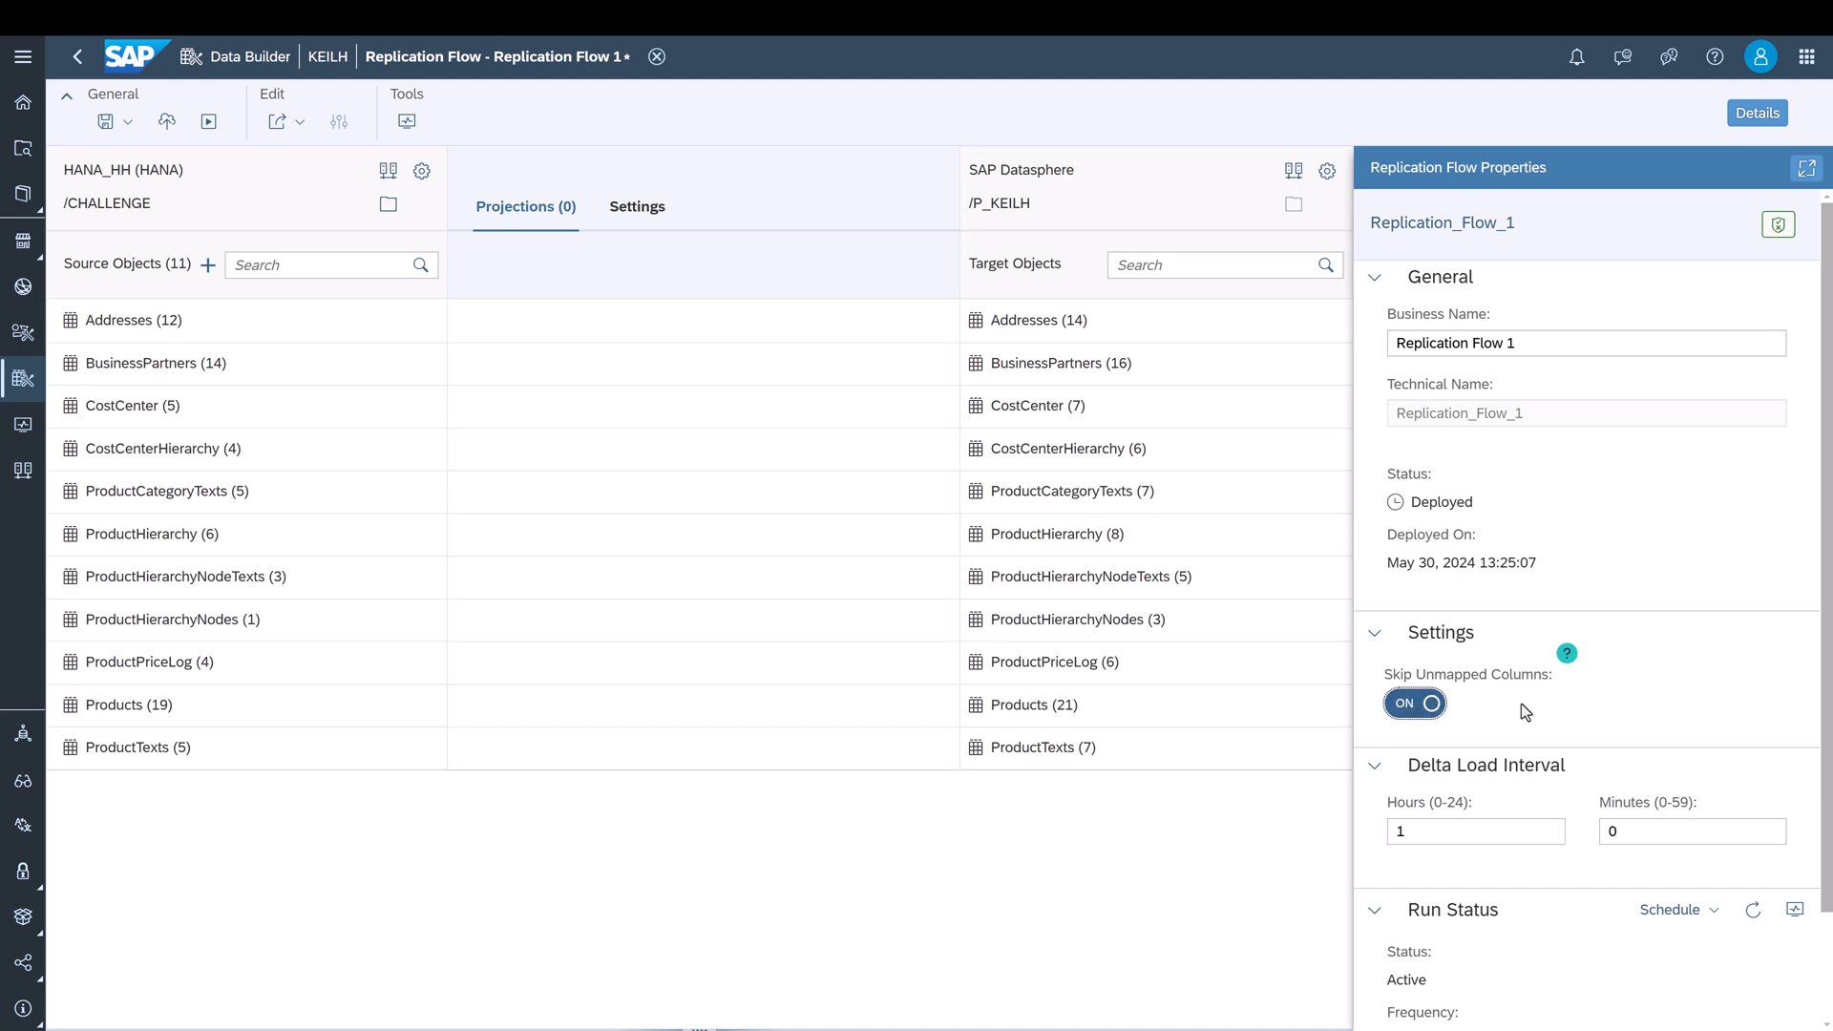
{"action": "mouse_move", "coordinate": [1566, 654]}
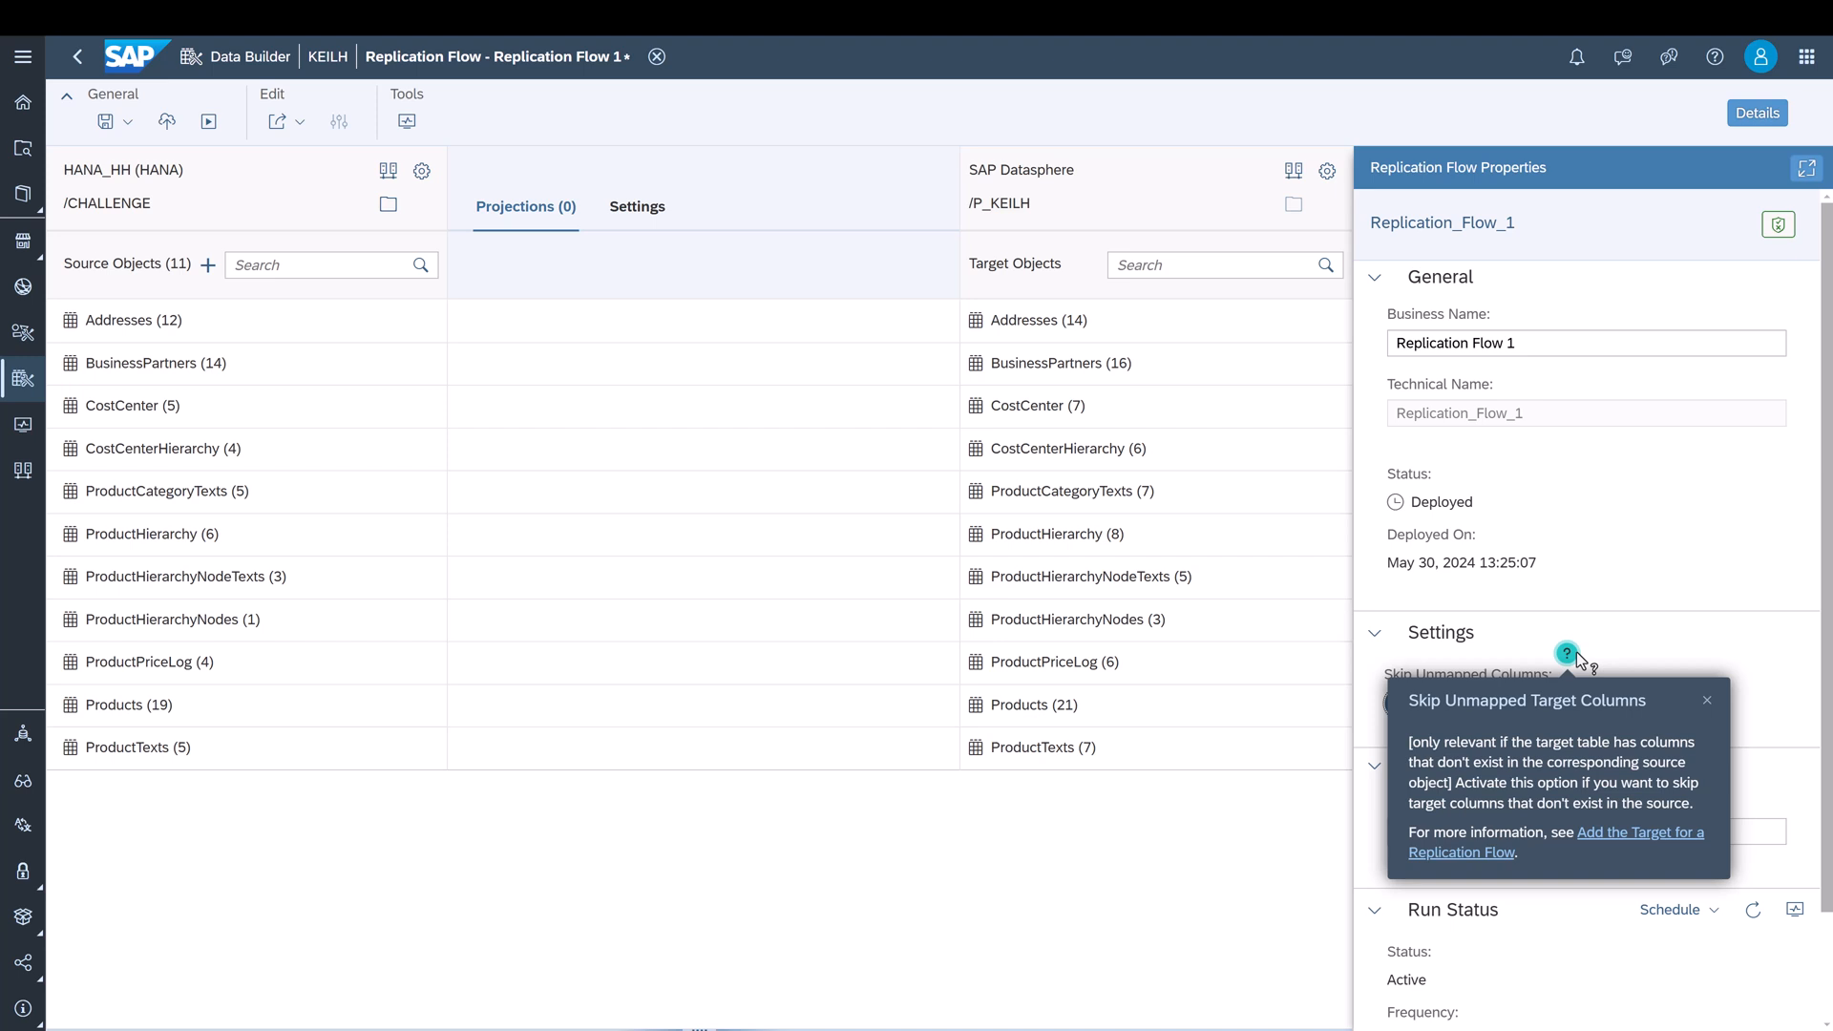
{"action": "left_click", "coordinate": [1708, 700]}
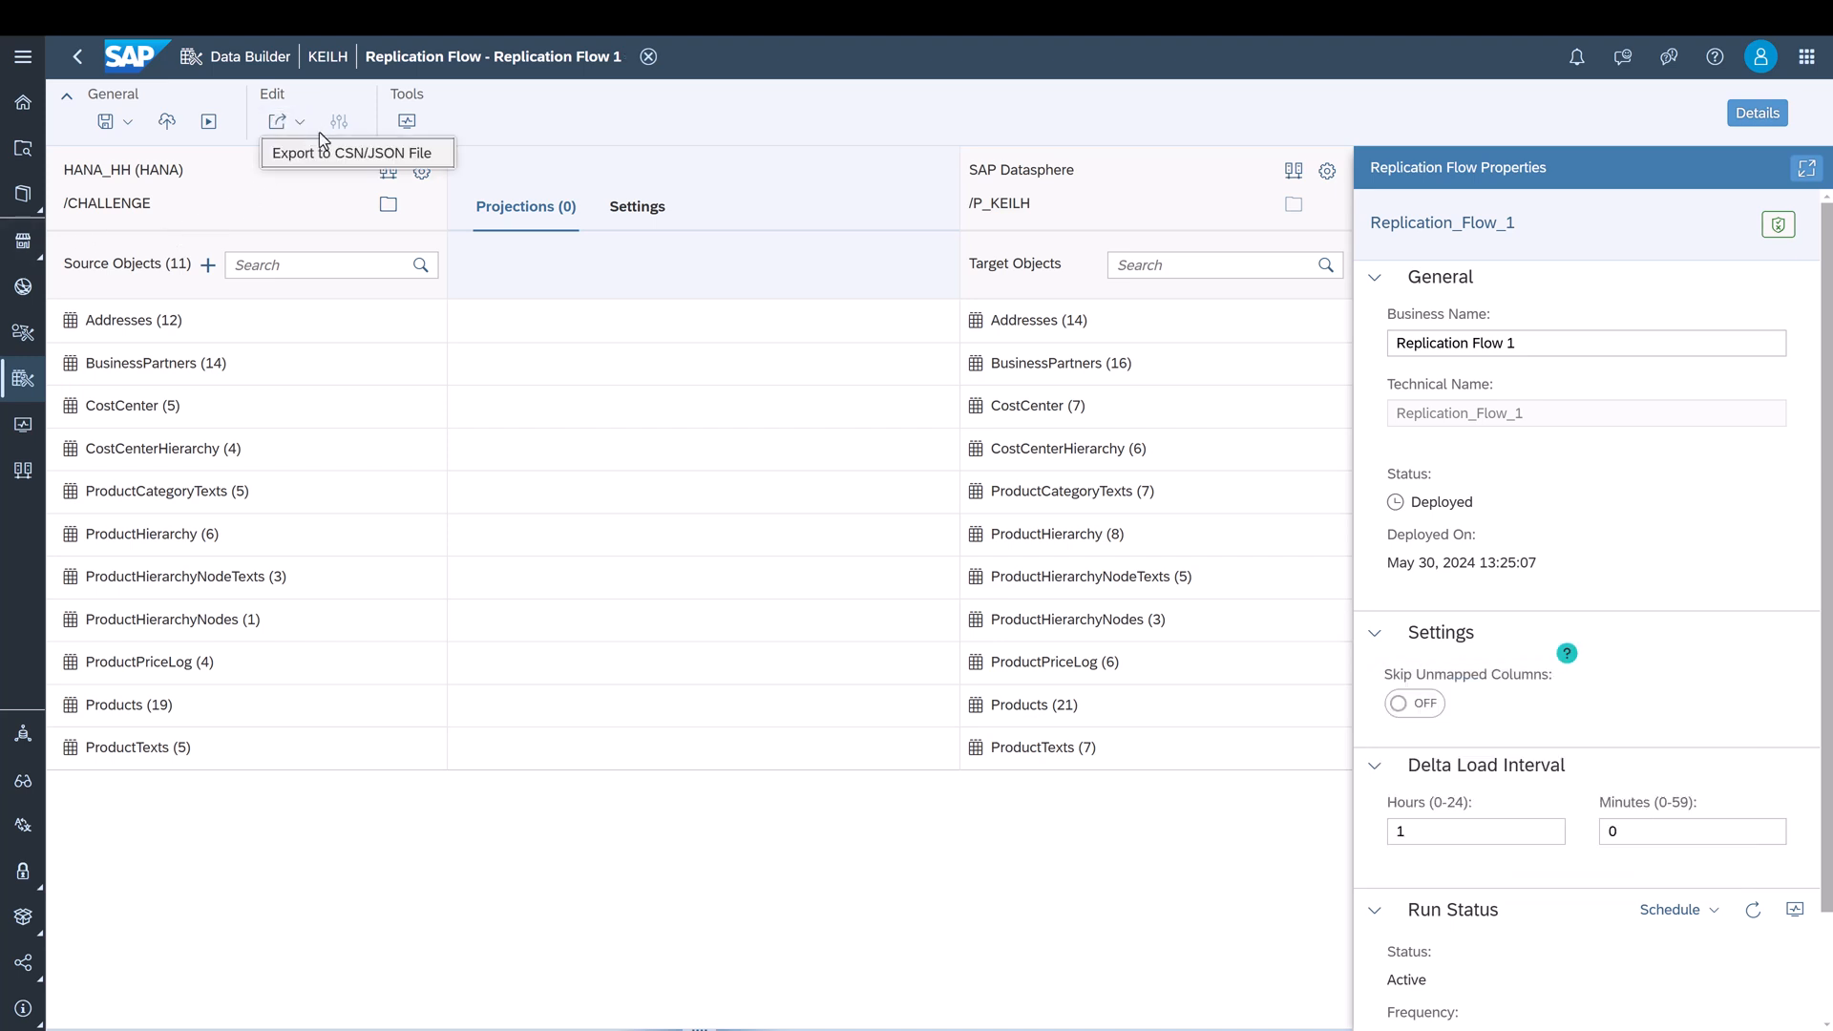
{"action": "mouse_move", "coordinate": [327, 165]}
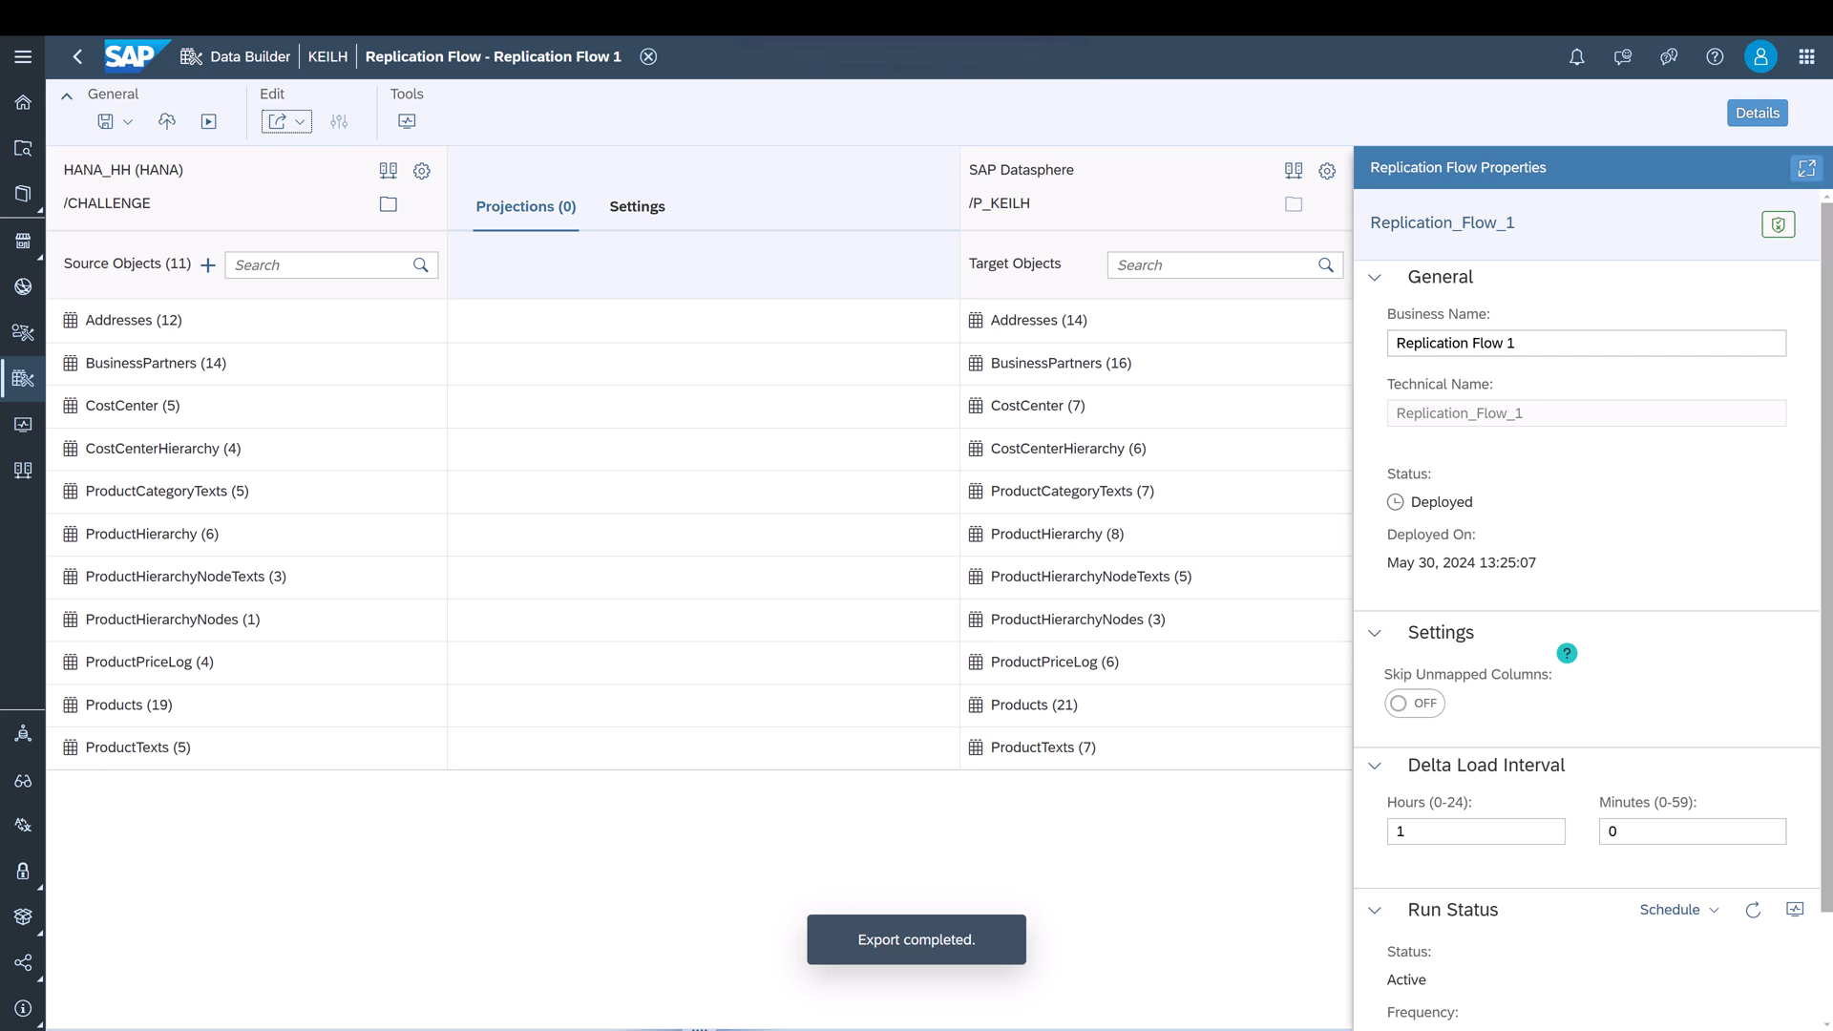
Return to the Data Builder overview and show the Import options
{"action": "left_click", "coordinate": [649, 56]}
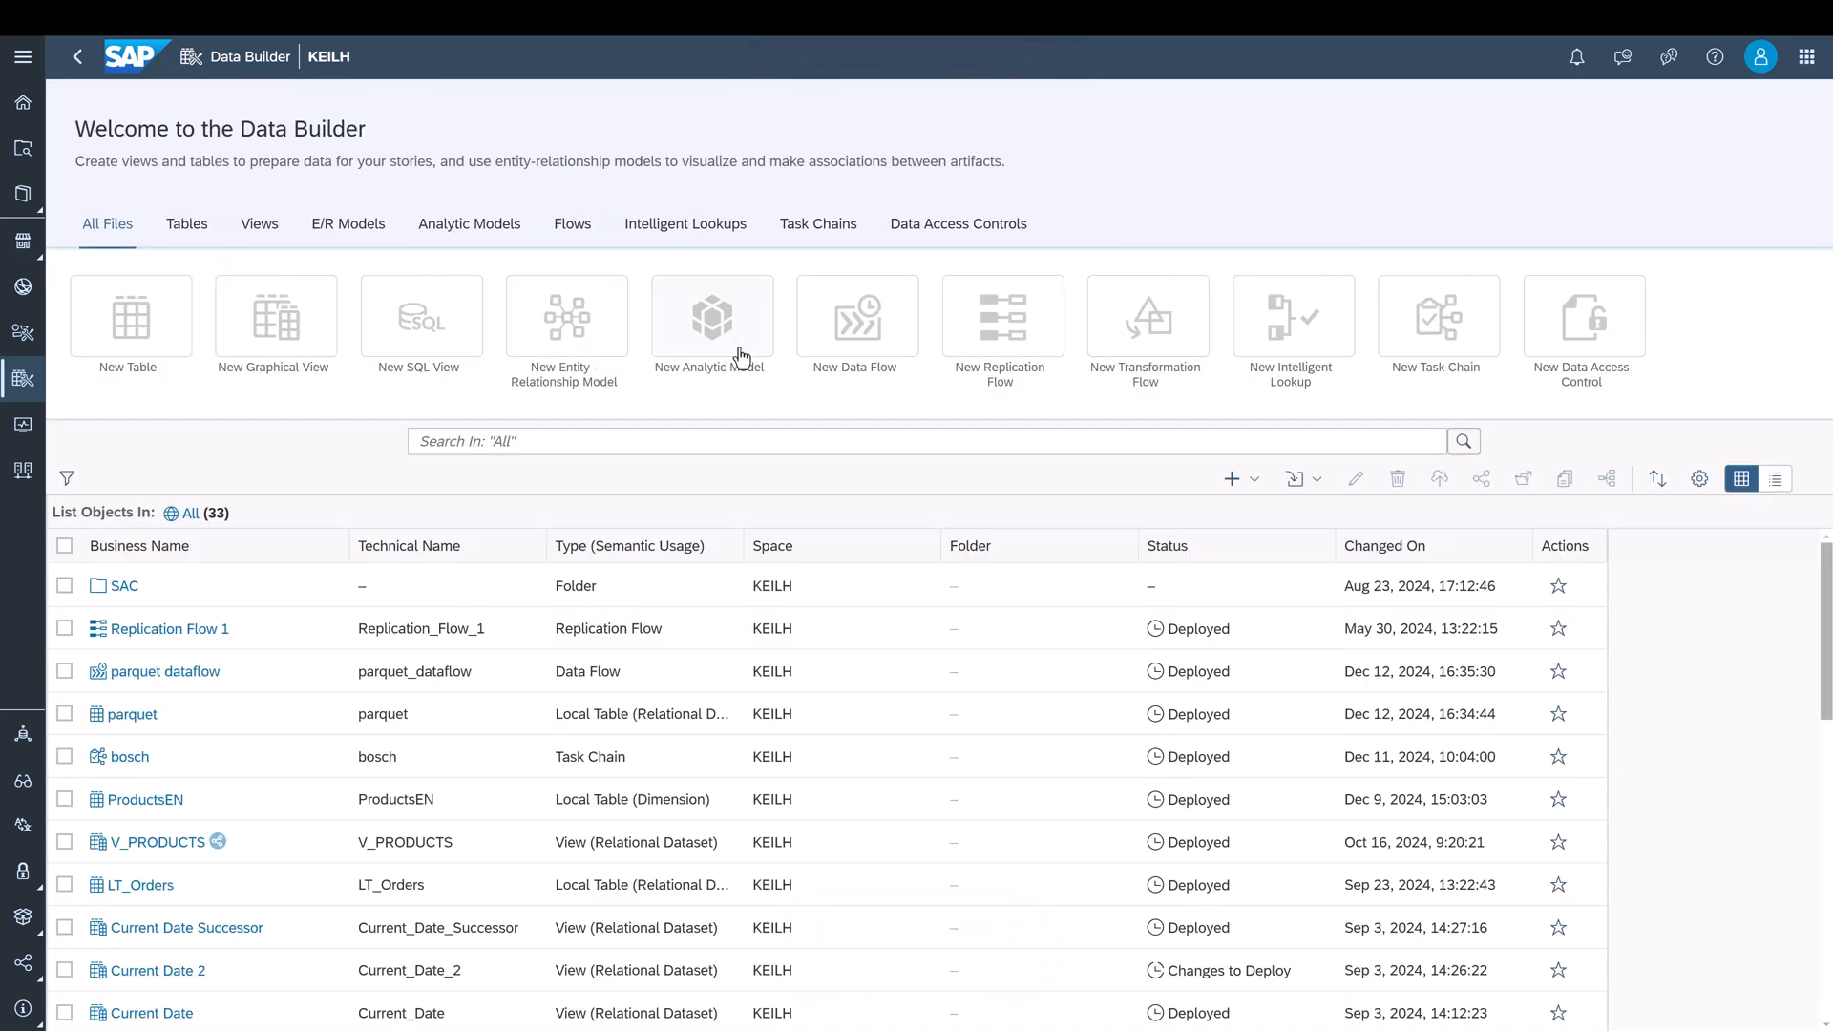
{"action": "left_click", "coordinate": [1297, 478]}
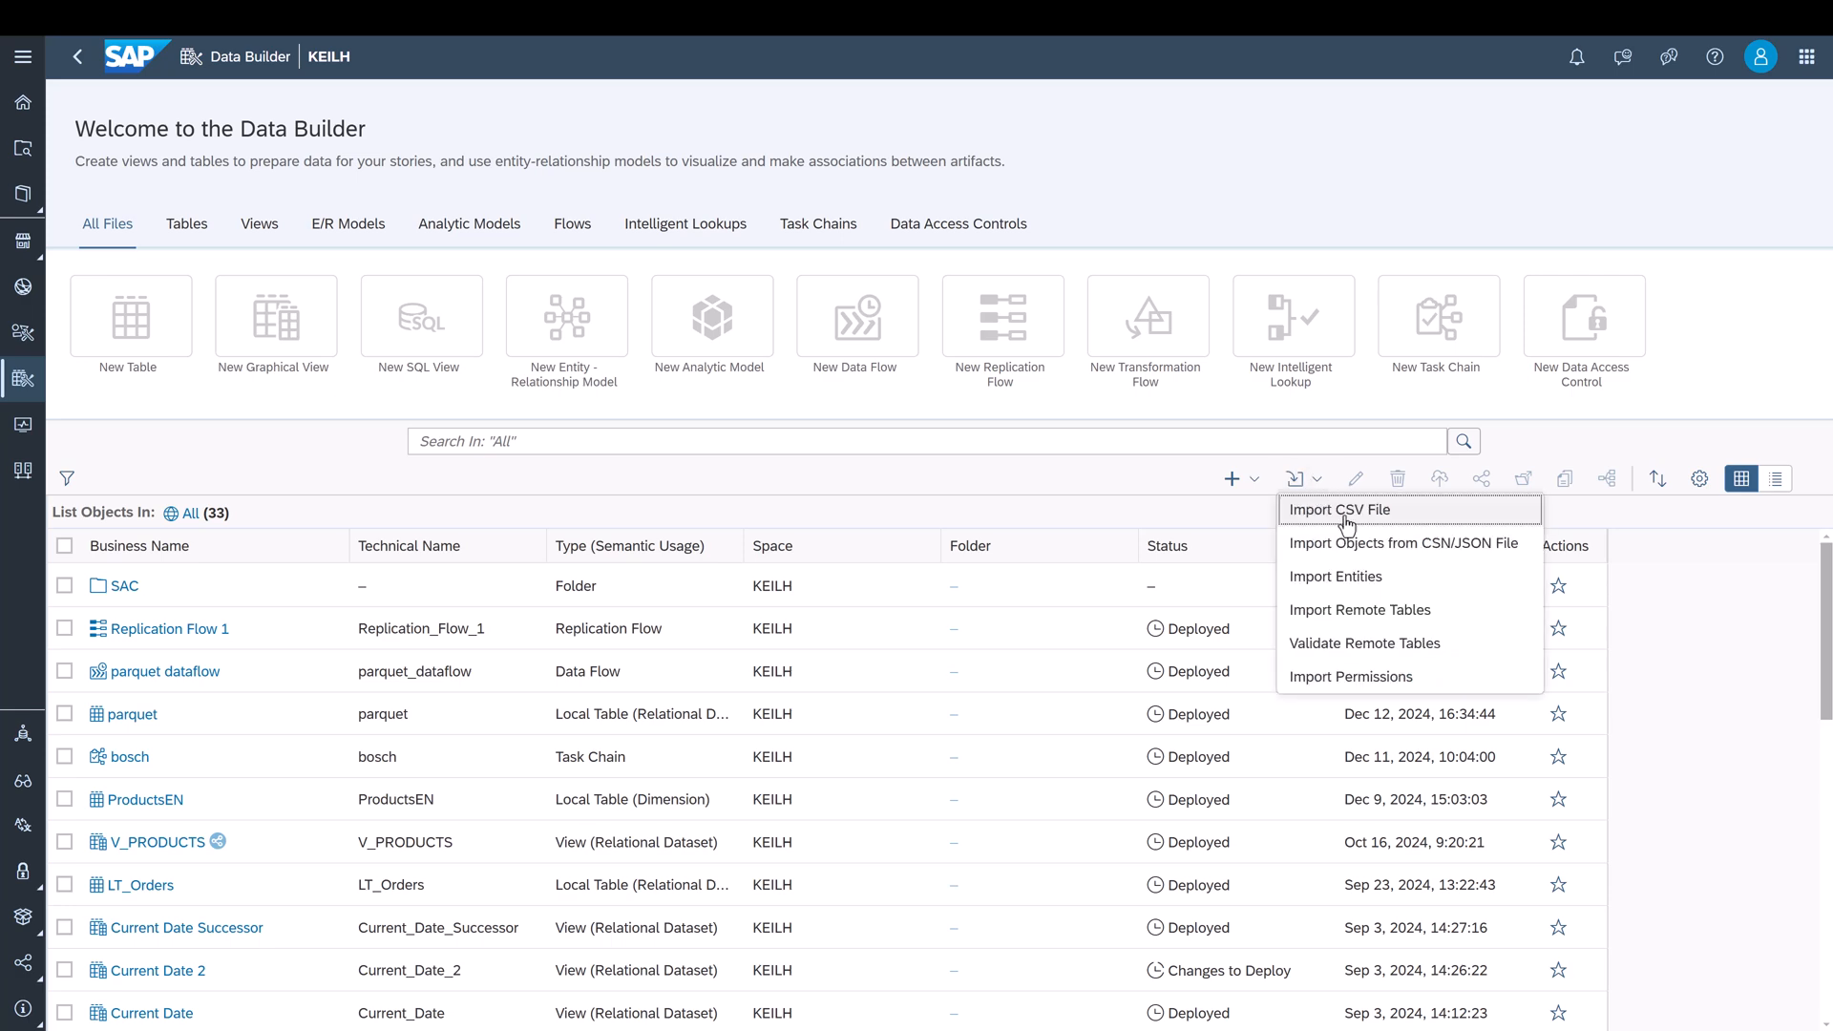
{"action": "mouse_move", "coordinate": [1368, 550]}
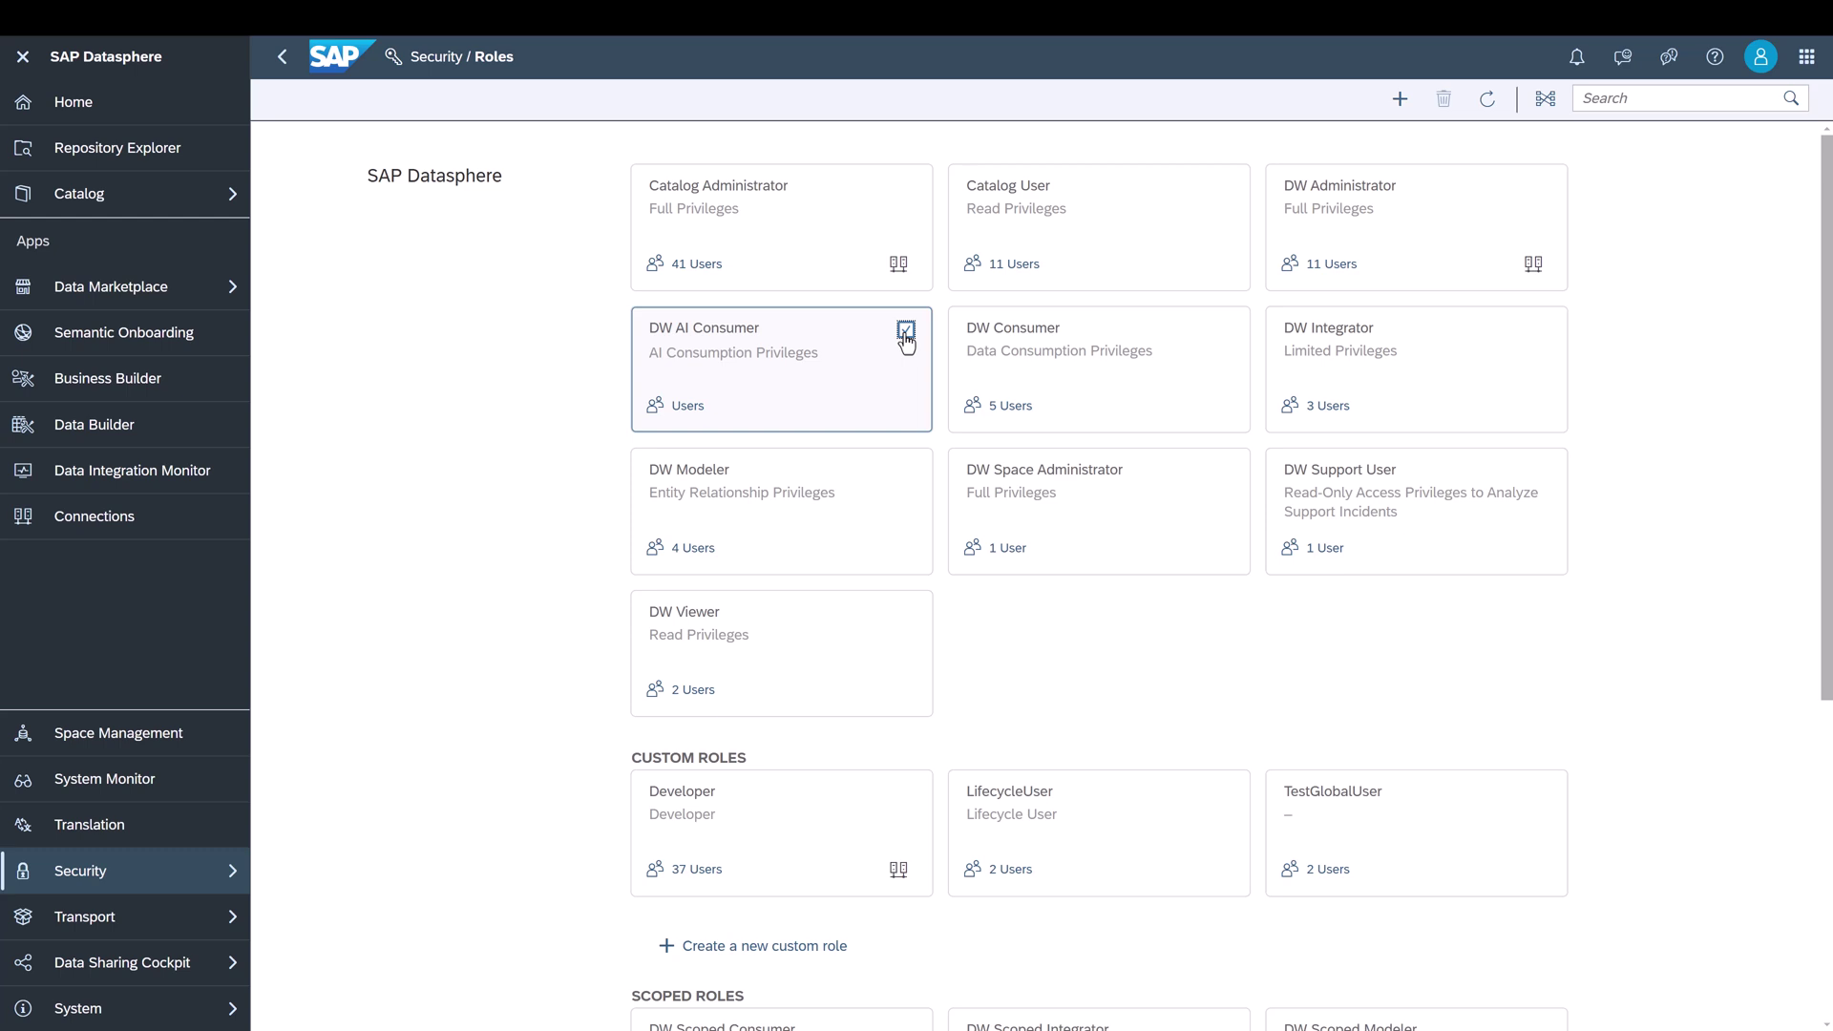
{"action": "mouse_move", "coordinate": [871, 363]}
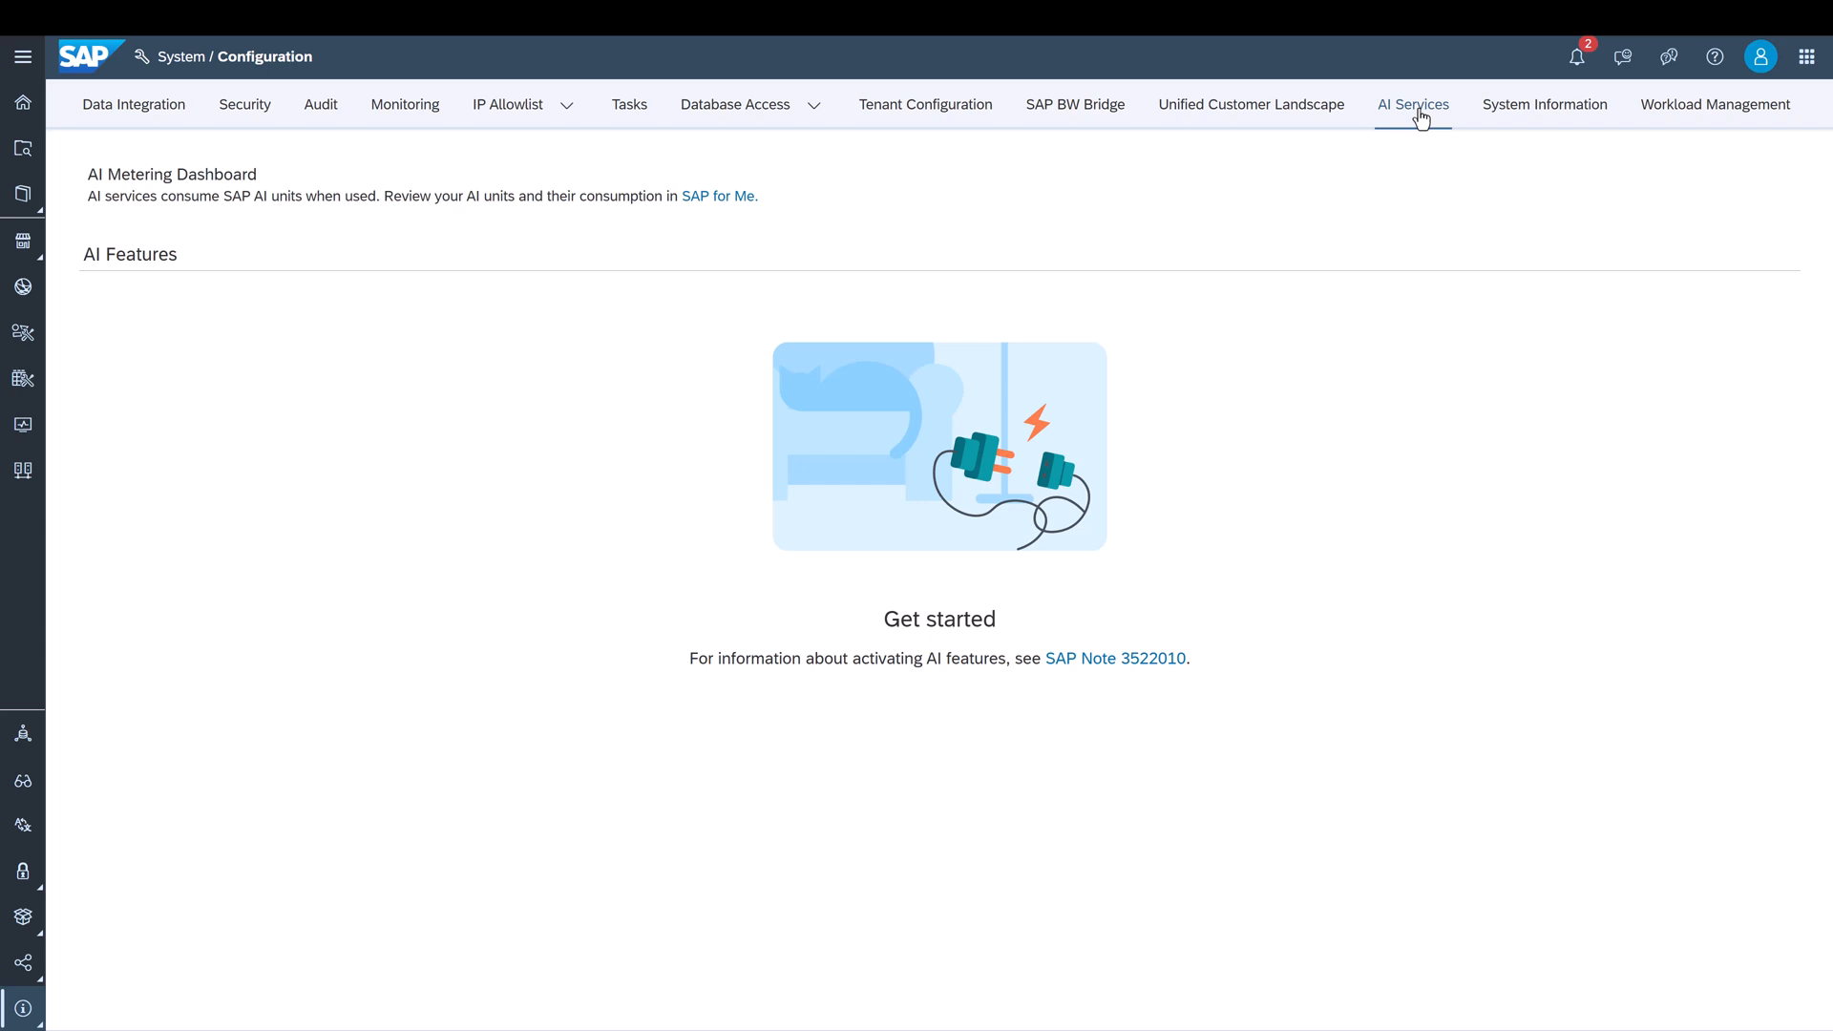
{"action": "mouse_move", "coordinate": [1343, 332]}
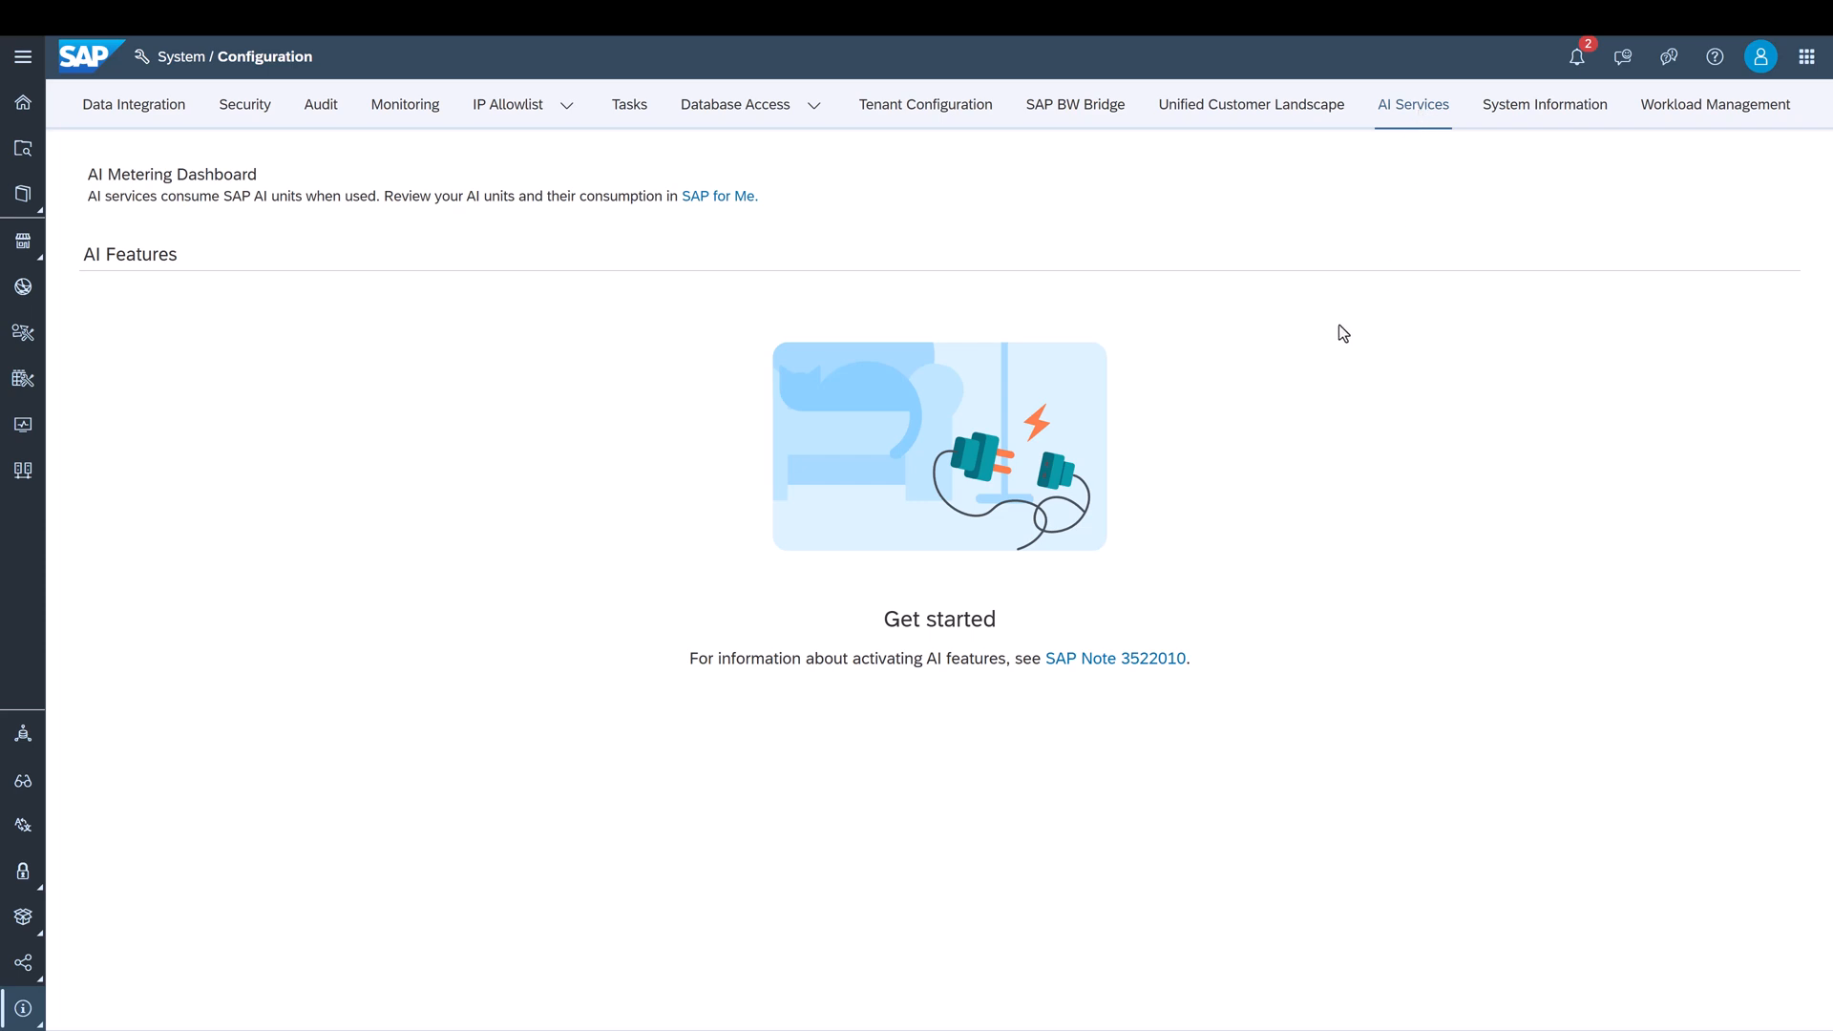
{"action": "mouse_move", "coordinate": [1170, 613]}
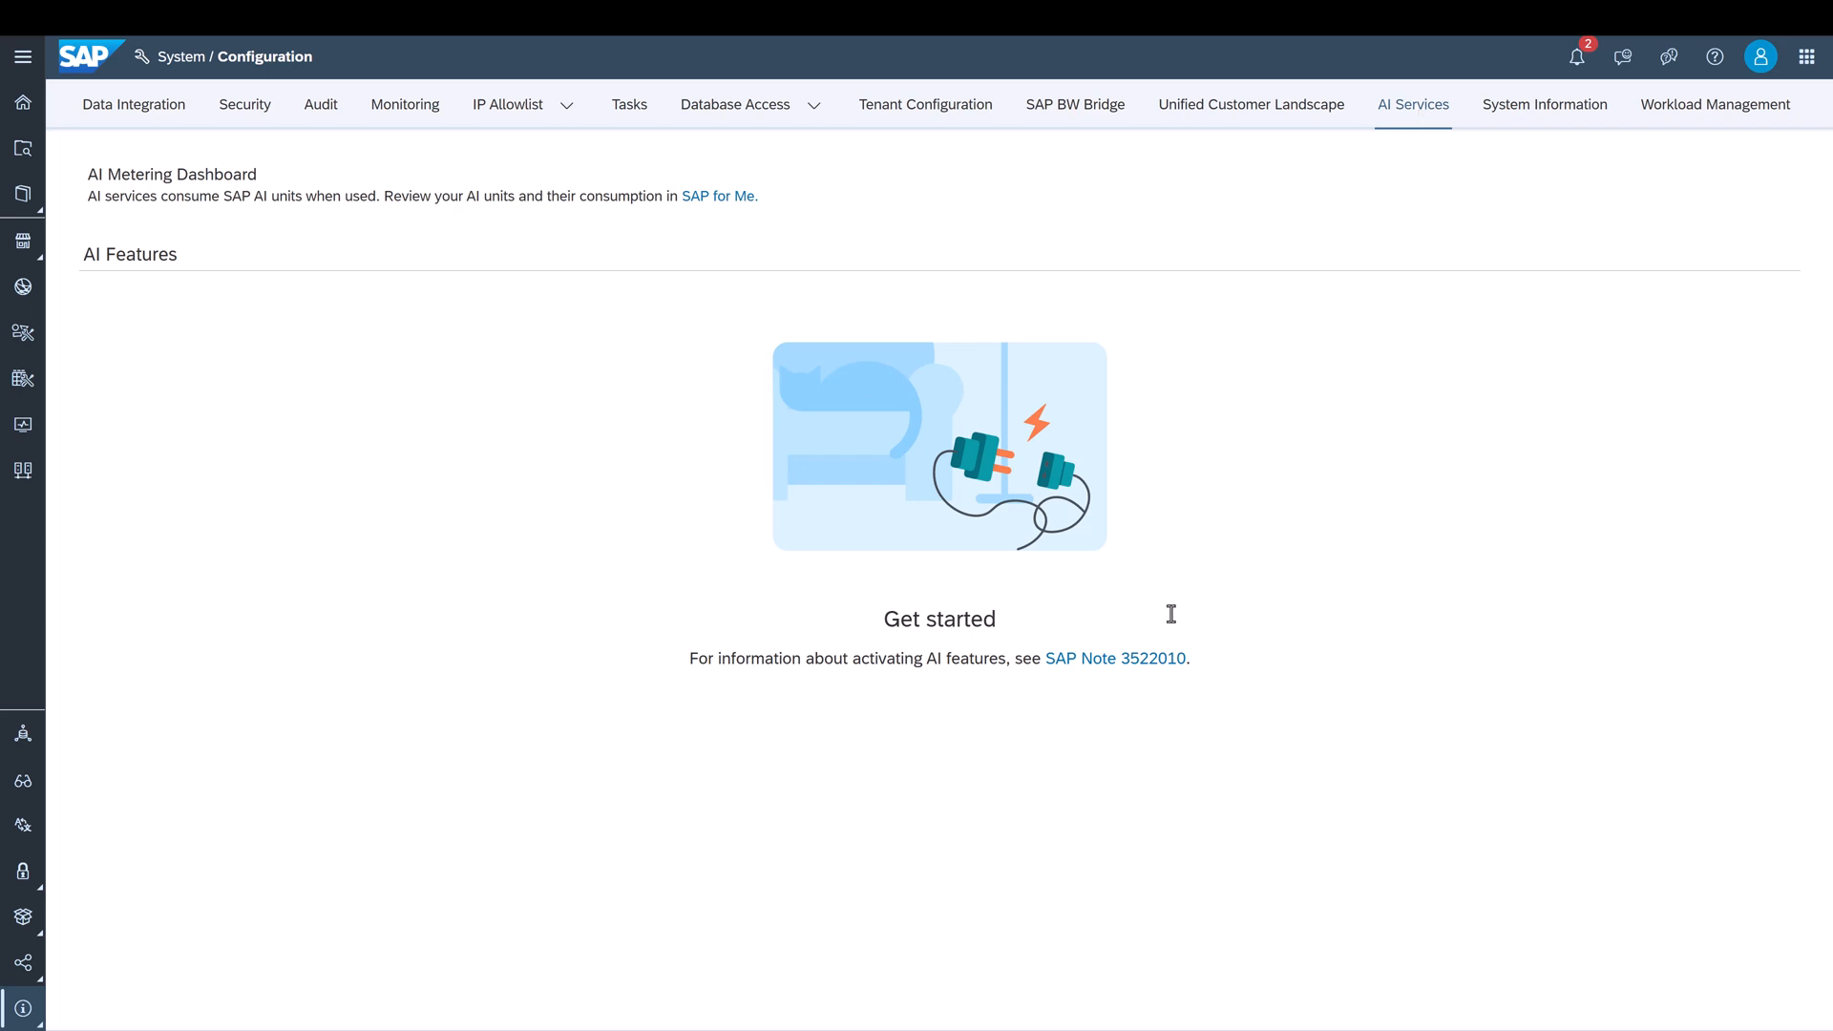
{"action": "mouse_move", "coordinate": [1142, 668]}
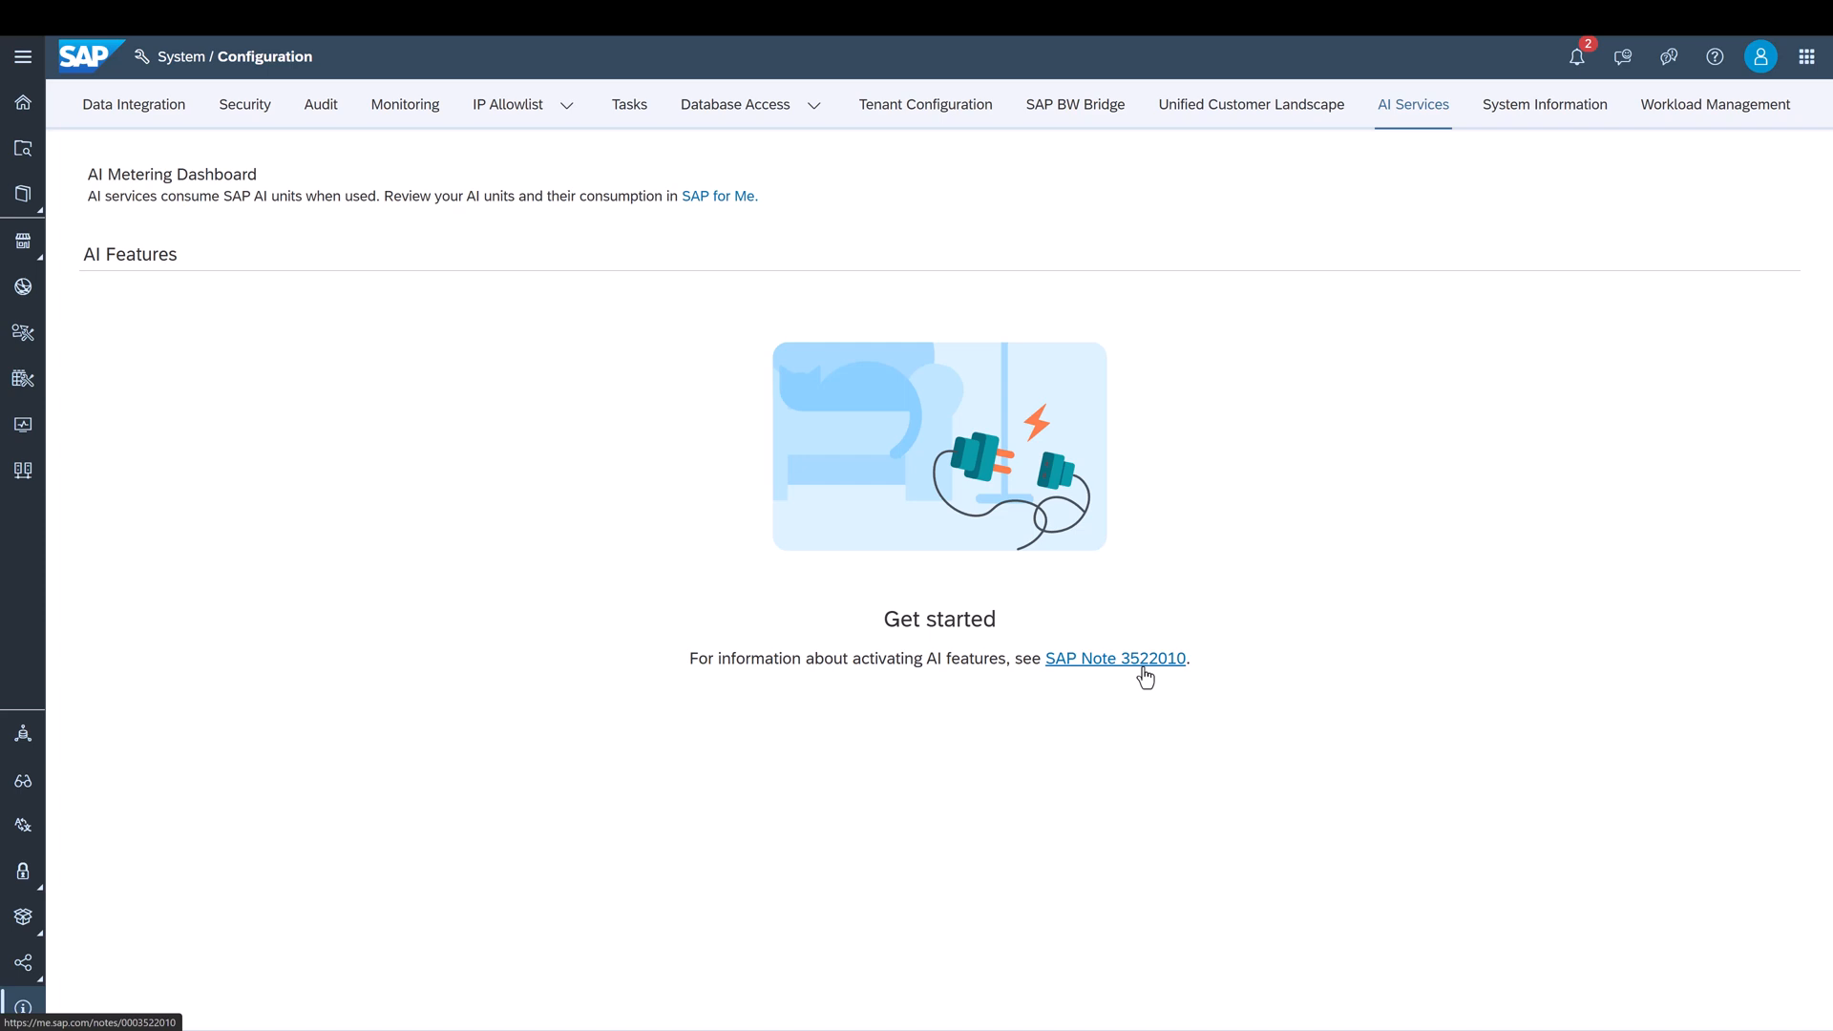
Open SAP Note 3522010 on activating generative AI features from AI Services
{"action": "left_click", "coordinate": [1114, 659]}
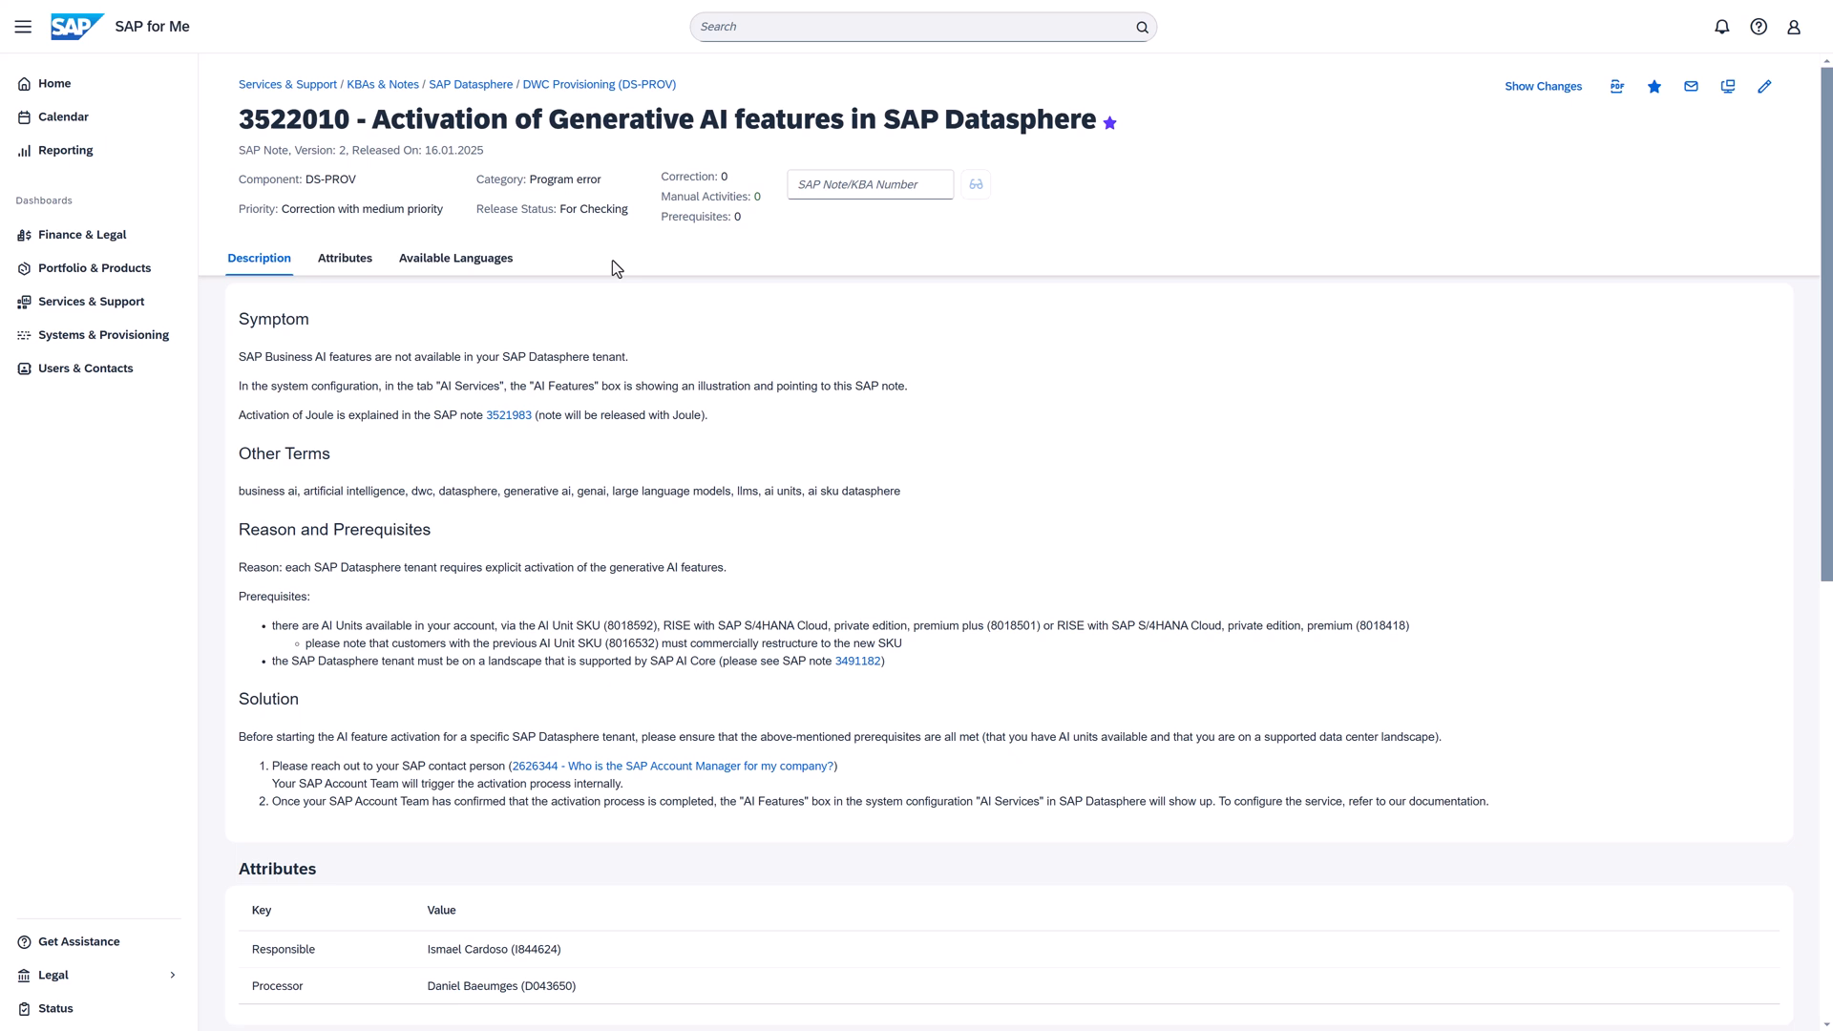
{"action": "mouse_move", "coordinate": [648, 298]}
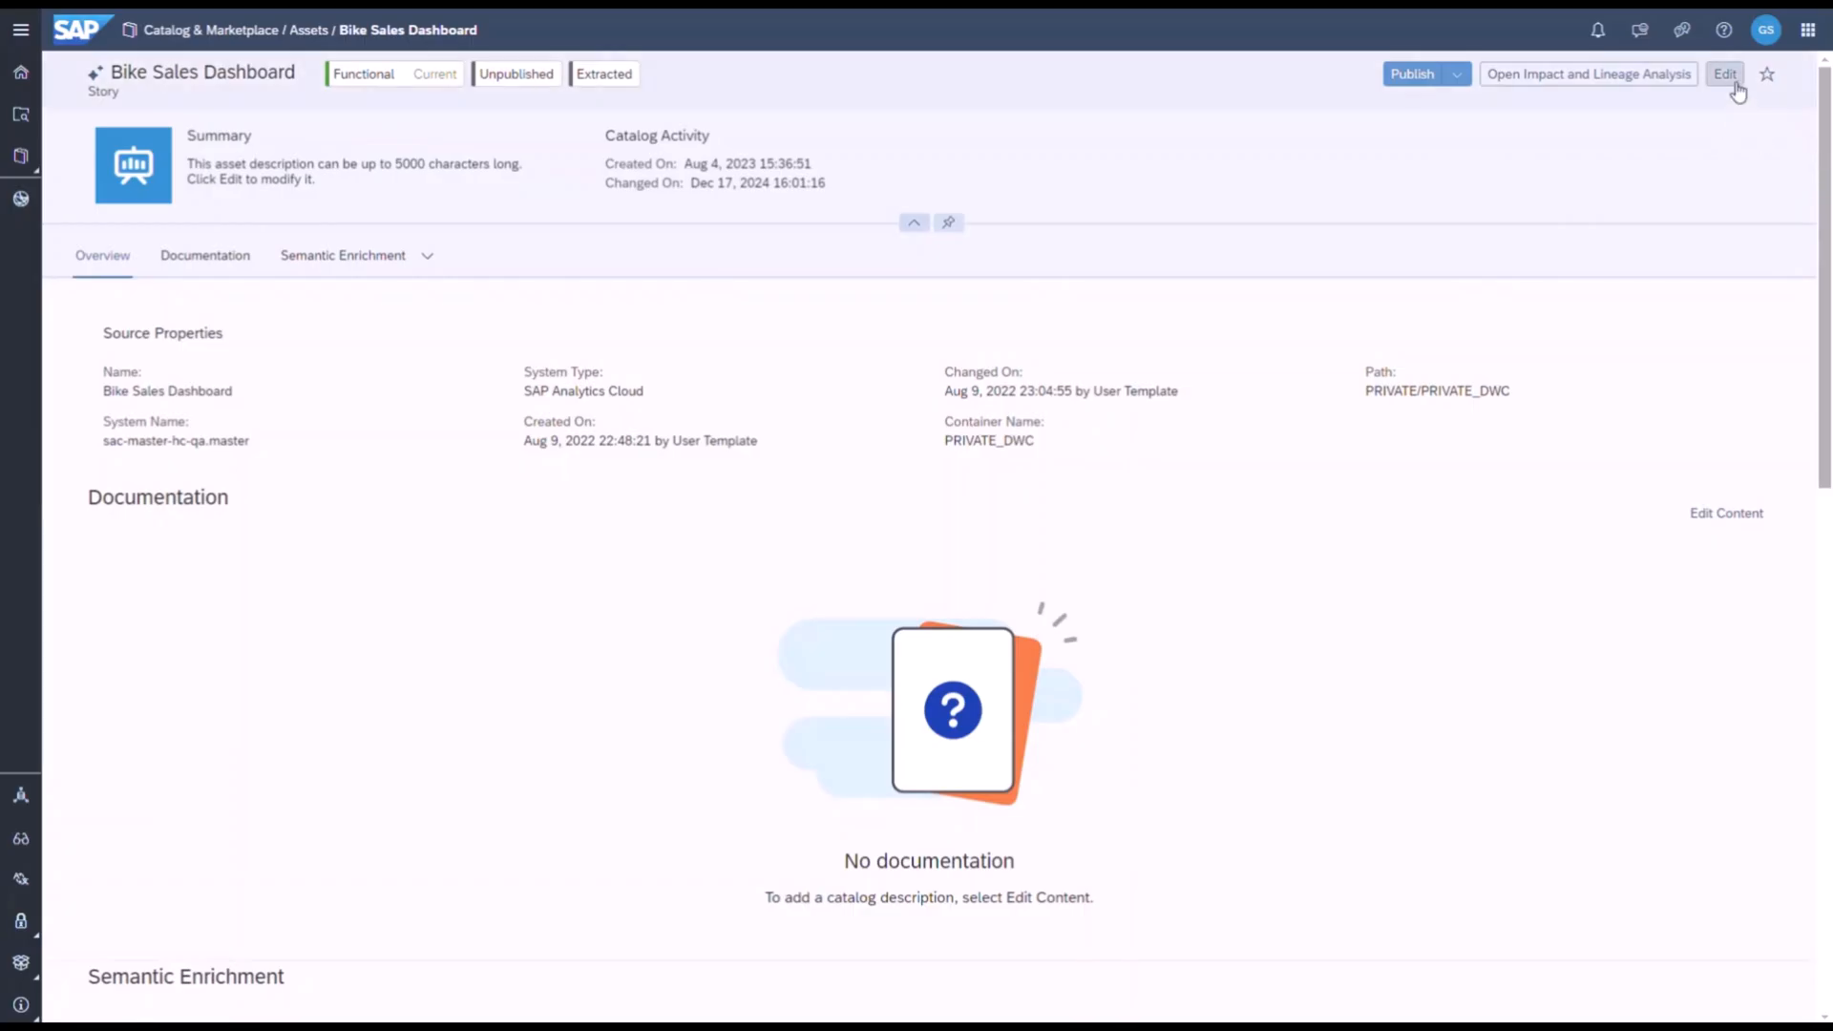
Generate and save an AI summary for the Bike Sales Dashboard catalog entry
{"action": "left_click", "coordinate": [1729, 74]}
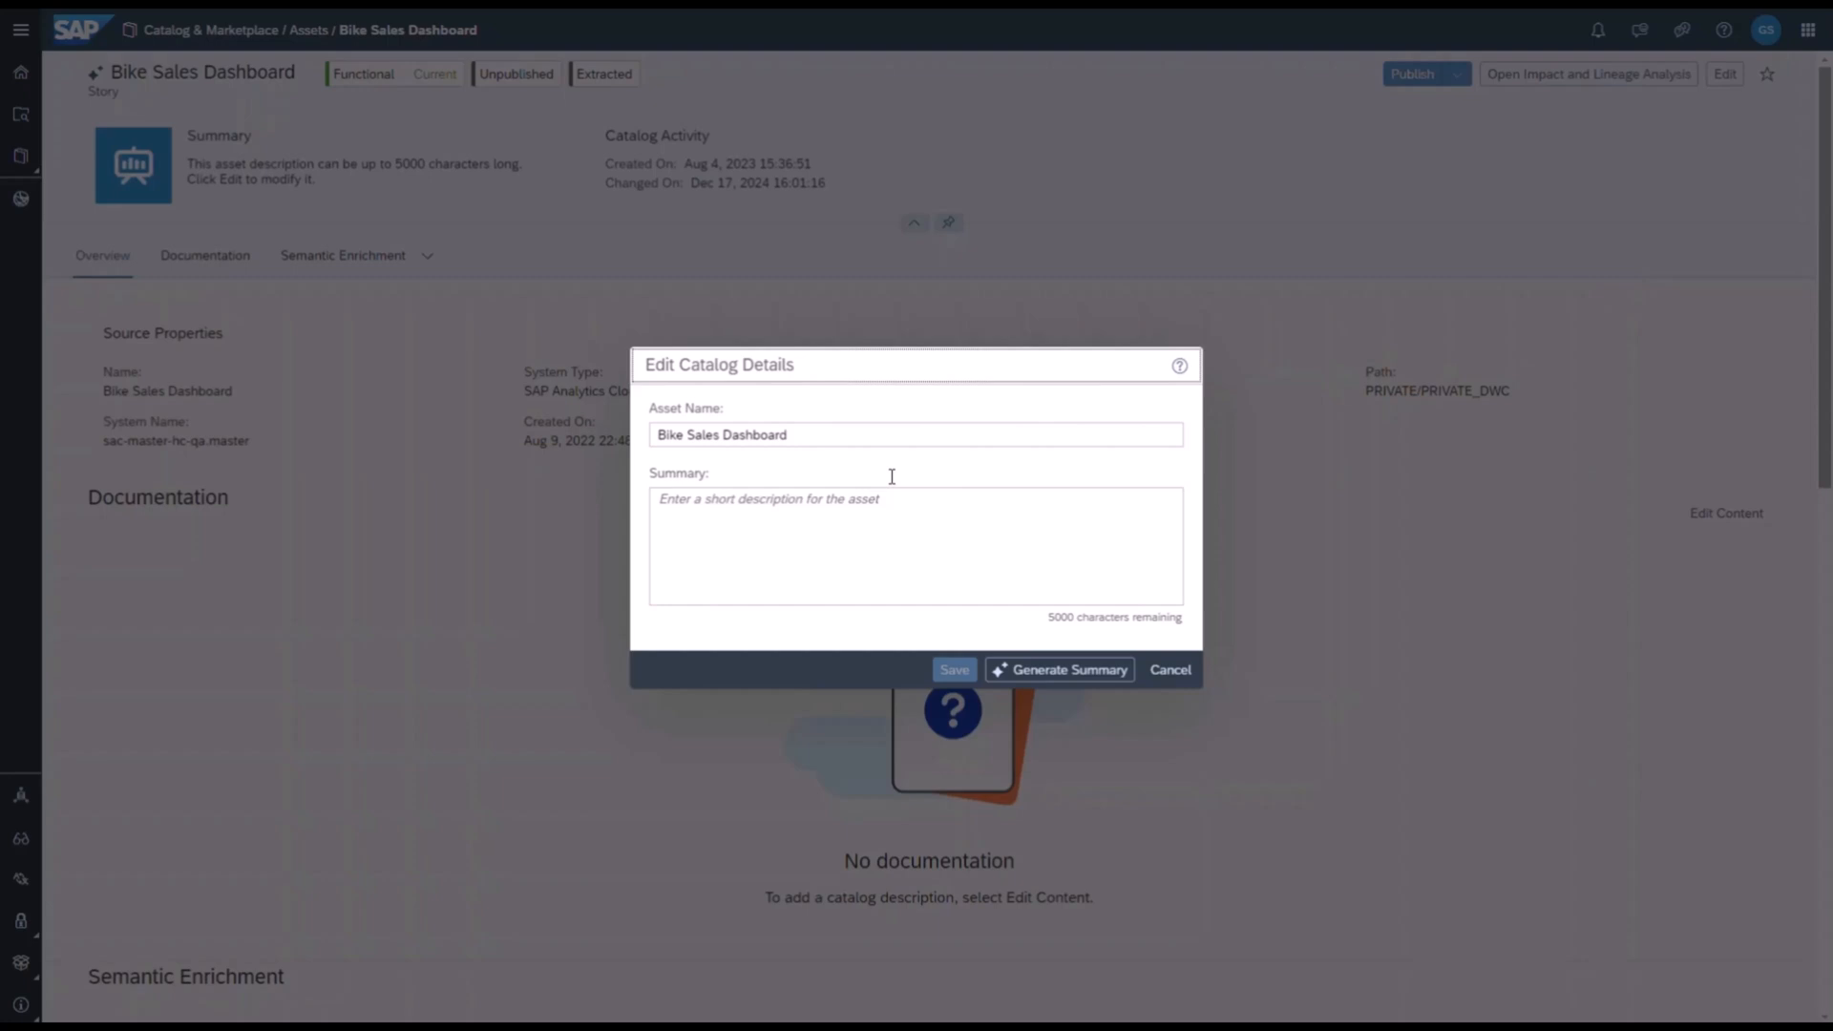
{"action": "left_click", "coordinate": [1058, 669]}
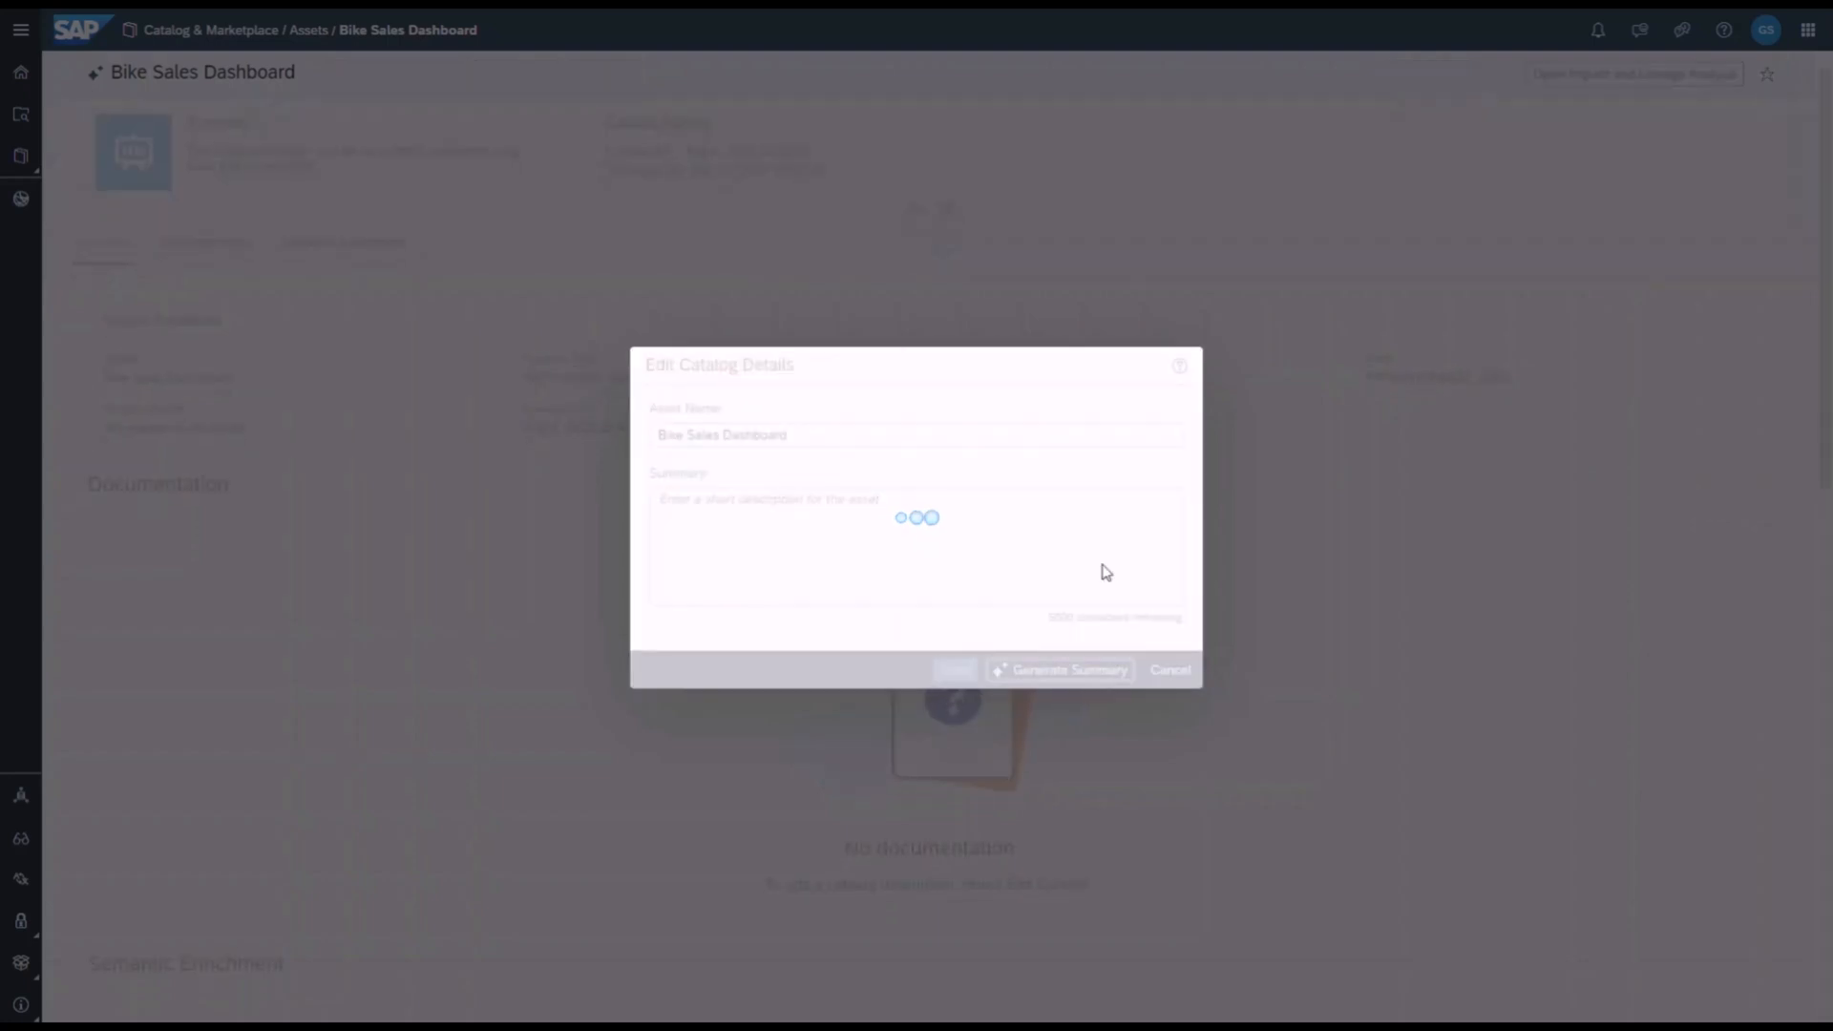
{"action": "left_click", "coordinate": [1060, 669]}
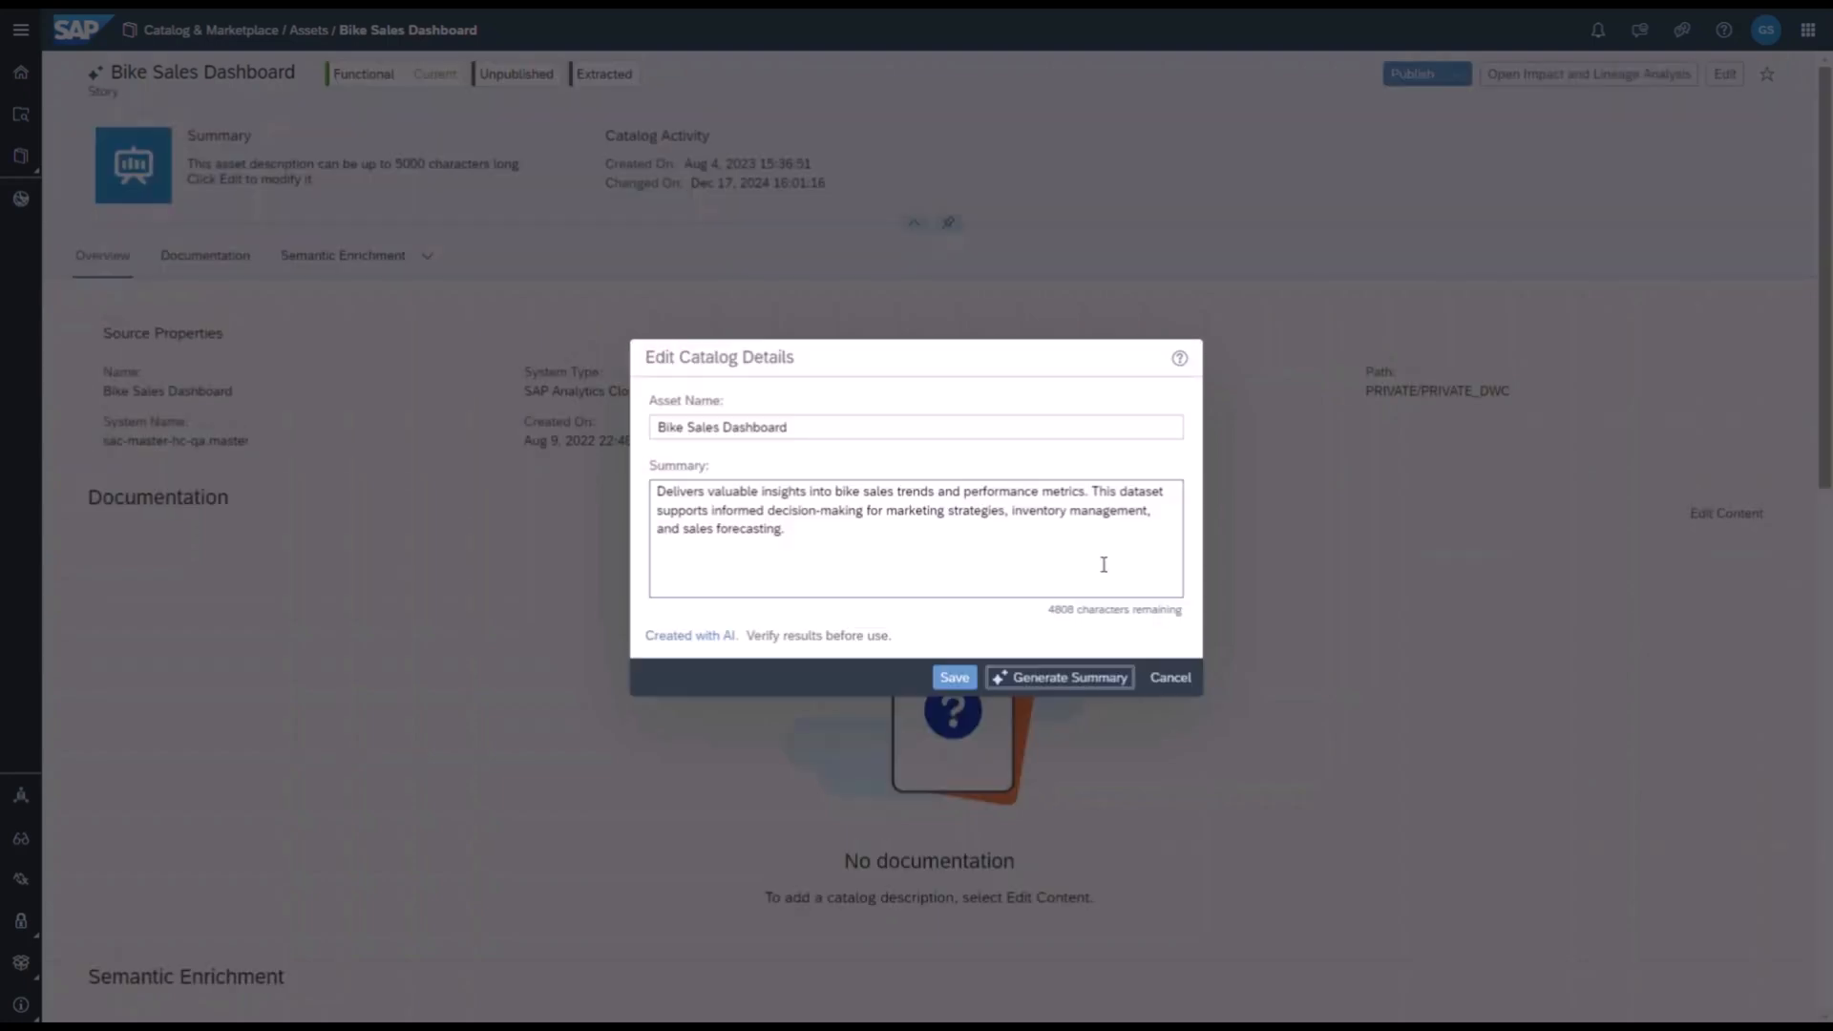
{"action": "left_click", "coordinate": [954, 677]}
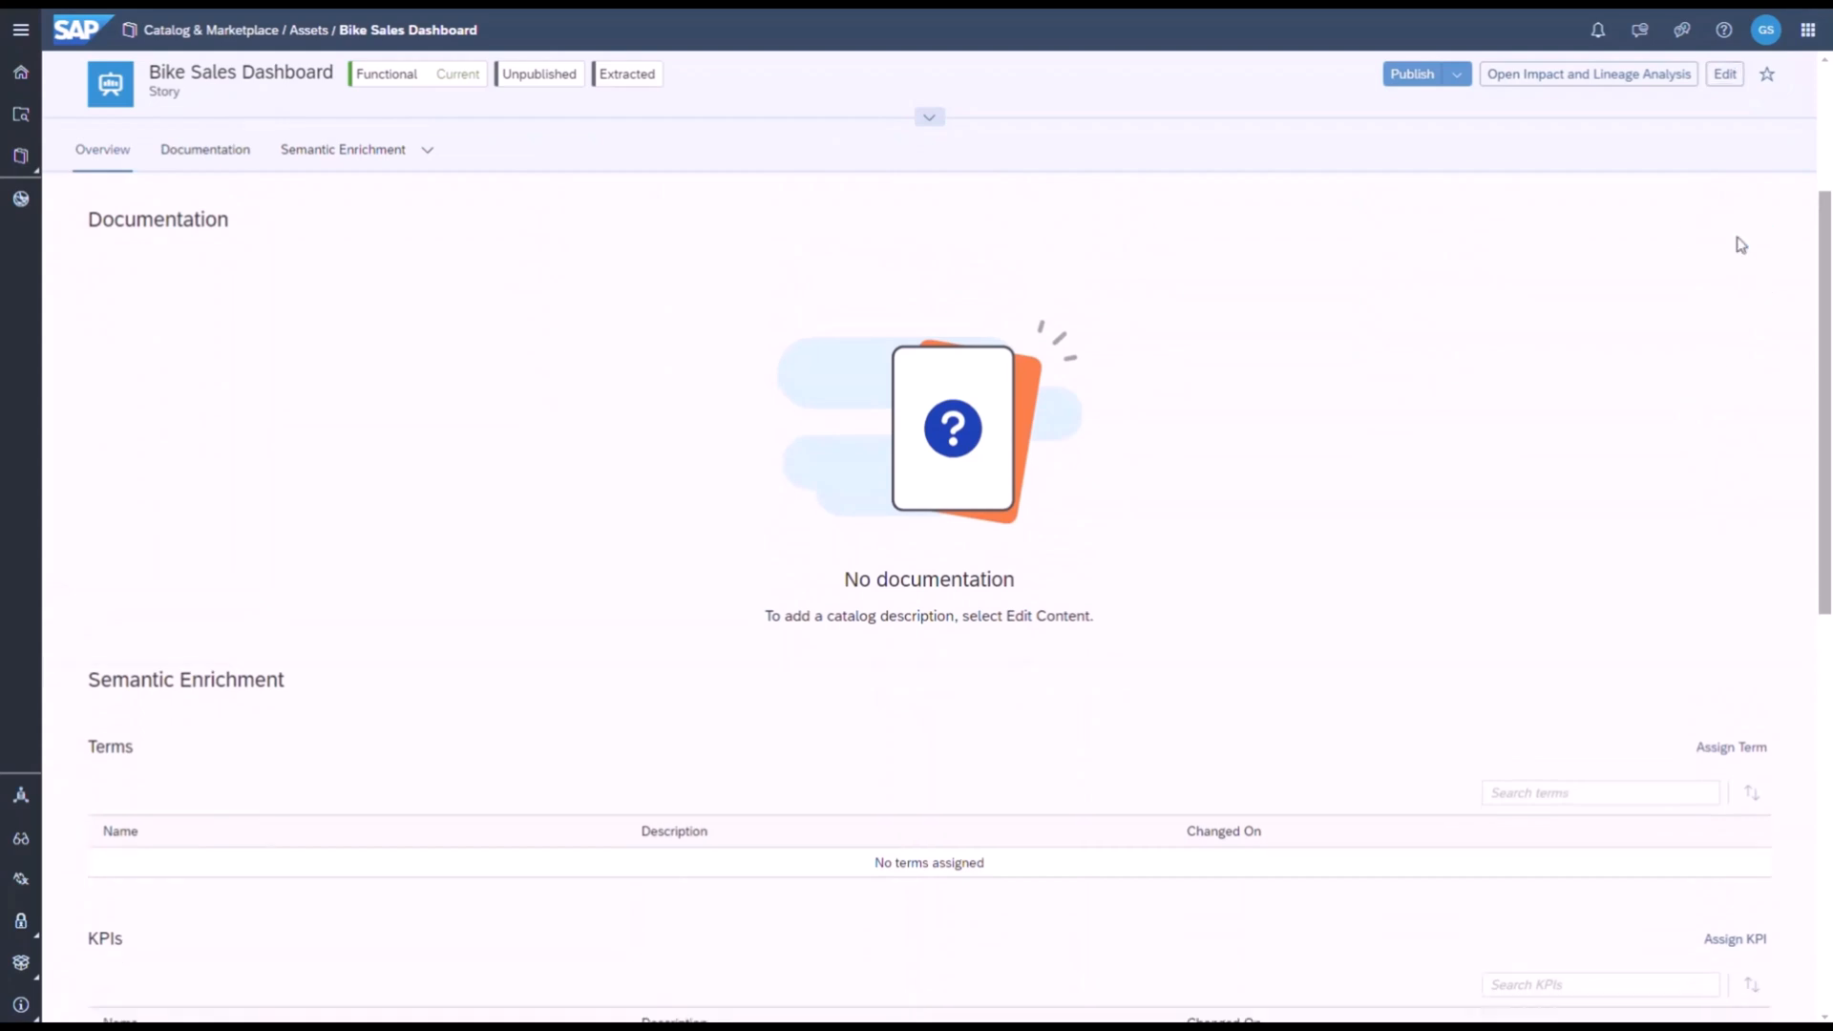
Generate and save AI documentation content for the Bike Sales Dashboard
{"action": "left_click", "coordinate": [1731, 75]}
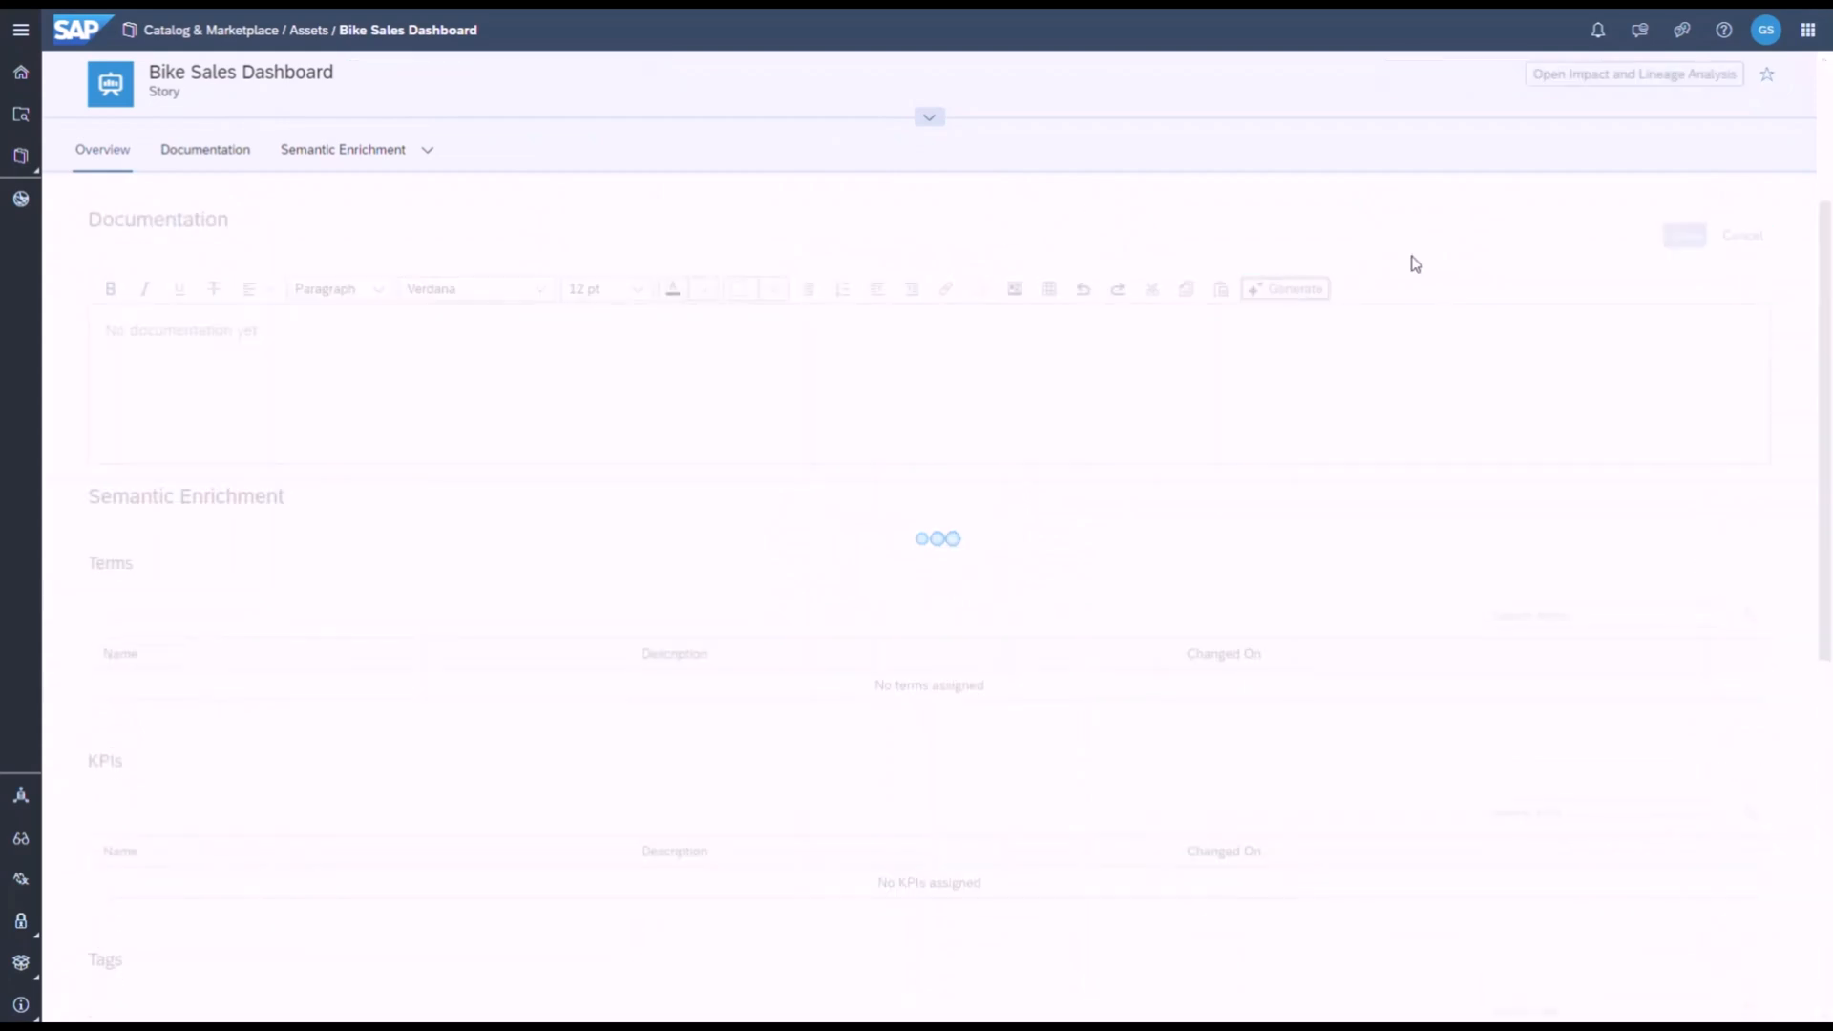
{"action": "left_click", "coordinate": [1284, 288]}
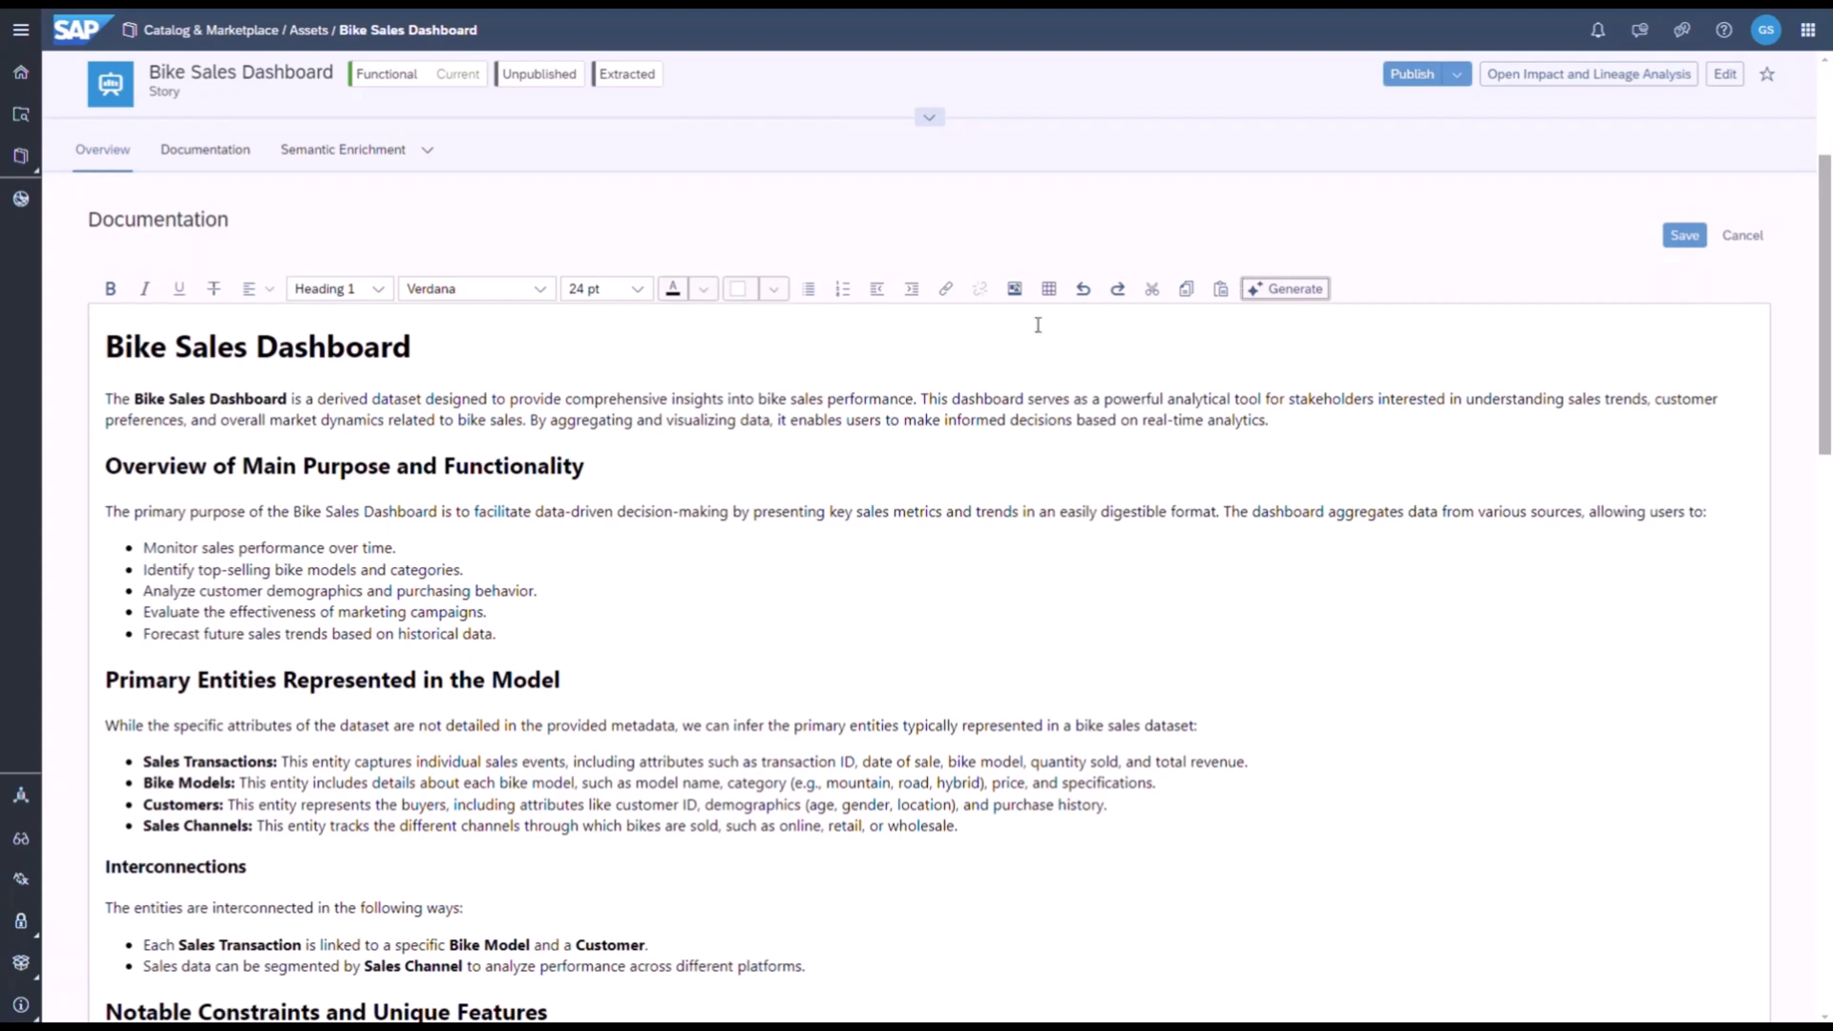
{"action": "left_click", "coordinate": [342, 149]}
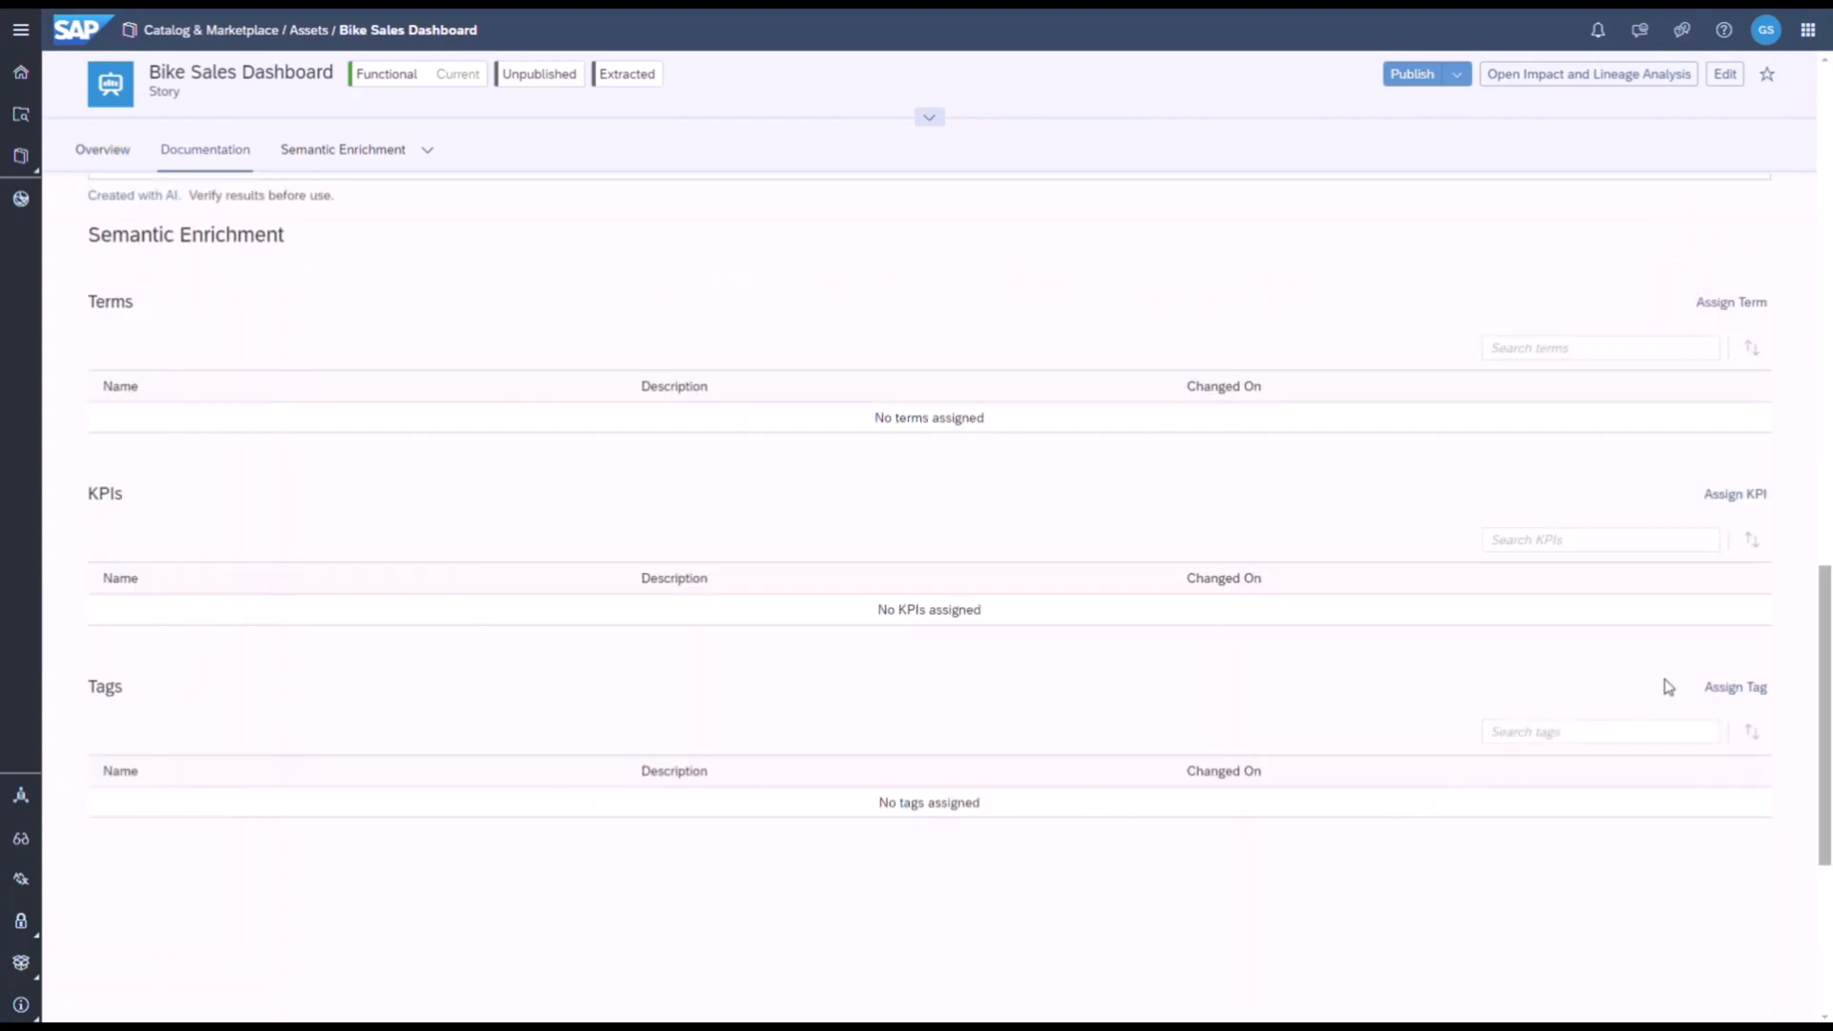
Open Manage Tags for Bike Sales Dashboard and generate AI tag suggestions
{"action": "left_click", "coordinate": [1734, 688]}
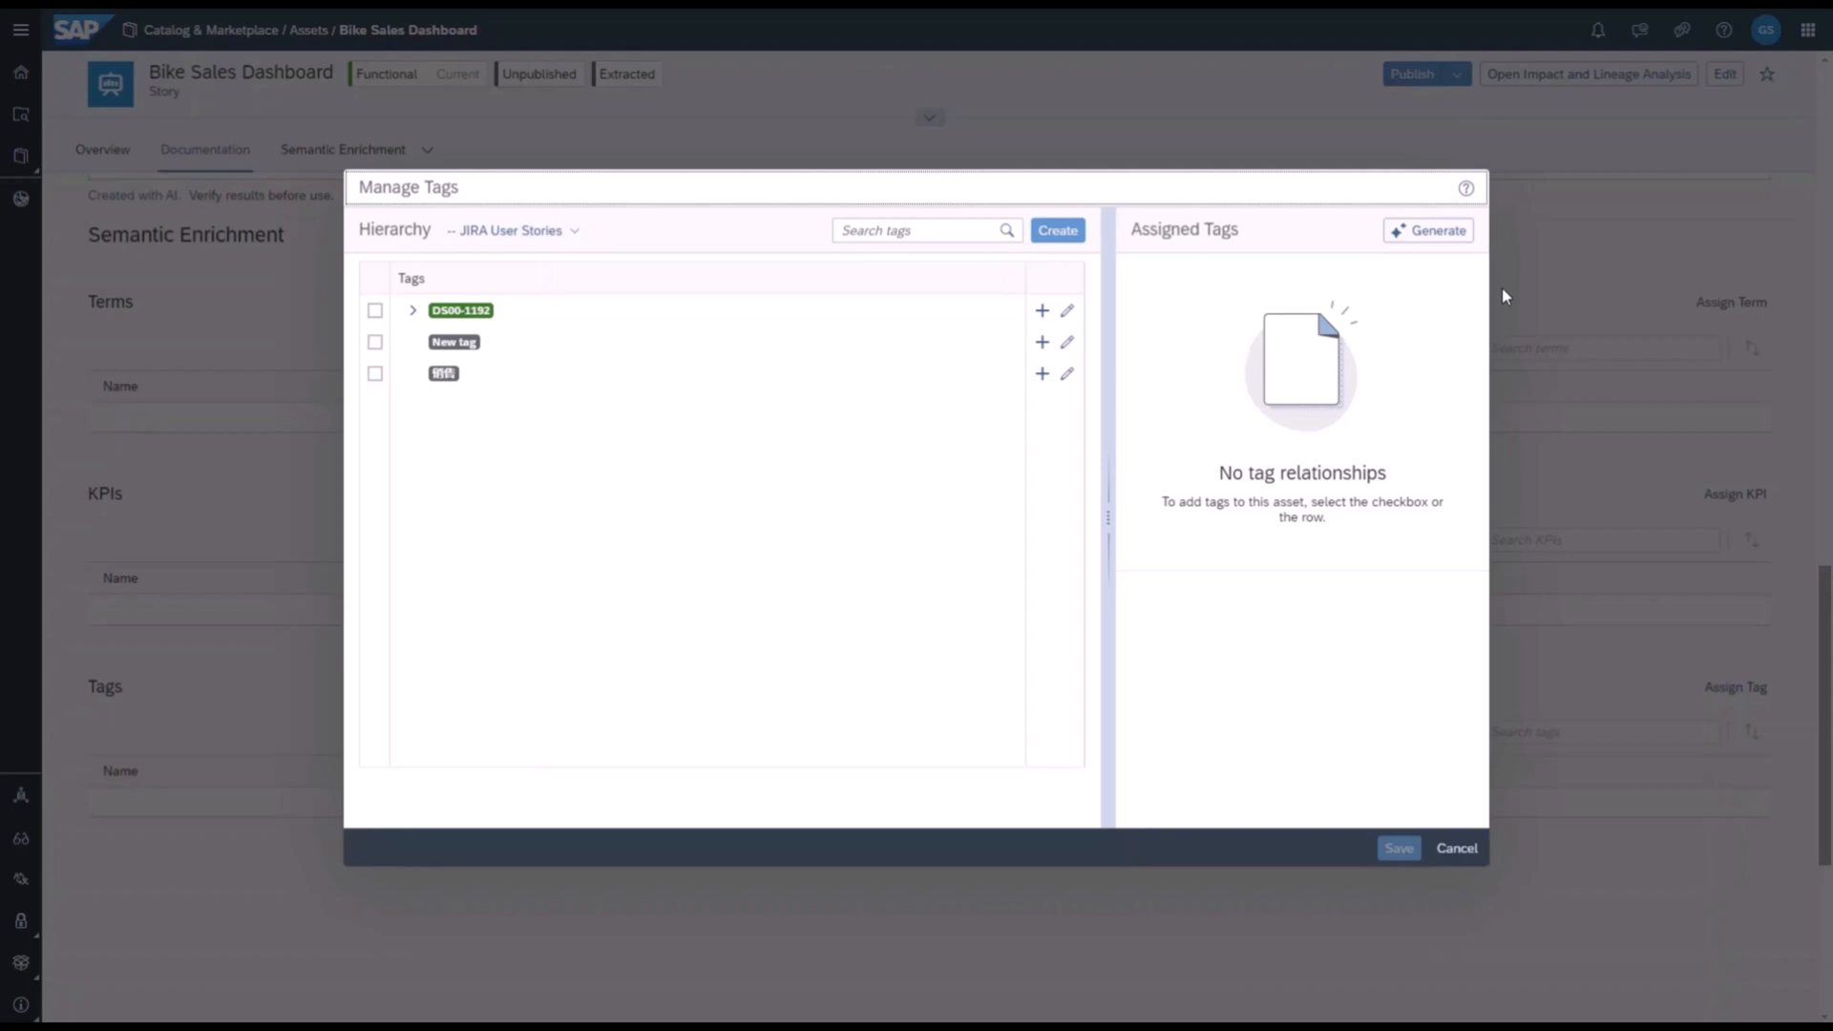
{"action": "left_click", "coordinate": [1428, 230]}
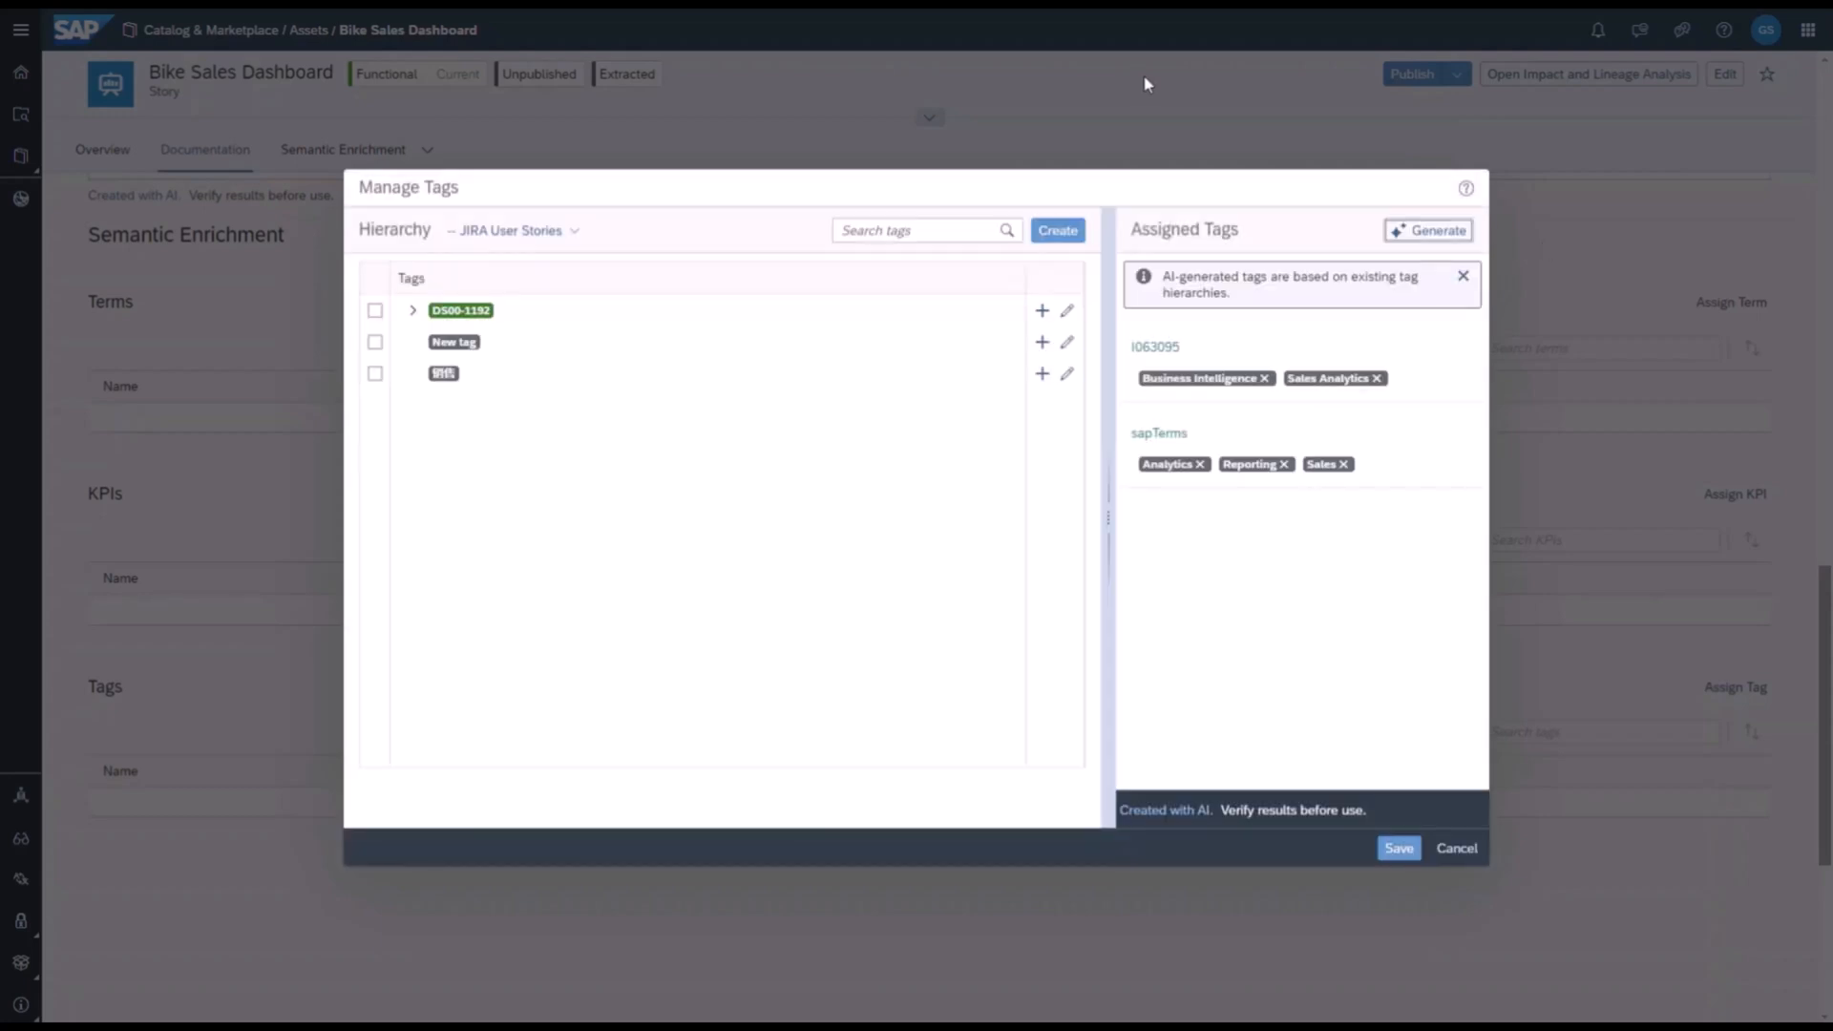